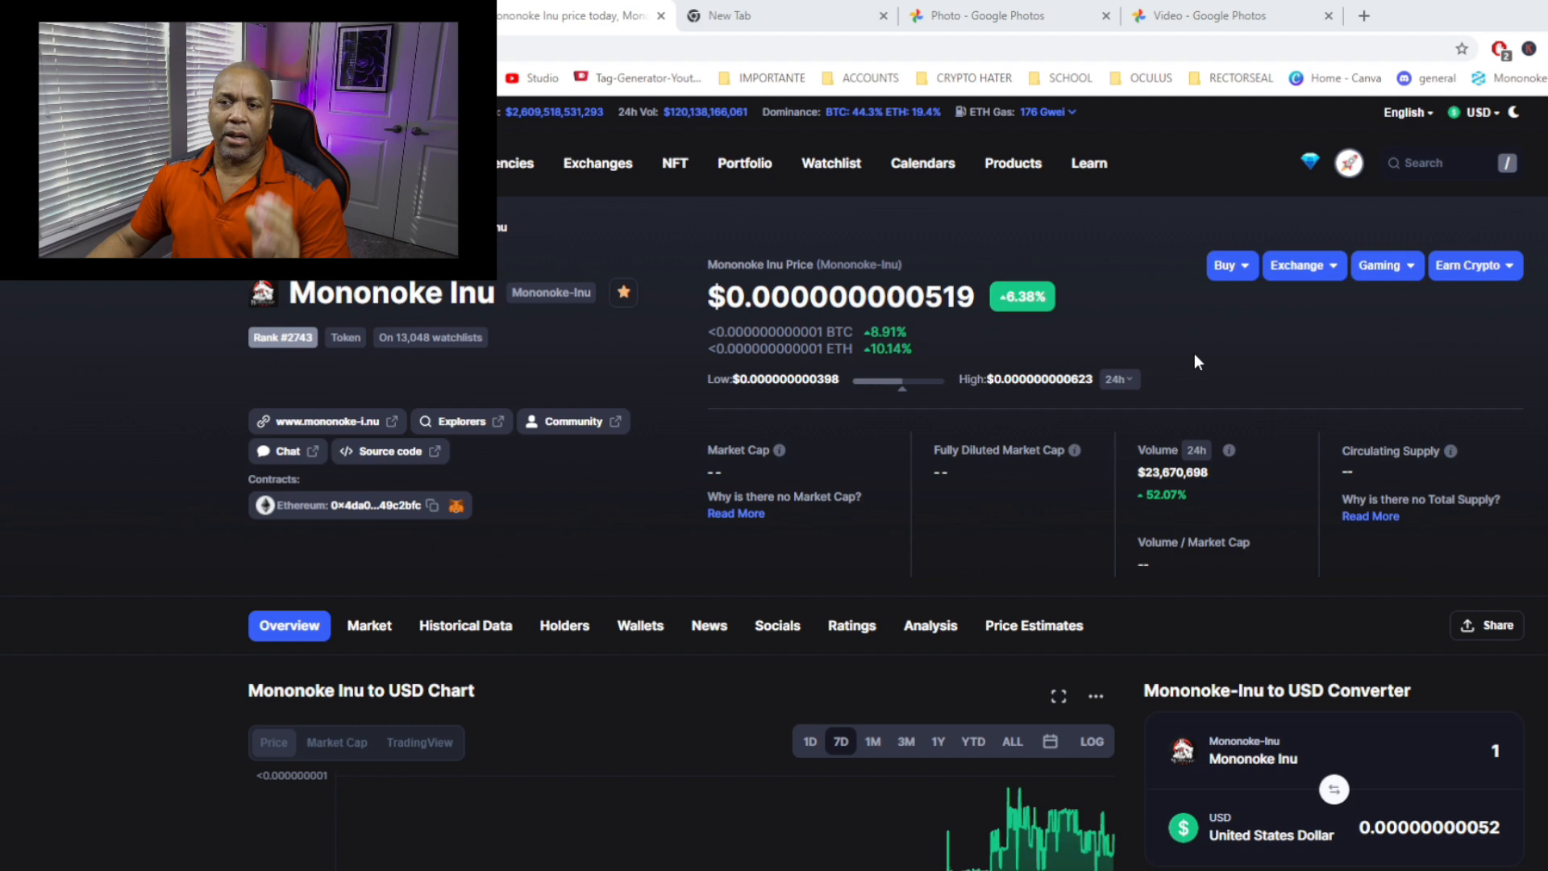
- Read the Mononoke Inu site's tokenomics: 1% redistribution, 5% marketing, 4% giveaway, plus burning
{"action": "left_click", "coordinate": [326, 421]}
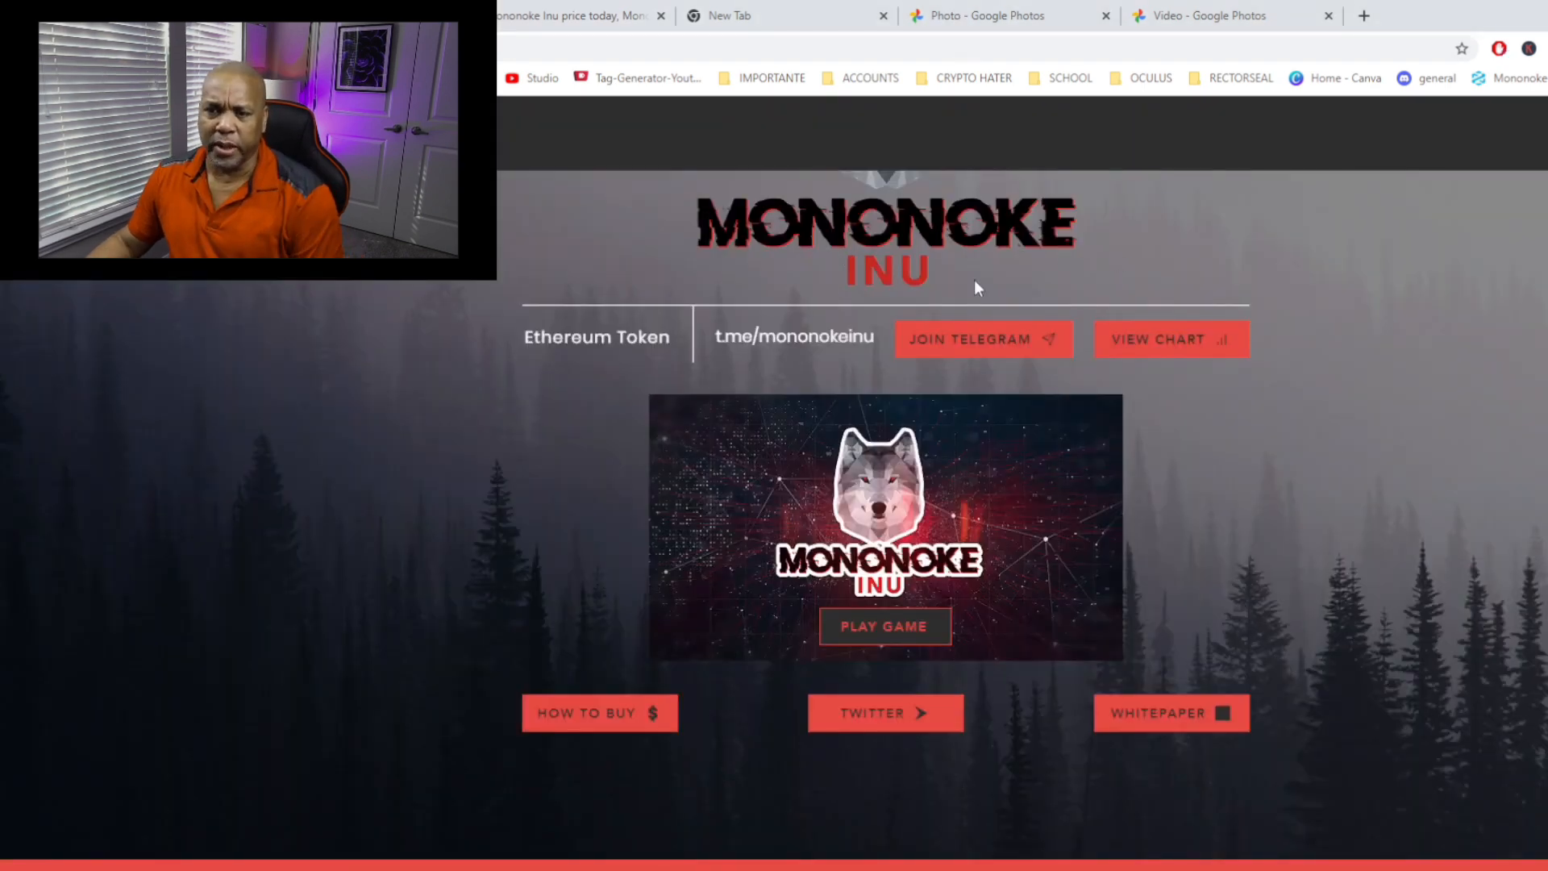
{"action": "mouse_move", "coordinate": [1319, 563]}
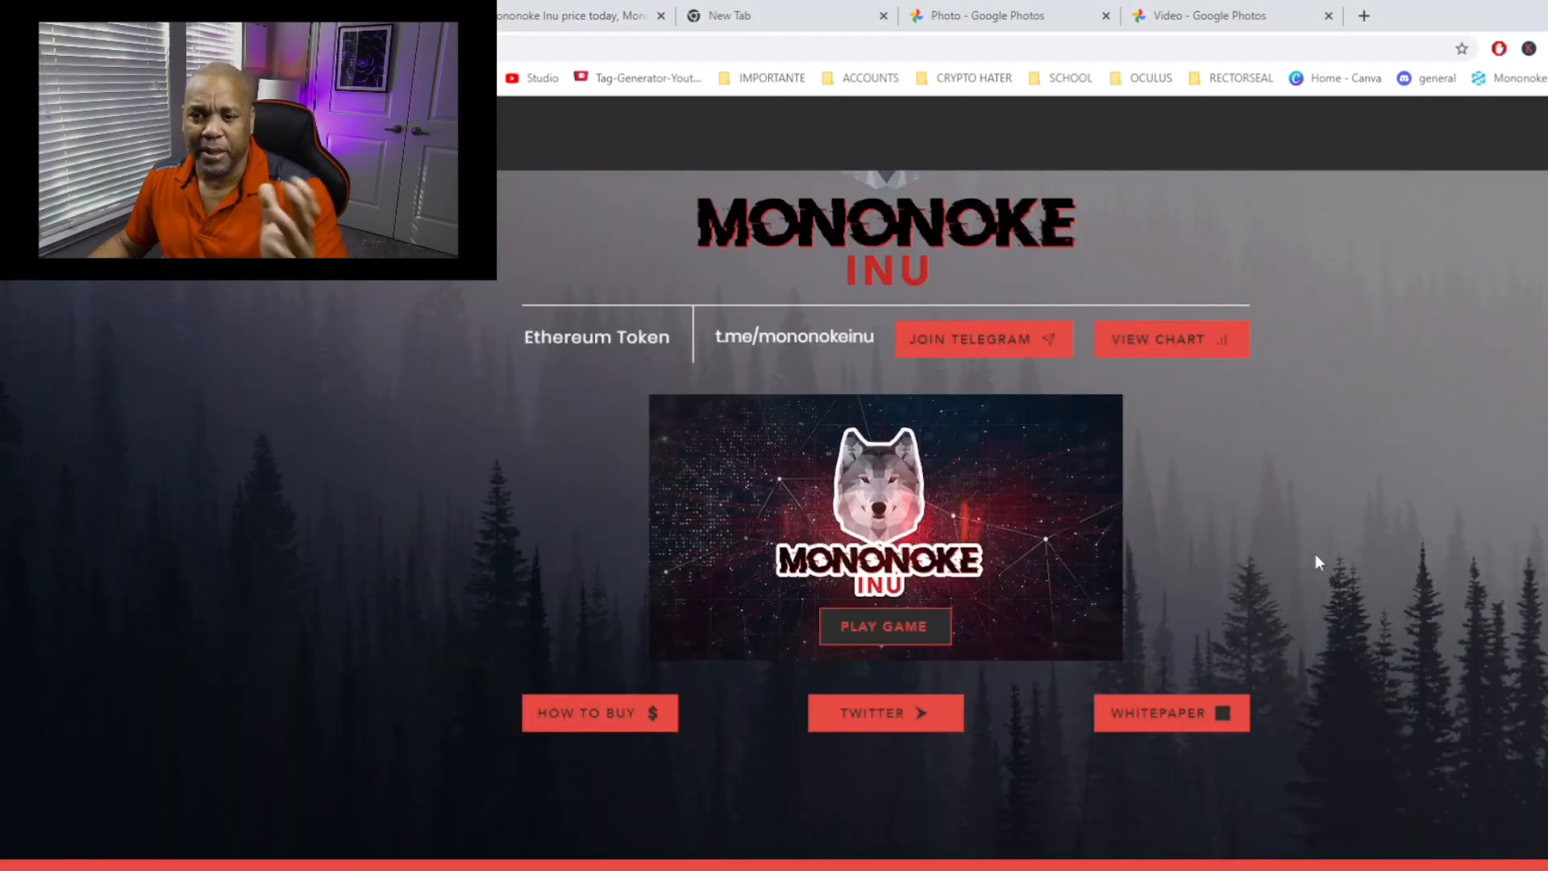
{"action": "scroll", "scroll_direction": "down", "scroll_amount": 3}
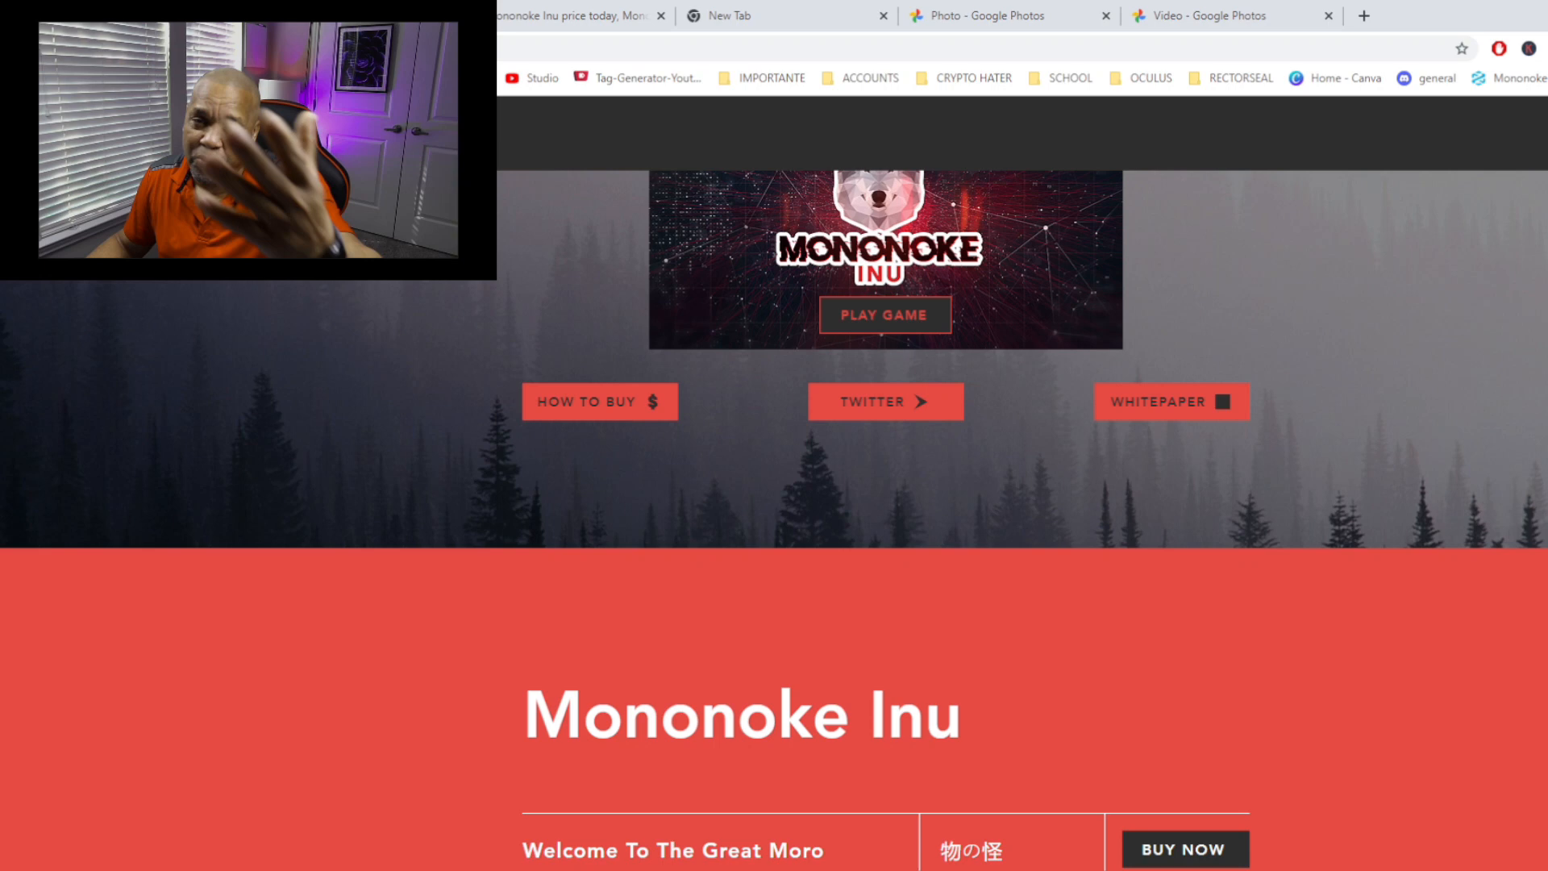
{"action": "scroll", "scroll_direction": "up", "scroll_amount": 3}
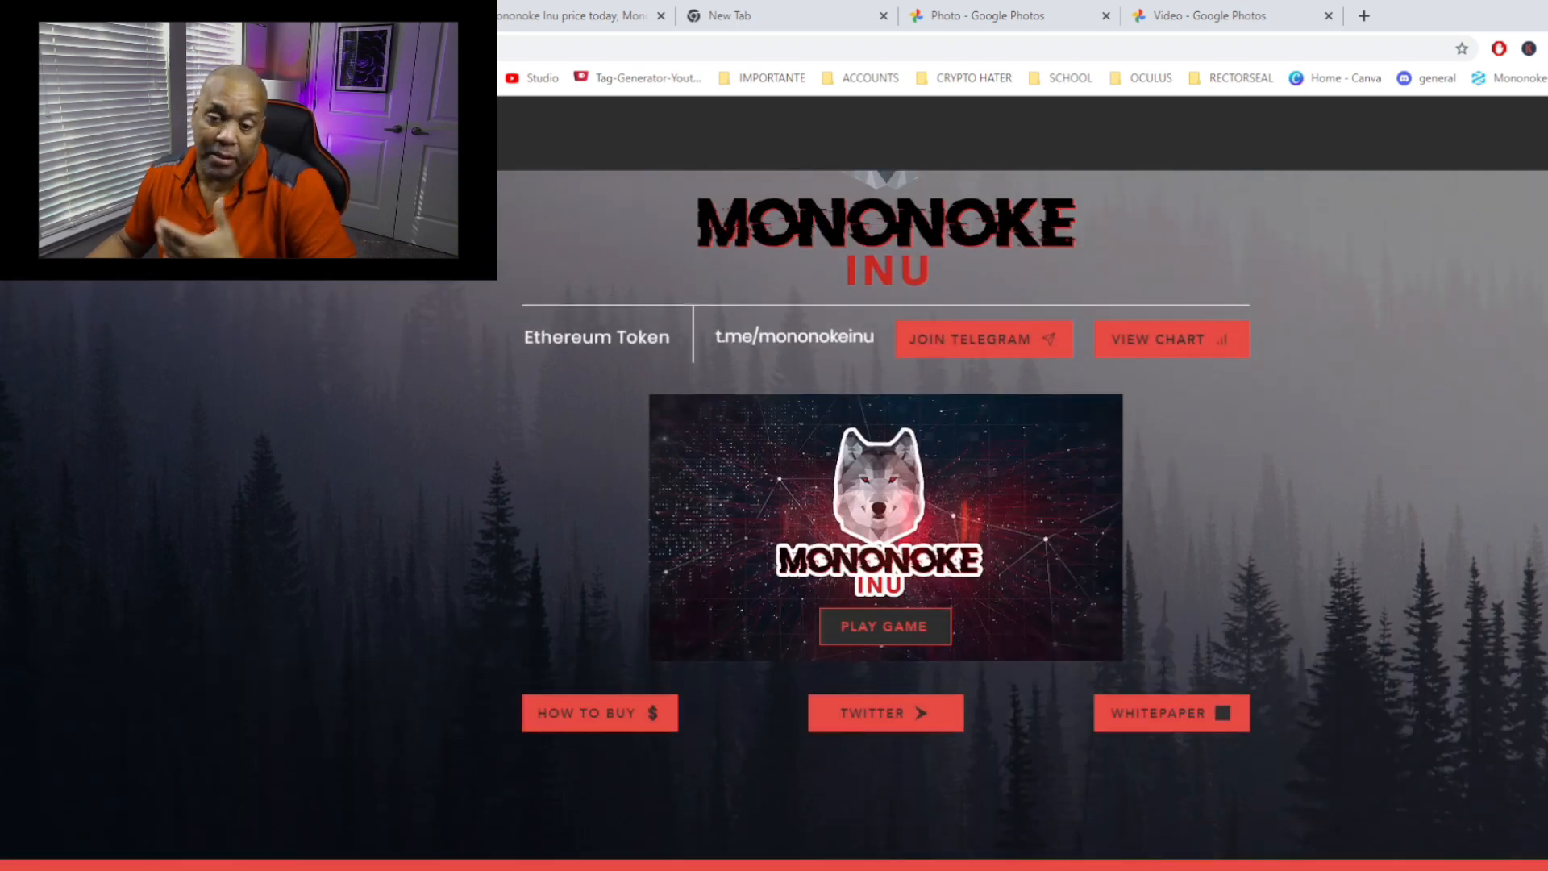
{"action": "scroll", "scroll_direction": "down", "scroll_amount": 3}
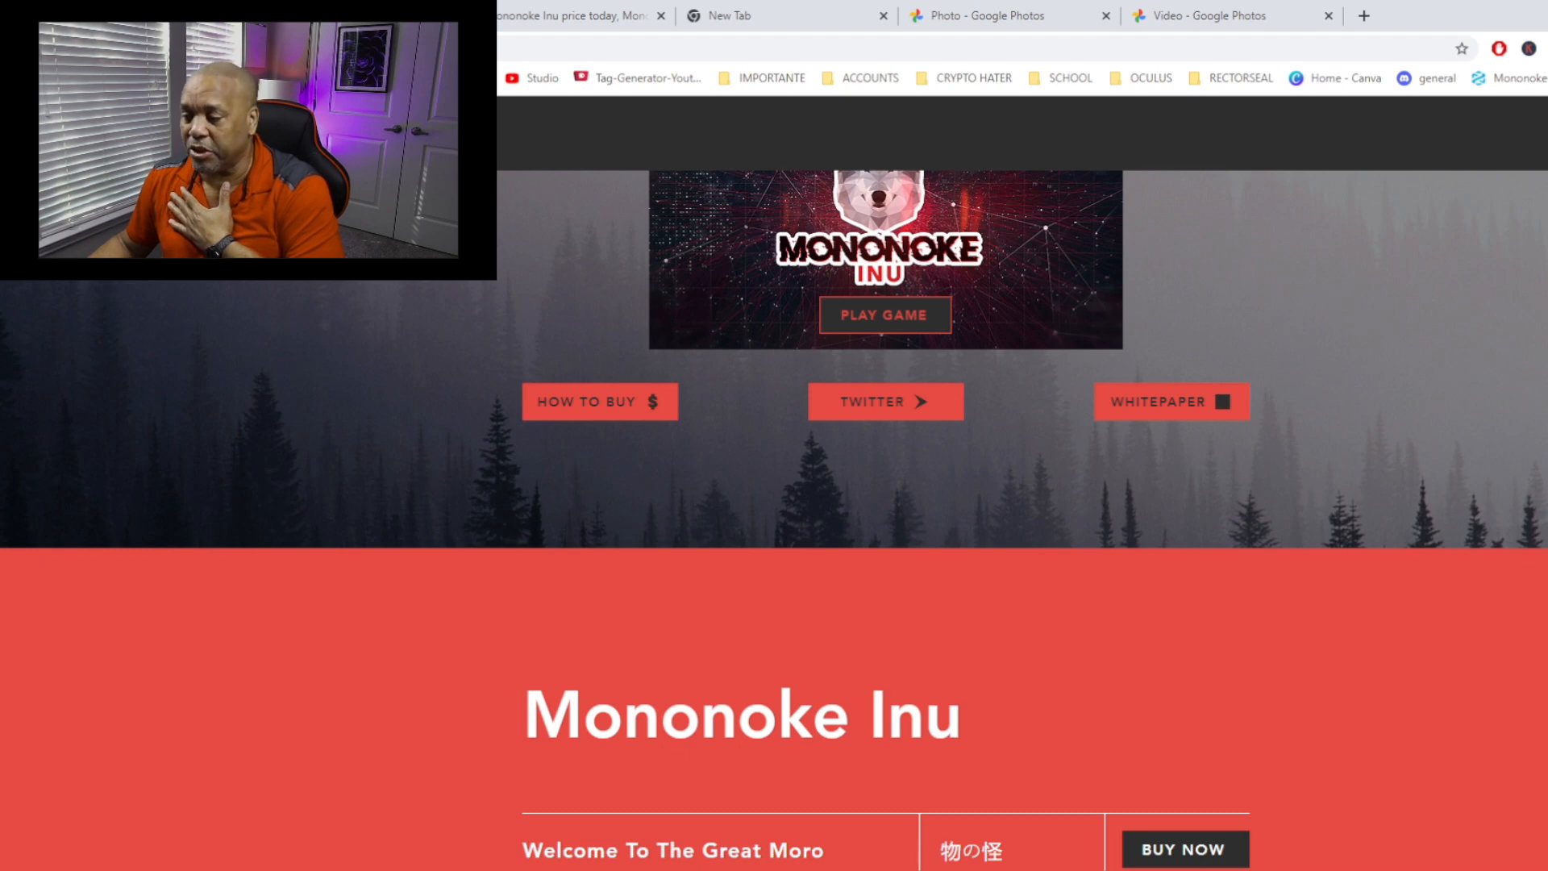
{"action": "mouse_move", "coordinate": [1462, 484]}
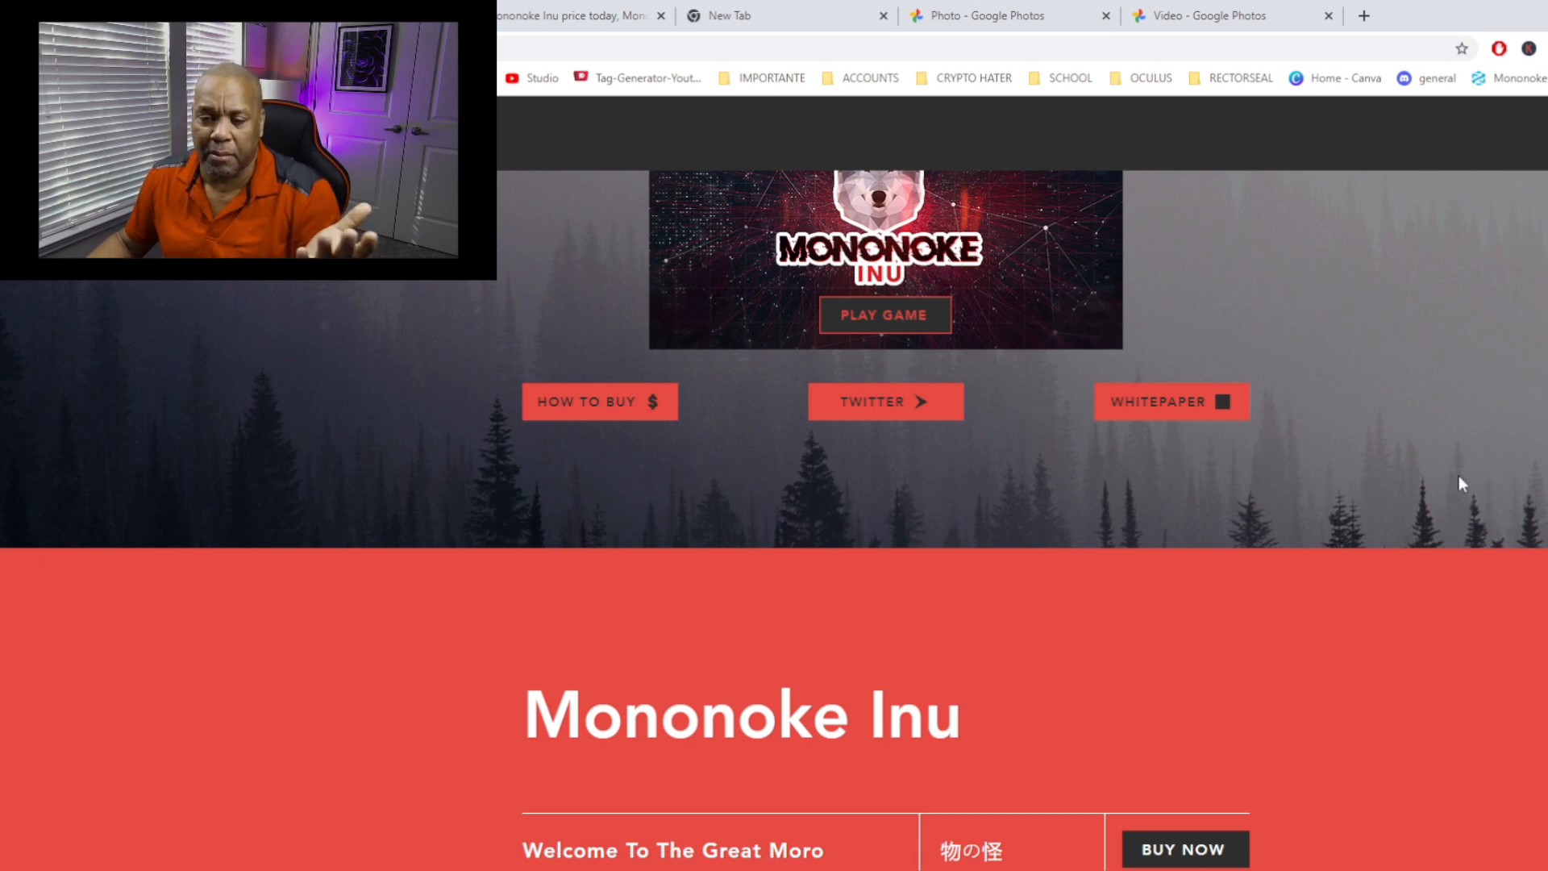
{"action": "scroll", "scroll_direction": "down", "scroll_amount": 3}
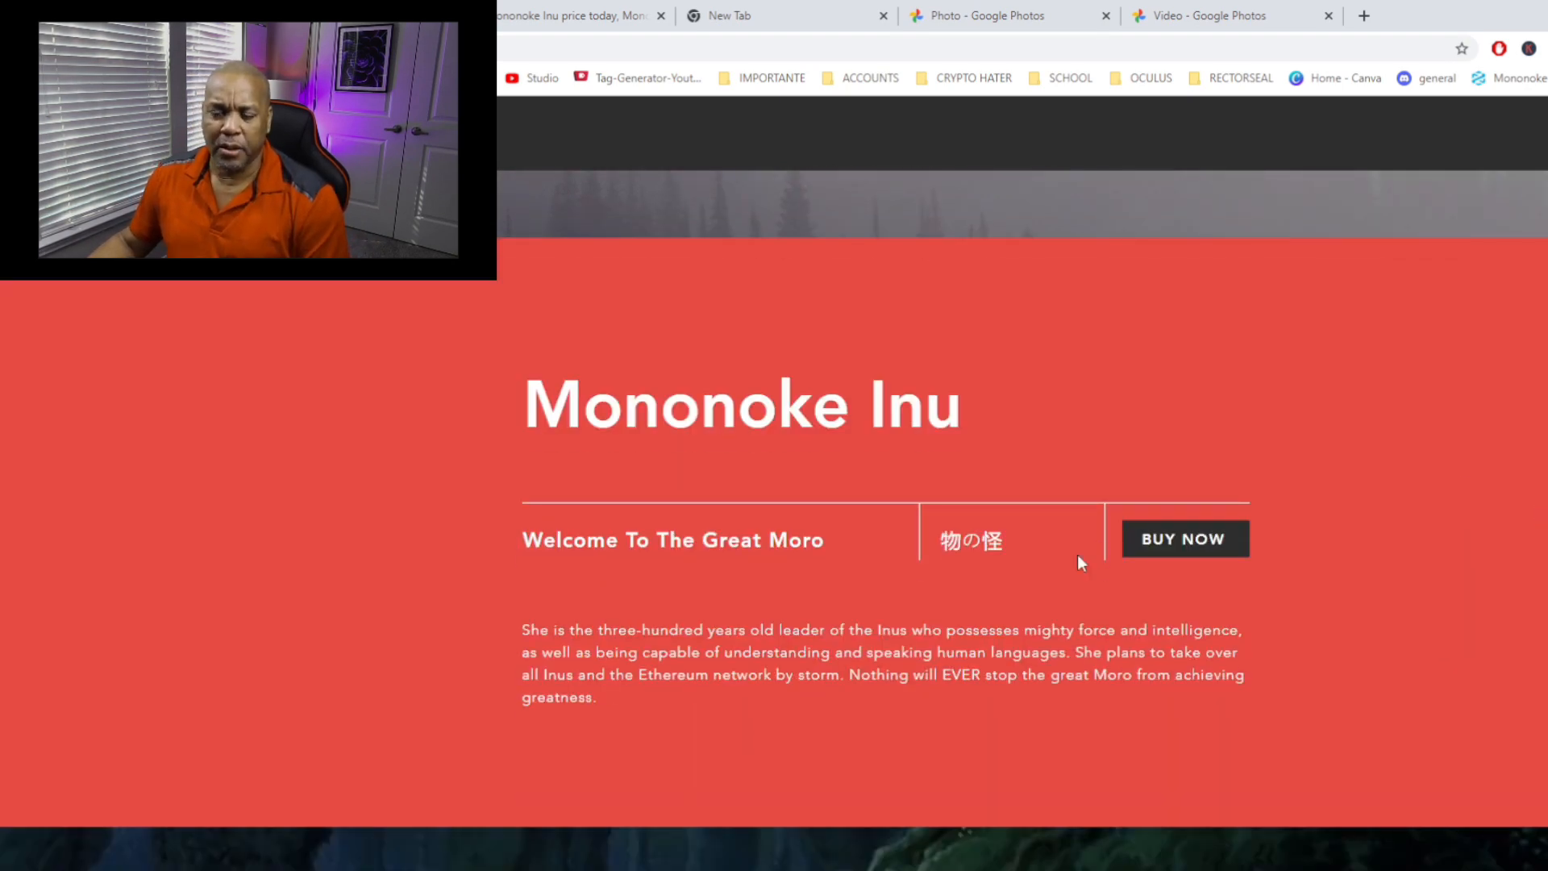
{"action": "scroll", "scroll_direction": "down", "scroll_amount": 3}
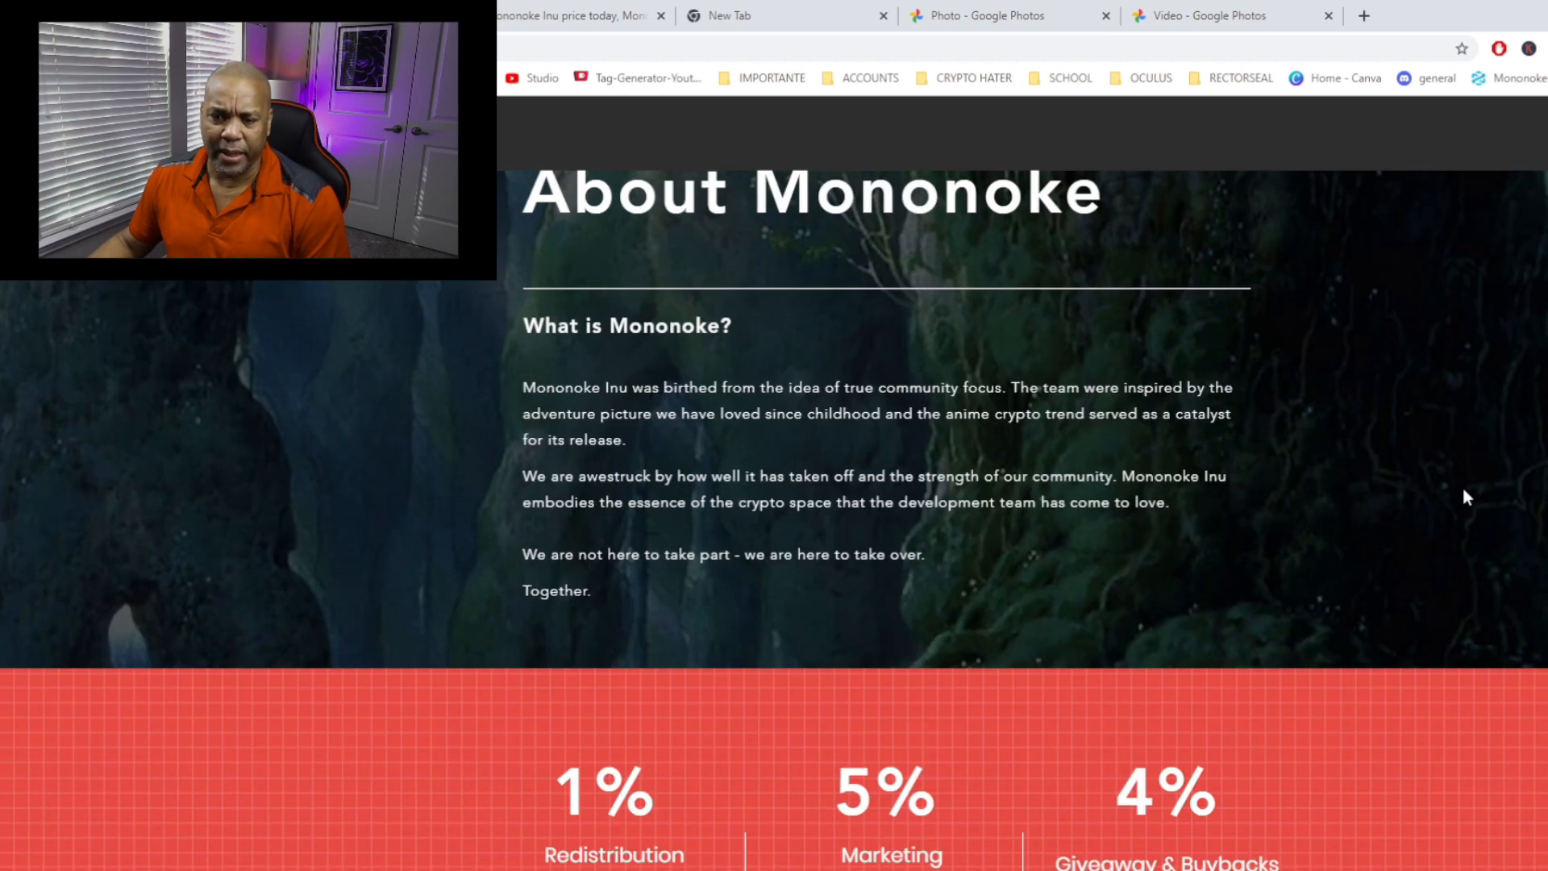
{"action": "scroll", "scroll_direction": "down", "scroll_amount": 3}
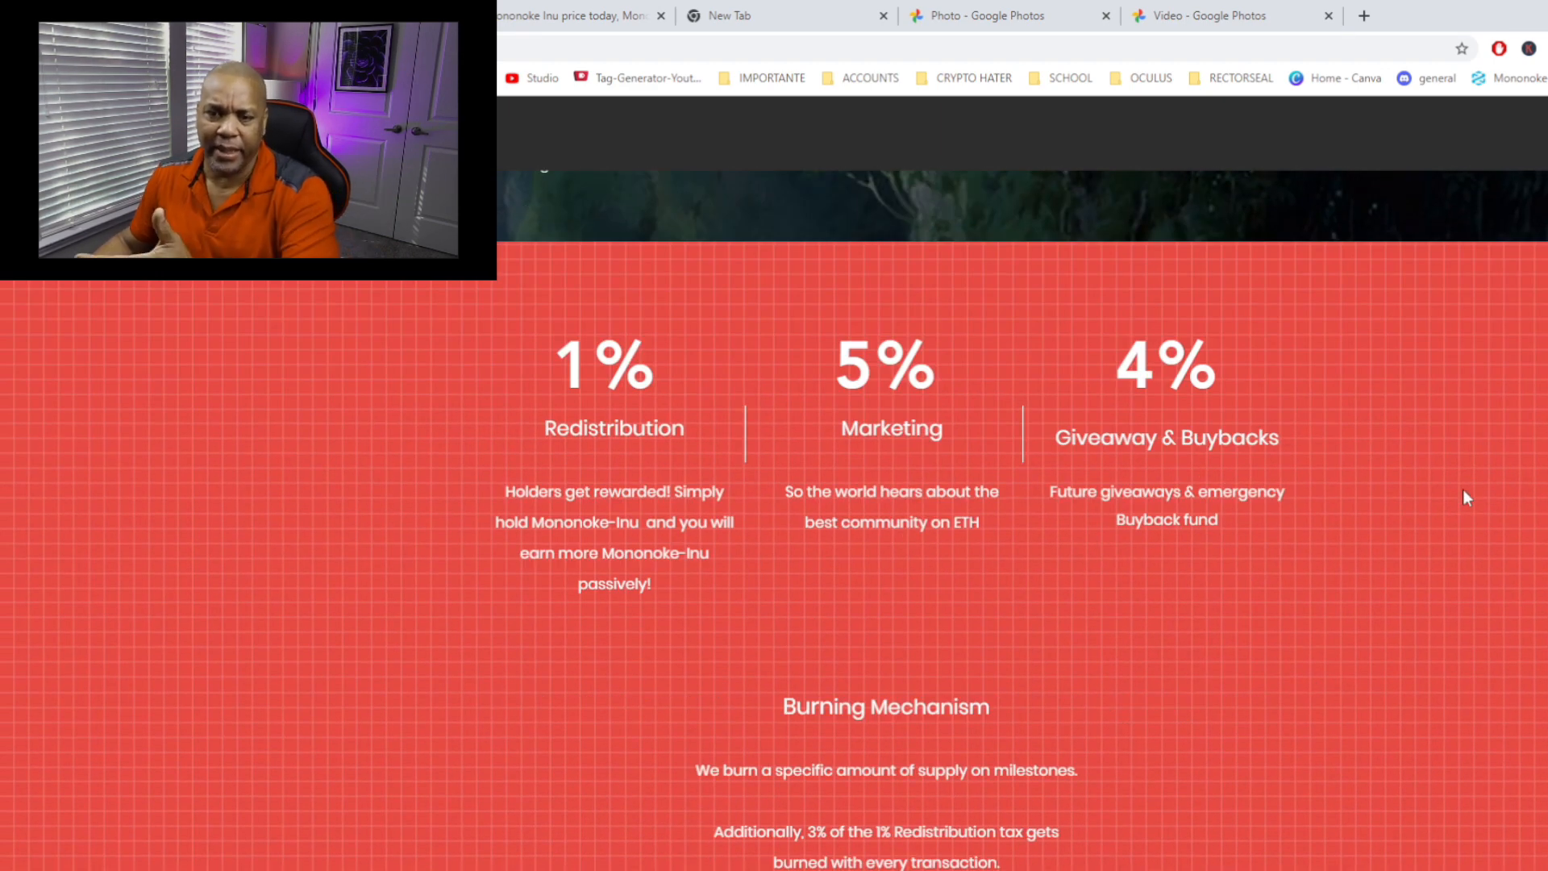
{"action": "mouse_move", "coordinate": [1129, 218]}
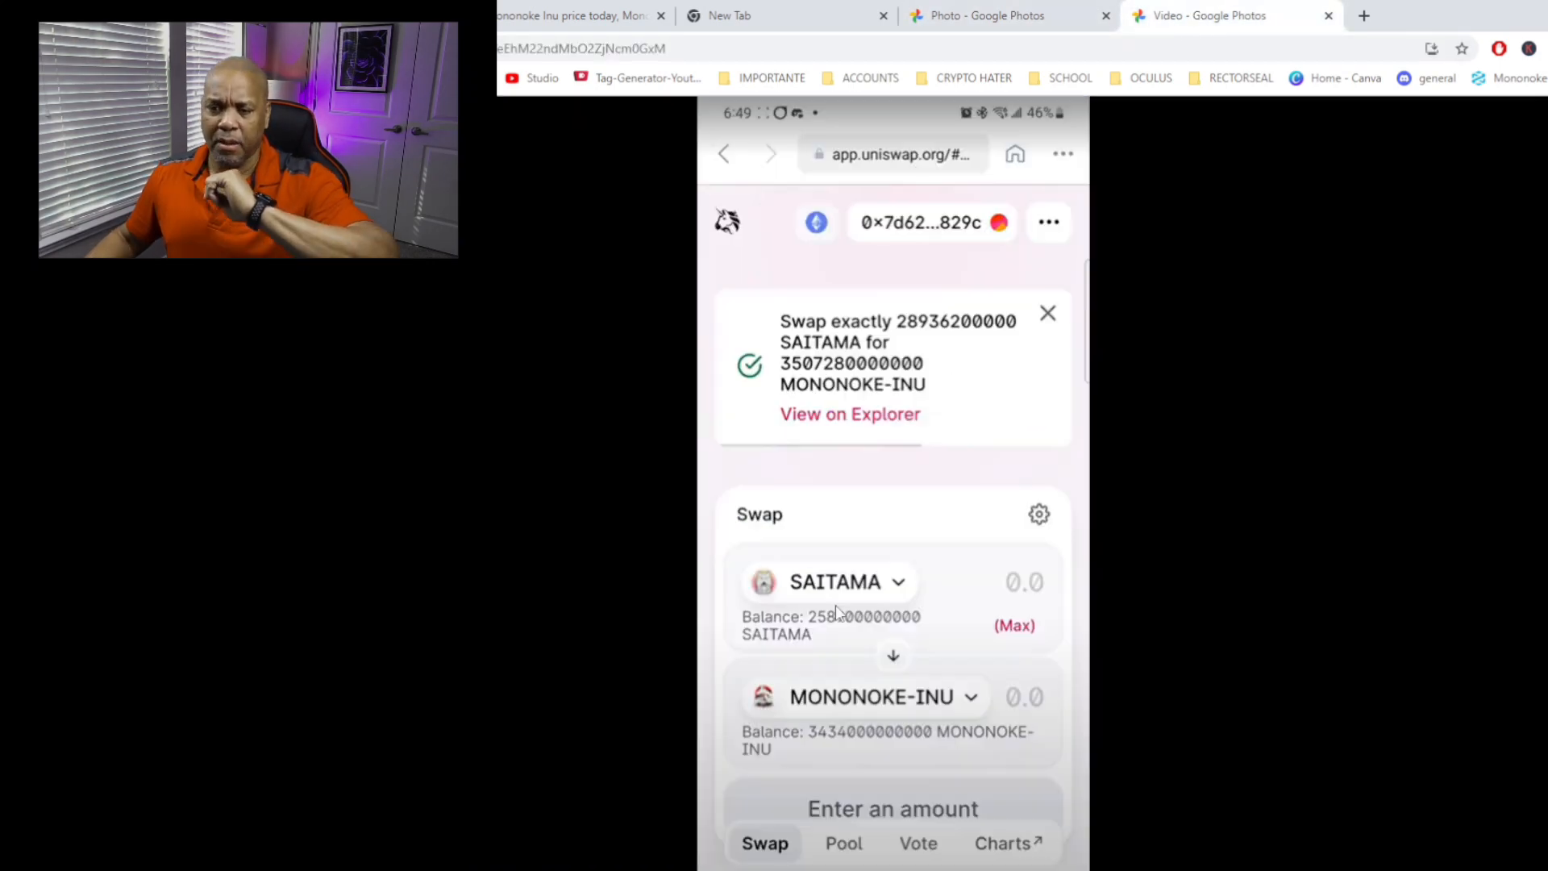
{"action": "mouse_move", "coordinate": [884, 600]}
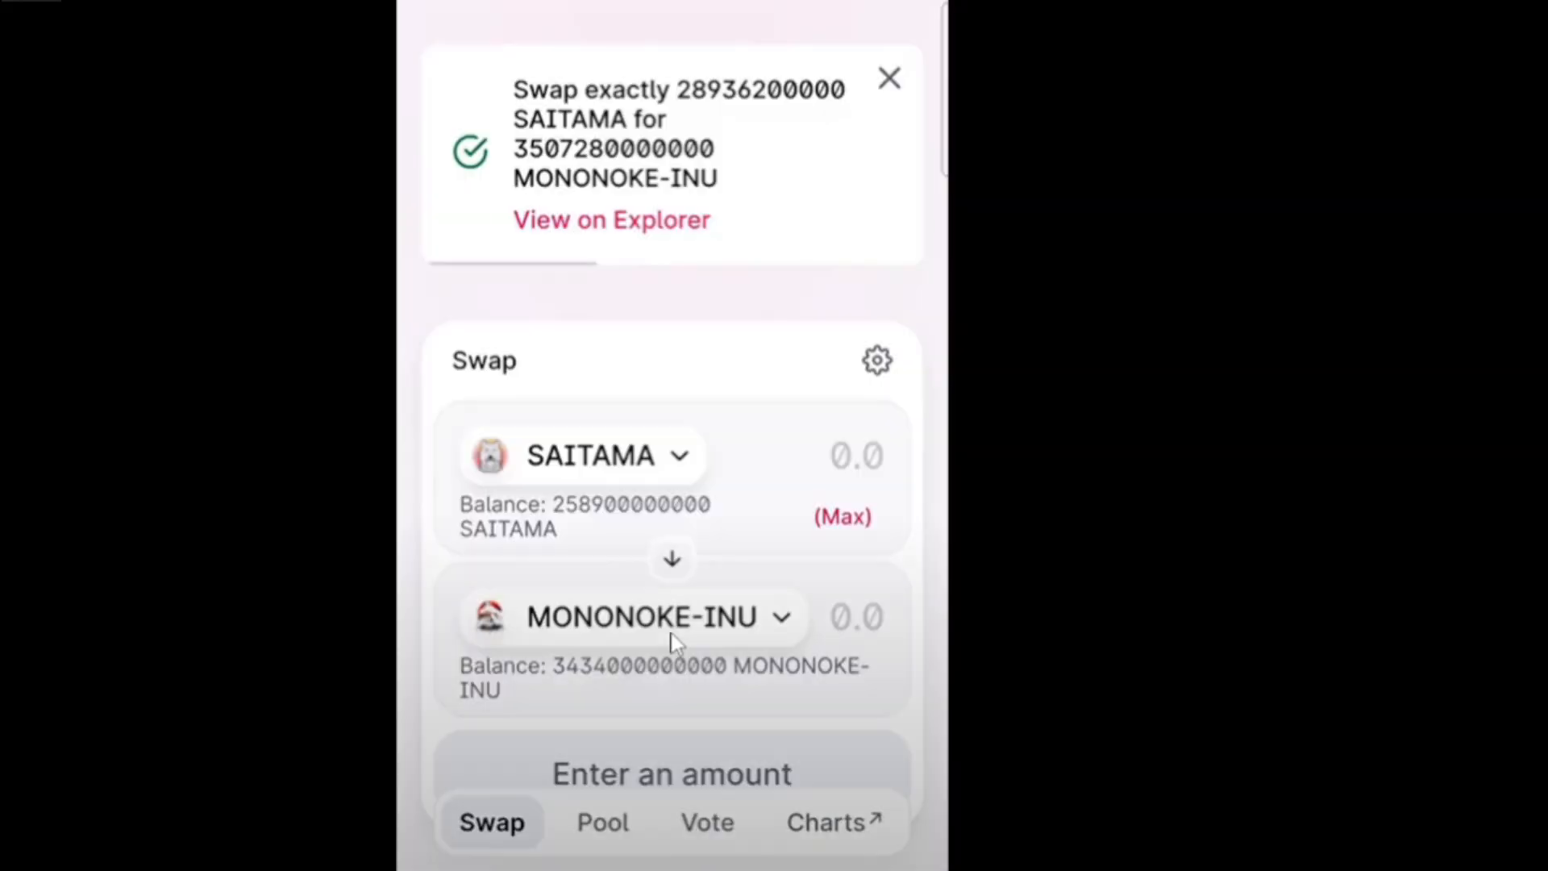
{"action": "mouse_move", "coordinate": [765, 520]}
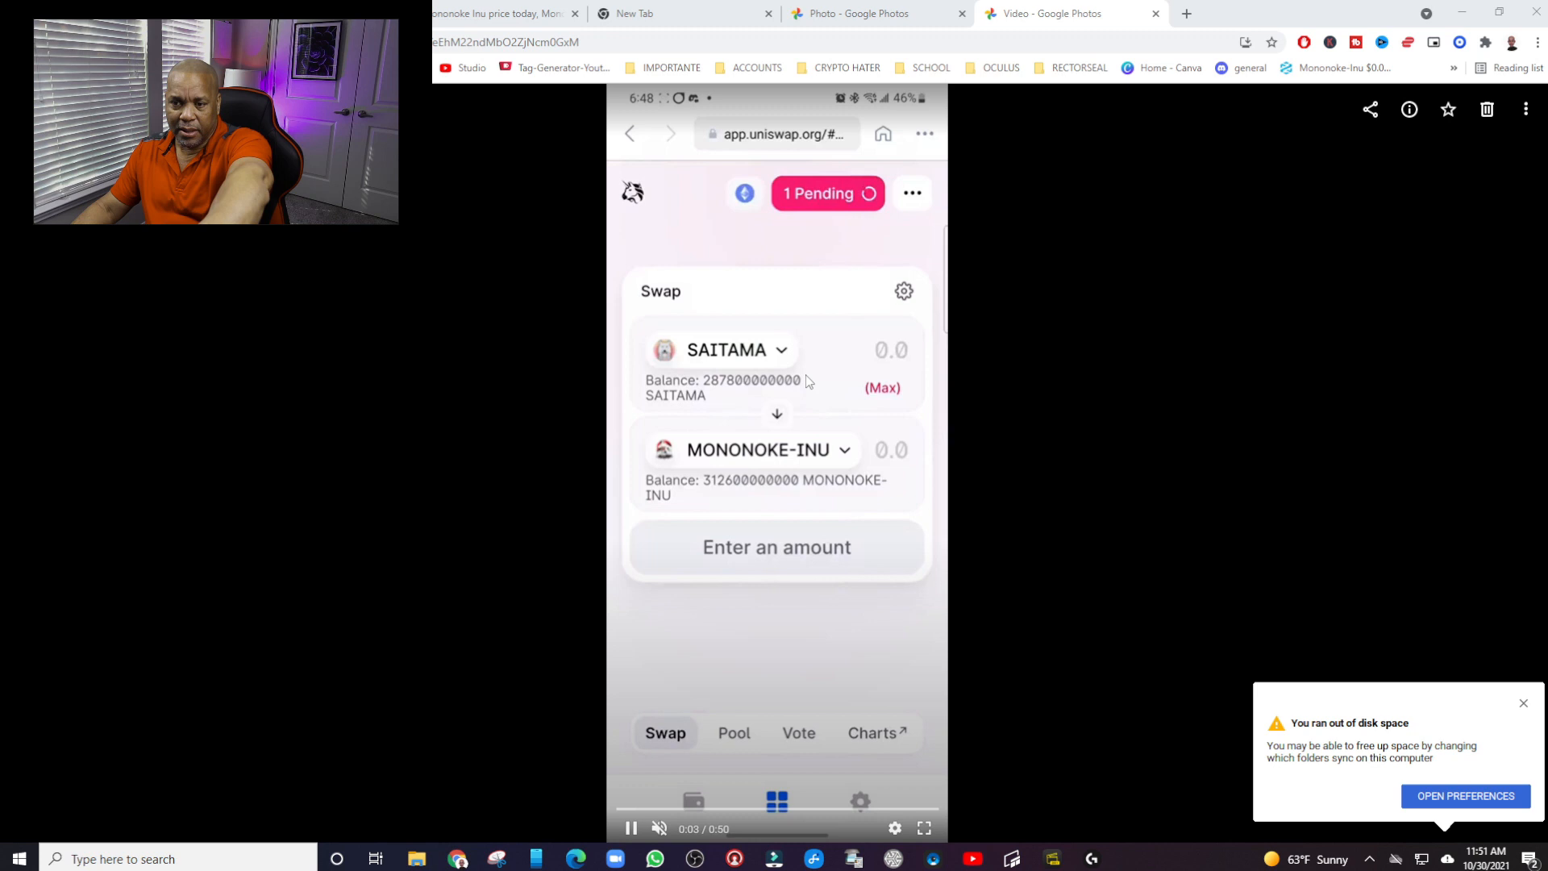
{"action": "mouse_move", "coordinate": [1044, 461]}
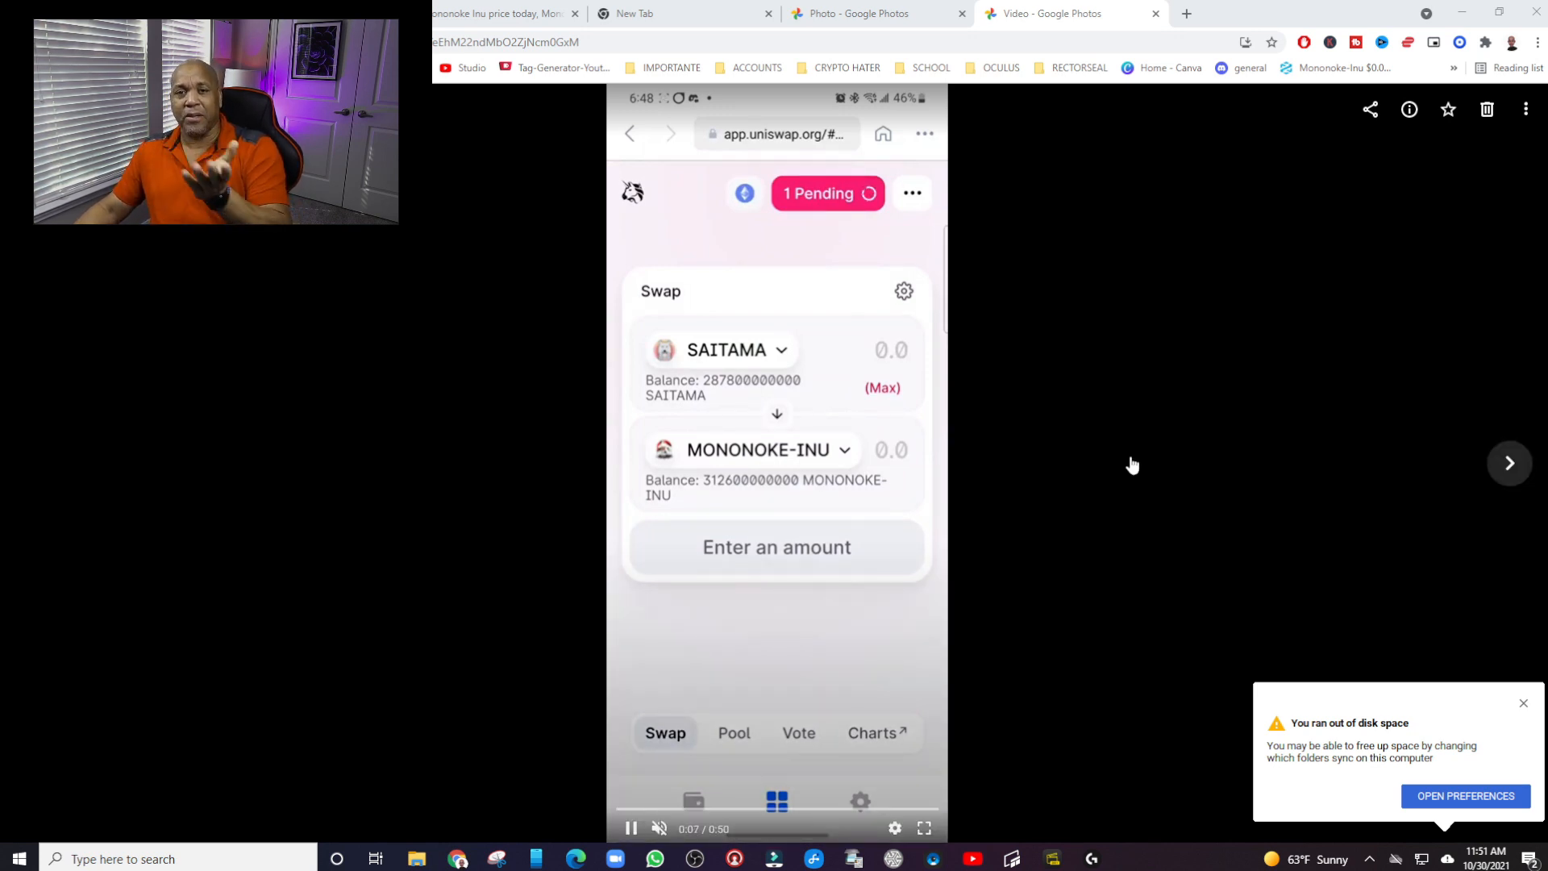
{"action": "mouse_move", "coordinate": [1121, 551]}
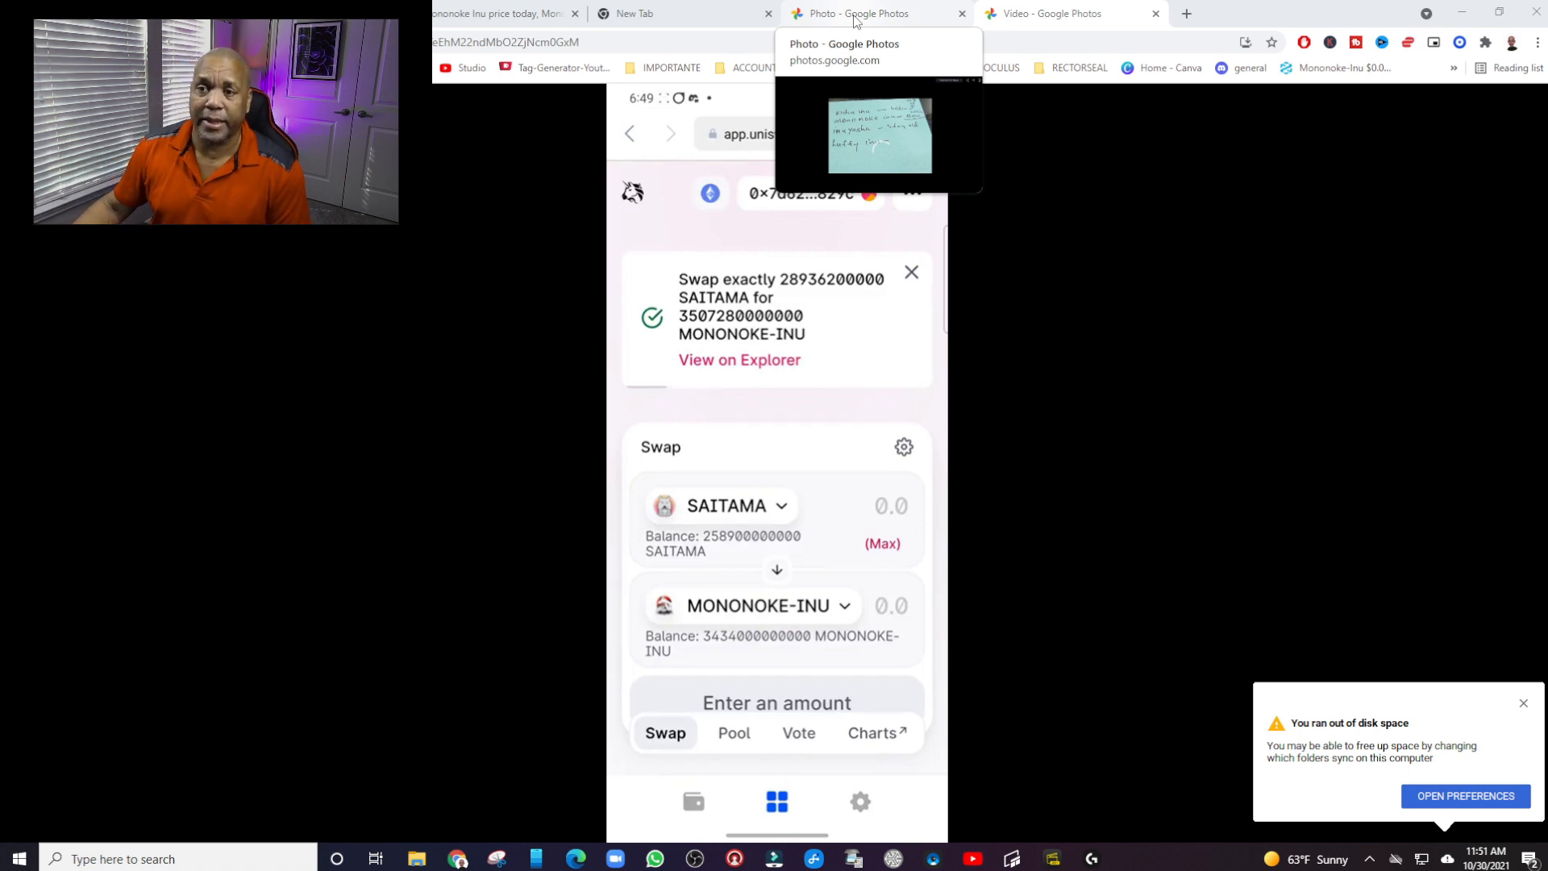
- View the handwritten note listing Kishu Inu, Mononoke Inu and Inuyasha in Google Photos
{"action": "left_click", "coordinate": [859, 13]}
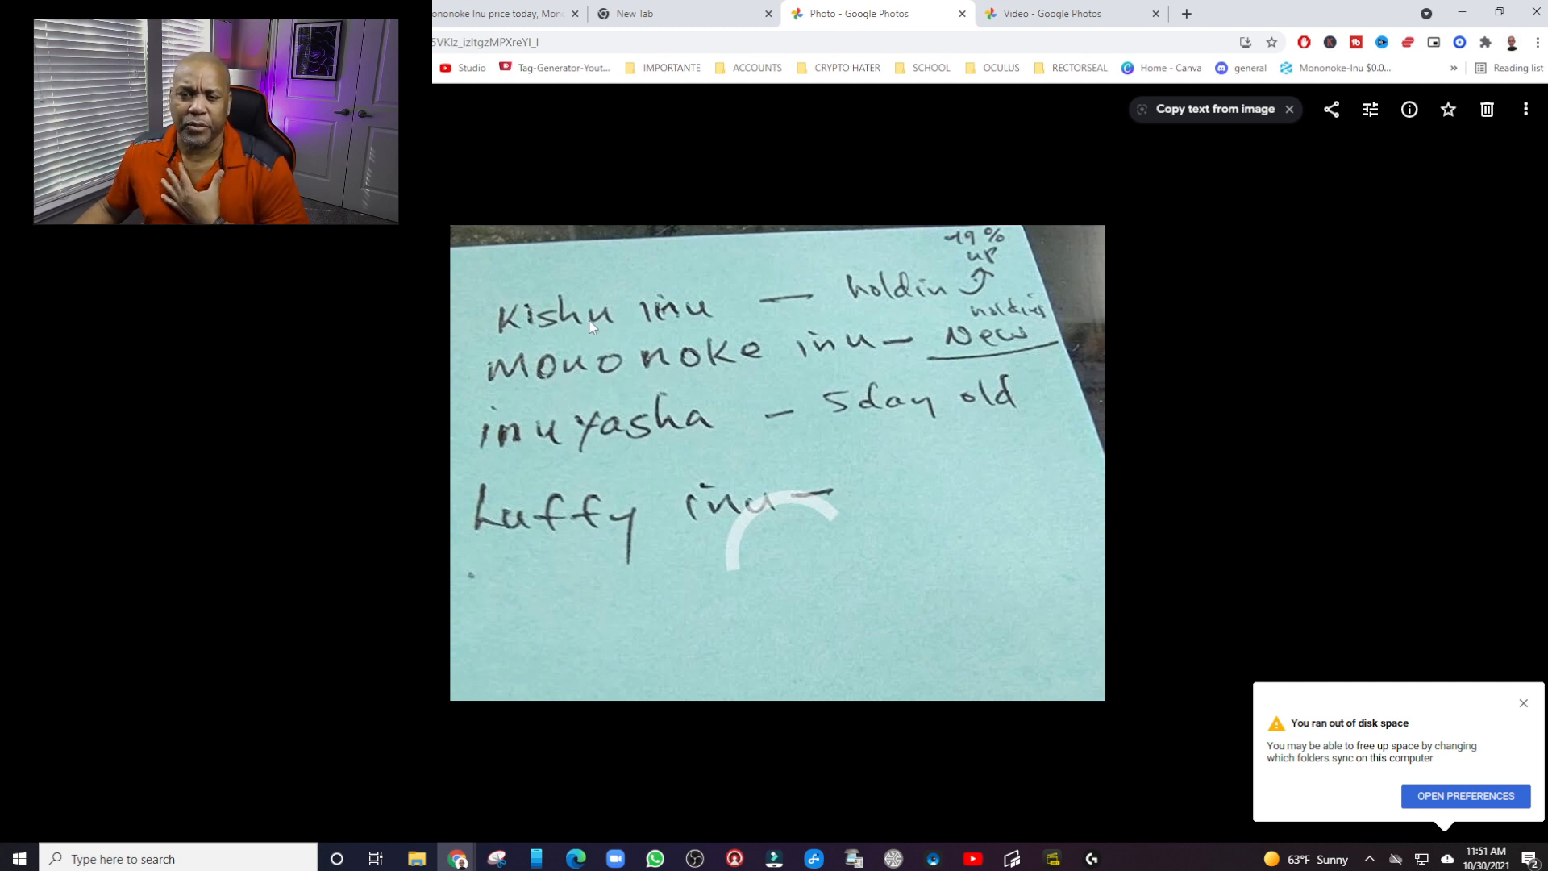
{"action": "mouse_move", "coordinate": [588, 405]}
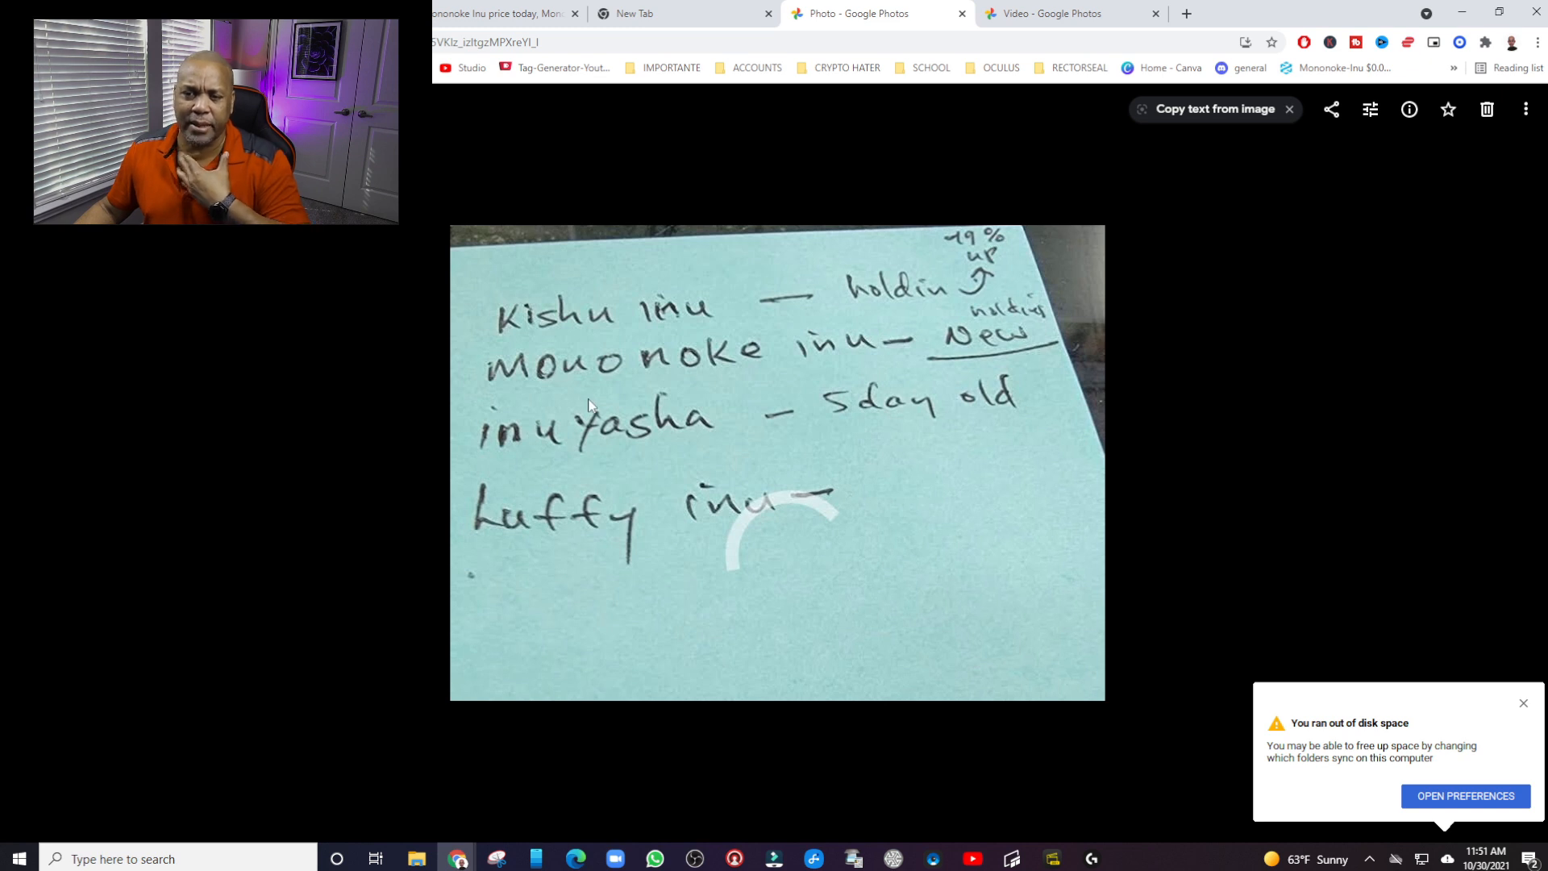
{"action": "mouse_move", "coordinate": [746, 361]}
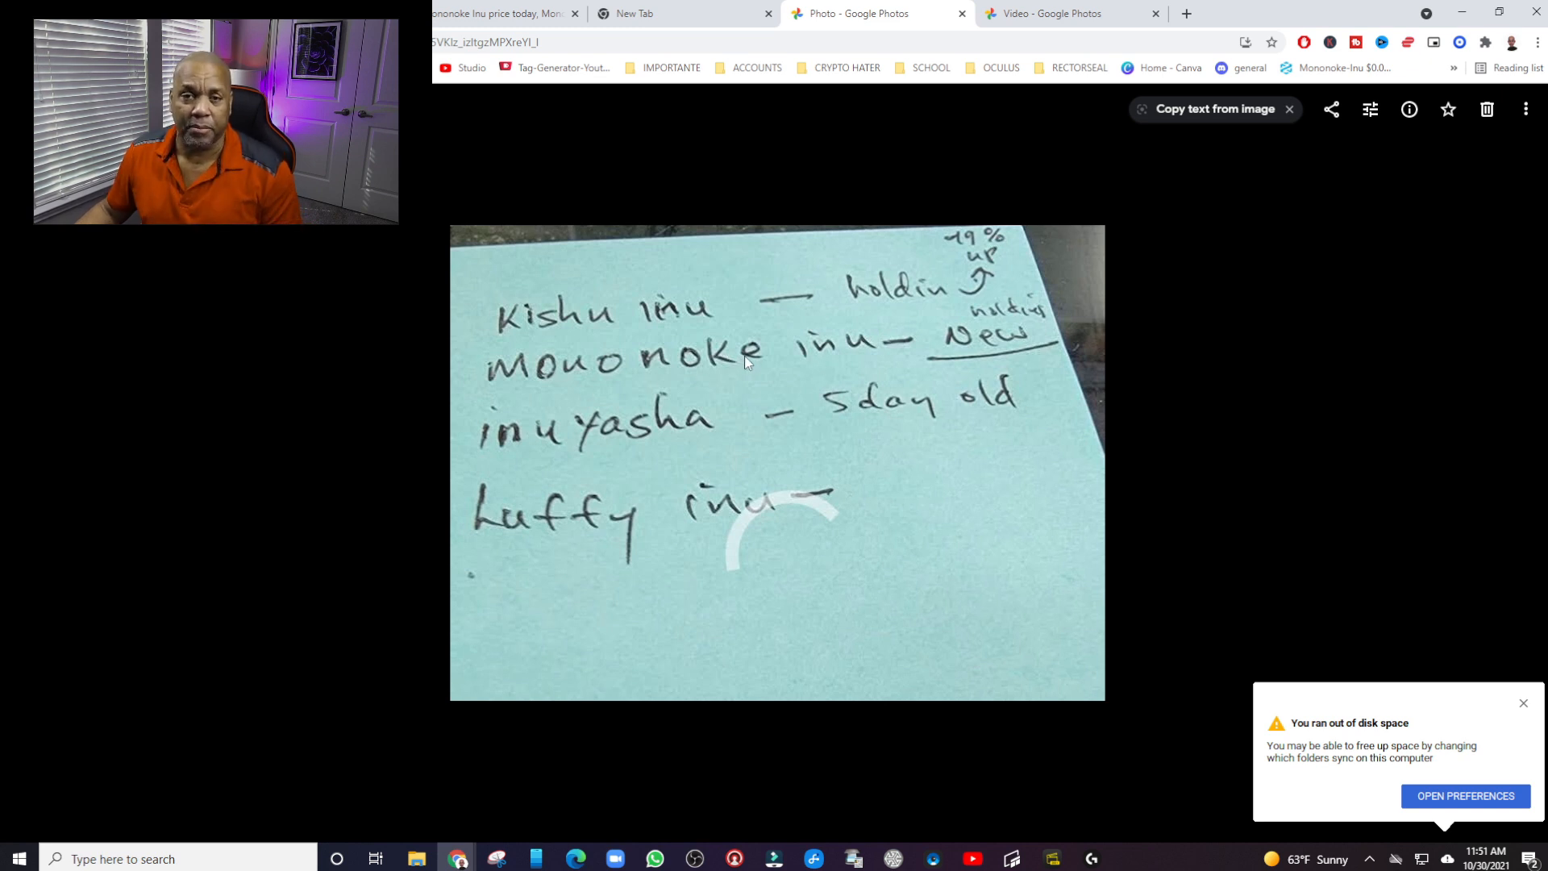
{"action": "mouse_move", "coordinate": [598, 513]}
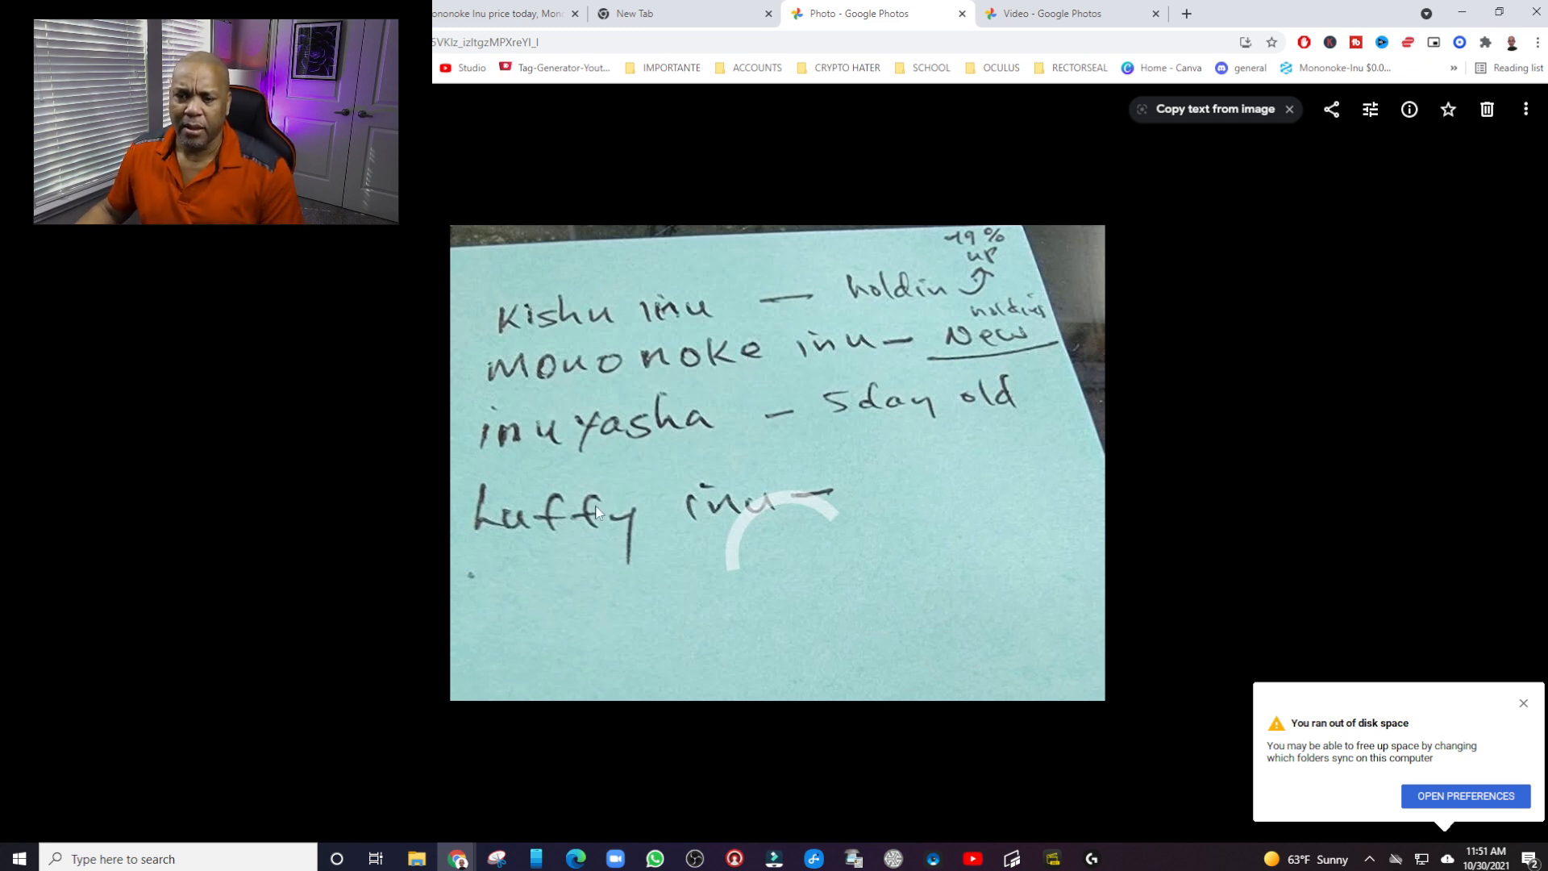
{"action": "mouse_move", "coordinate": [604, 524]}
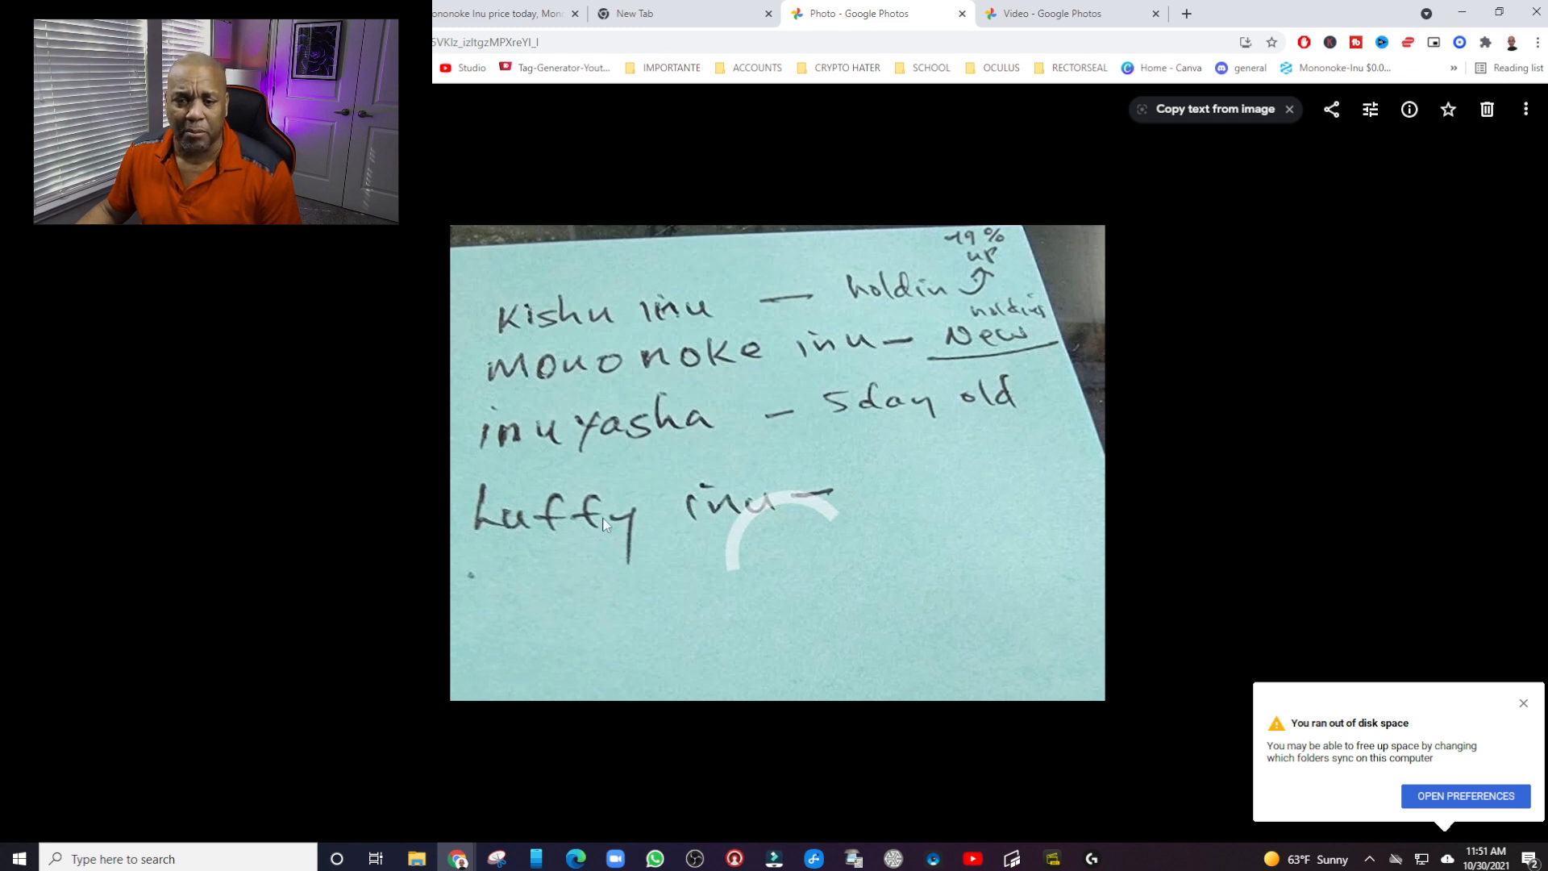
{"action": "mouse_move", "coordinate": [551, 451]}
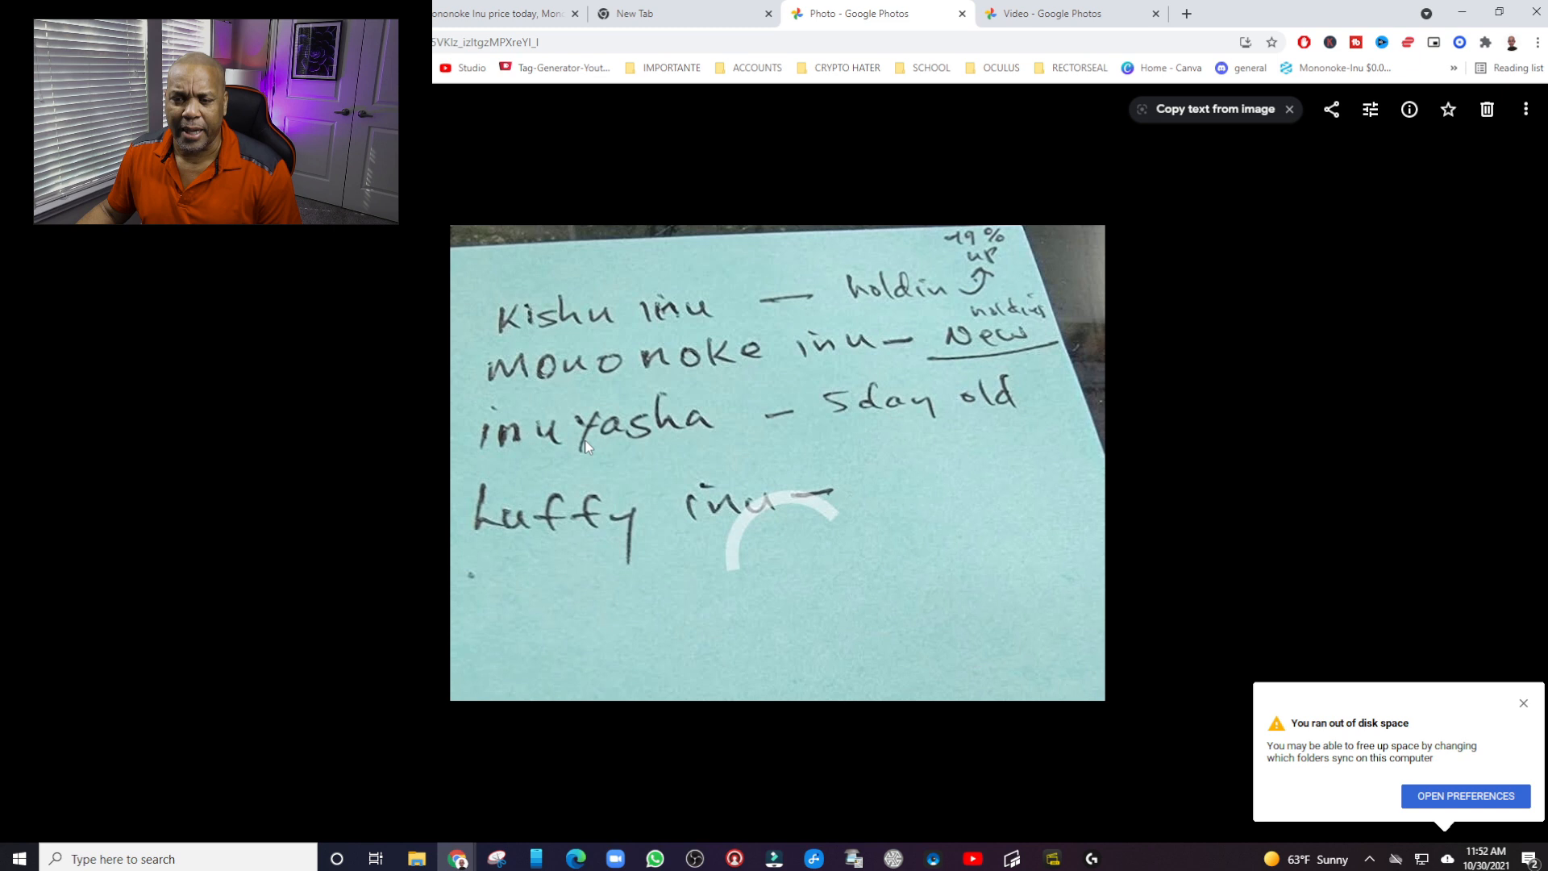
{"action": "mouse_move", "coordinate": [872, 418]}
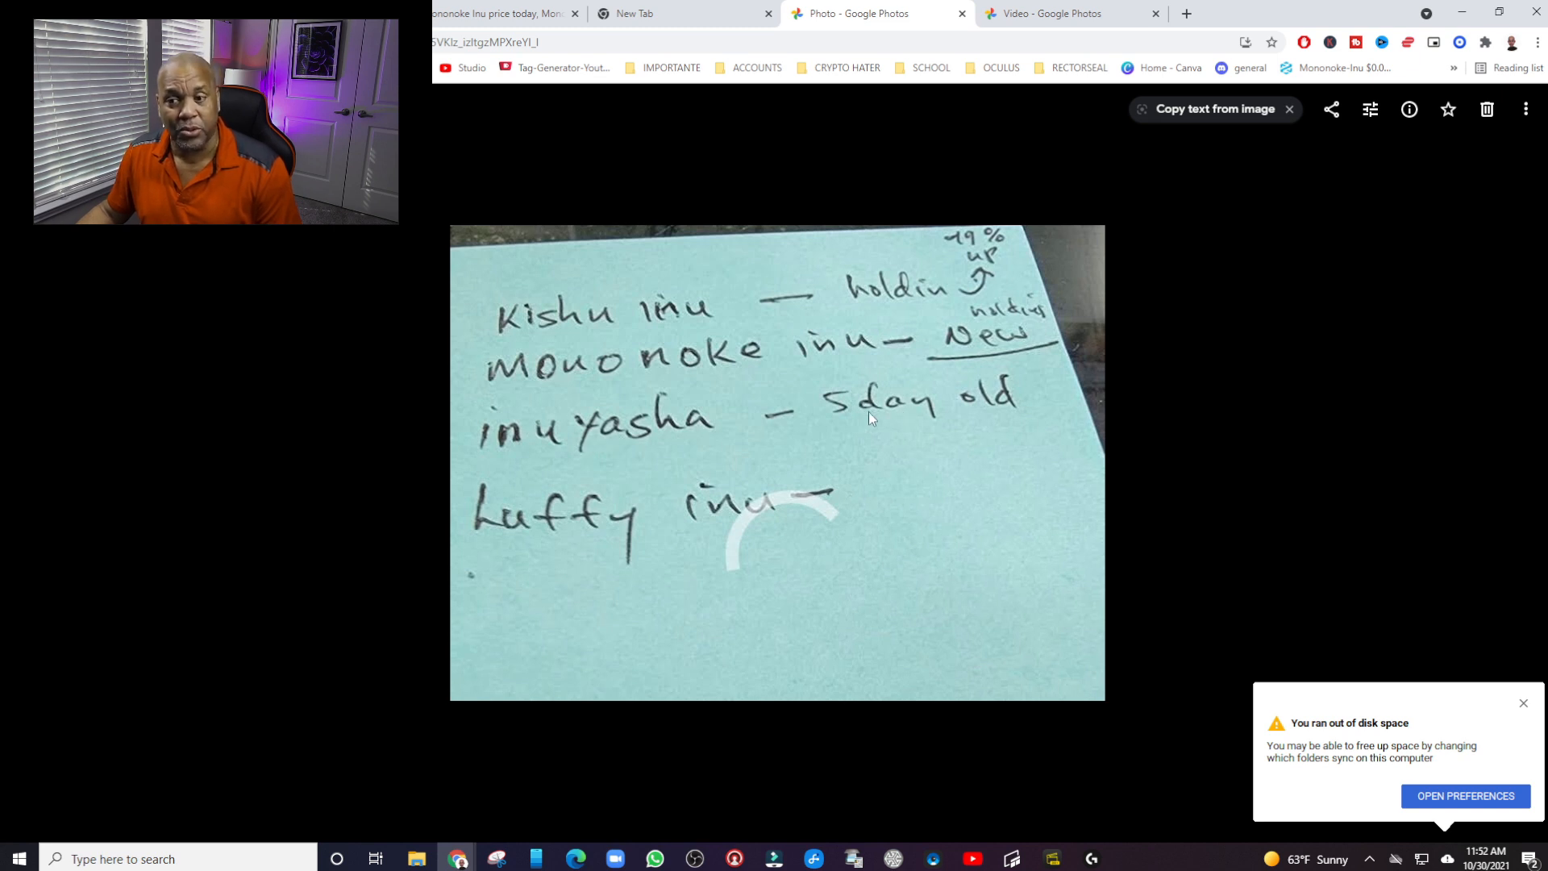
{"action": "mouse_move", "coordinate": [593, 448]}
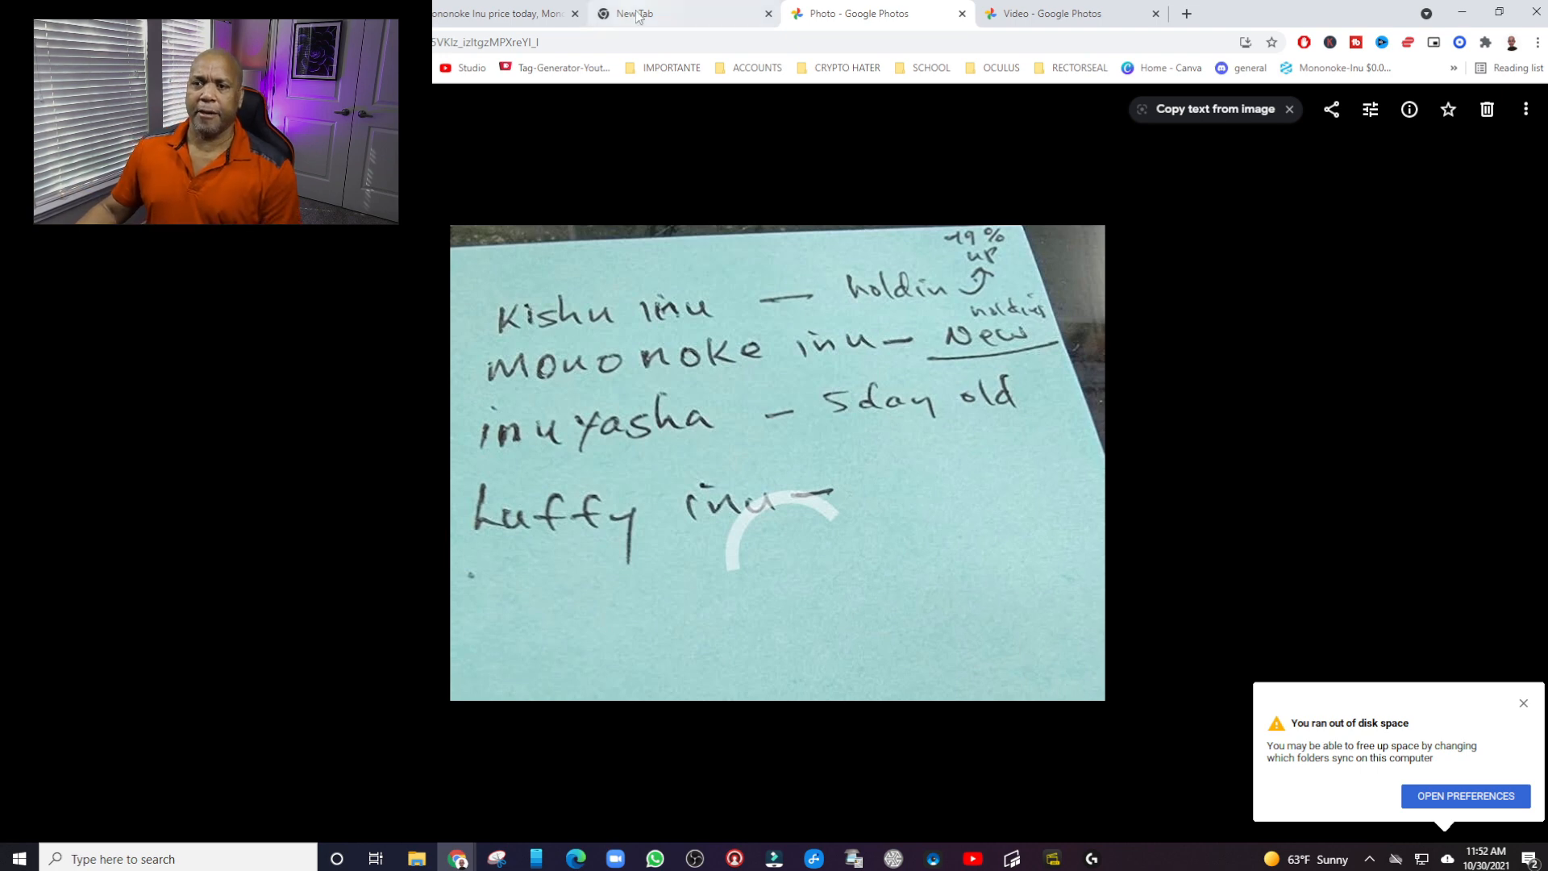
{"action": "left_click", "coordinate": [499, 14]}
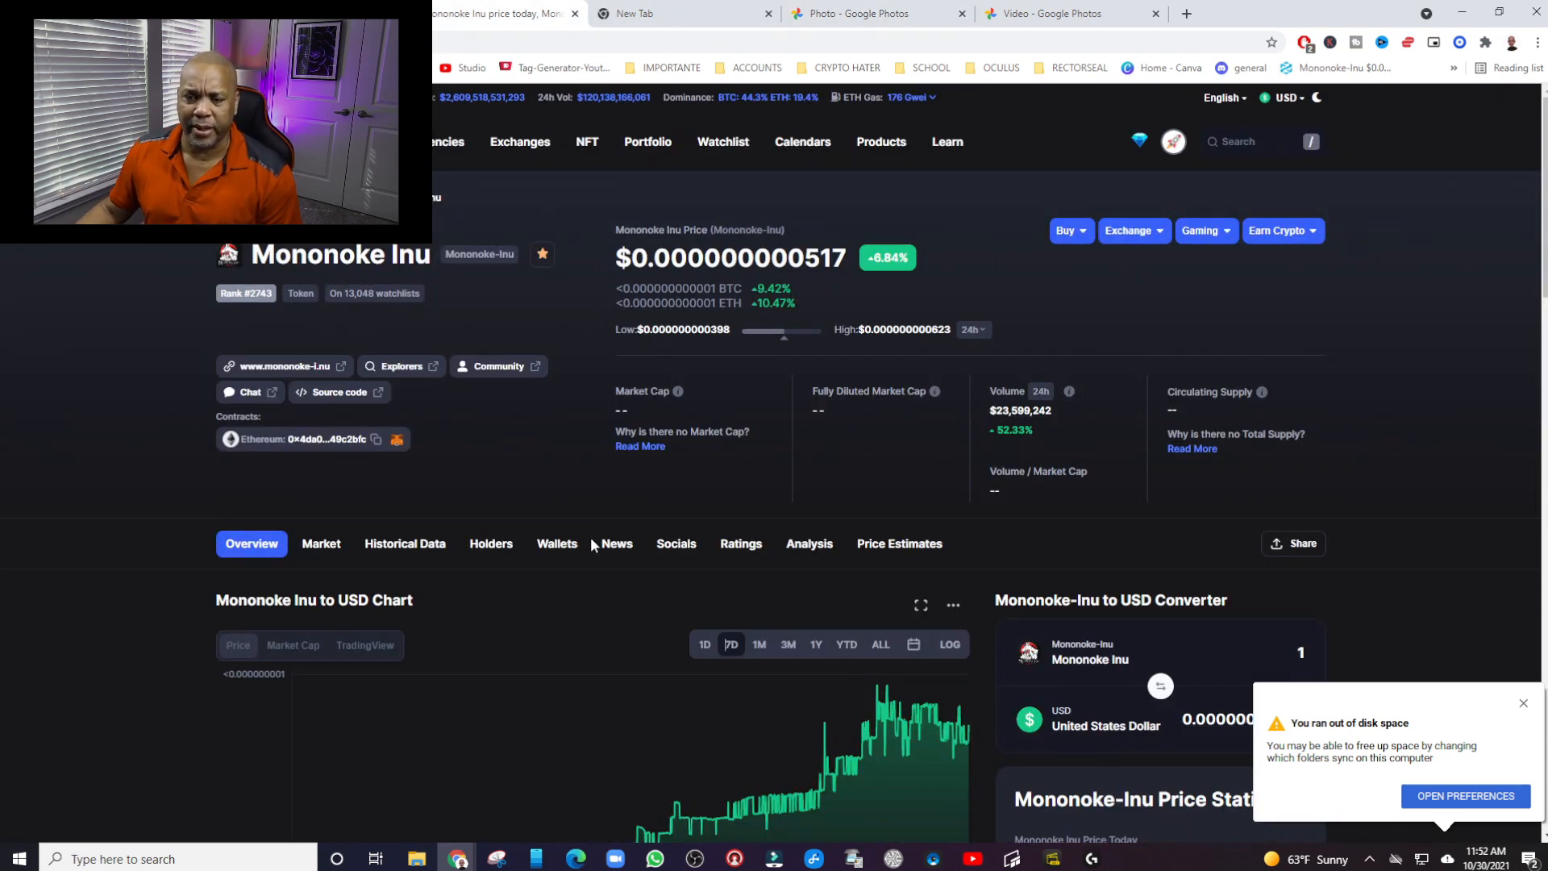
{"action": "scroll", "scroll_direction": "down", "scroll_amount": 3}
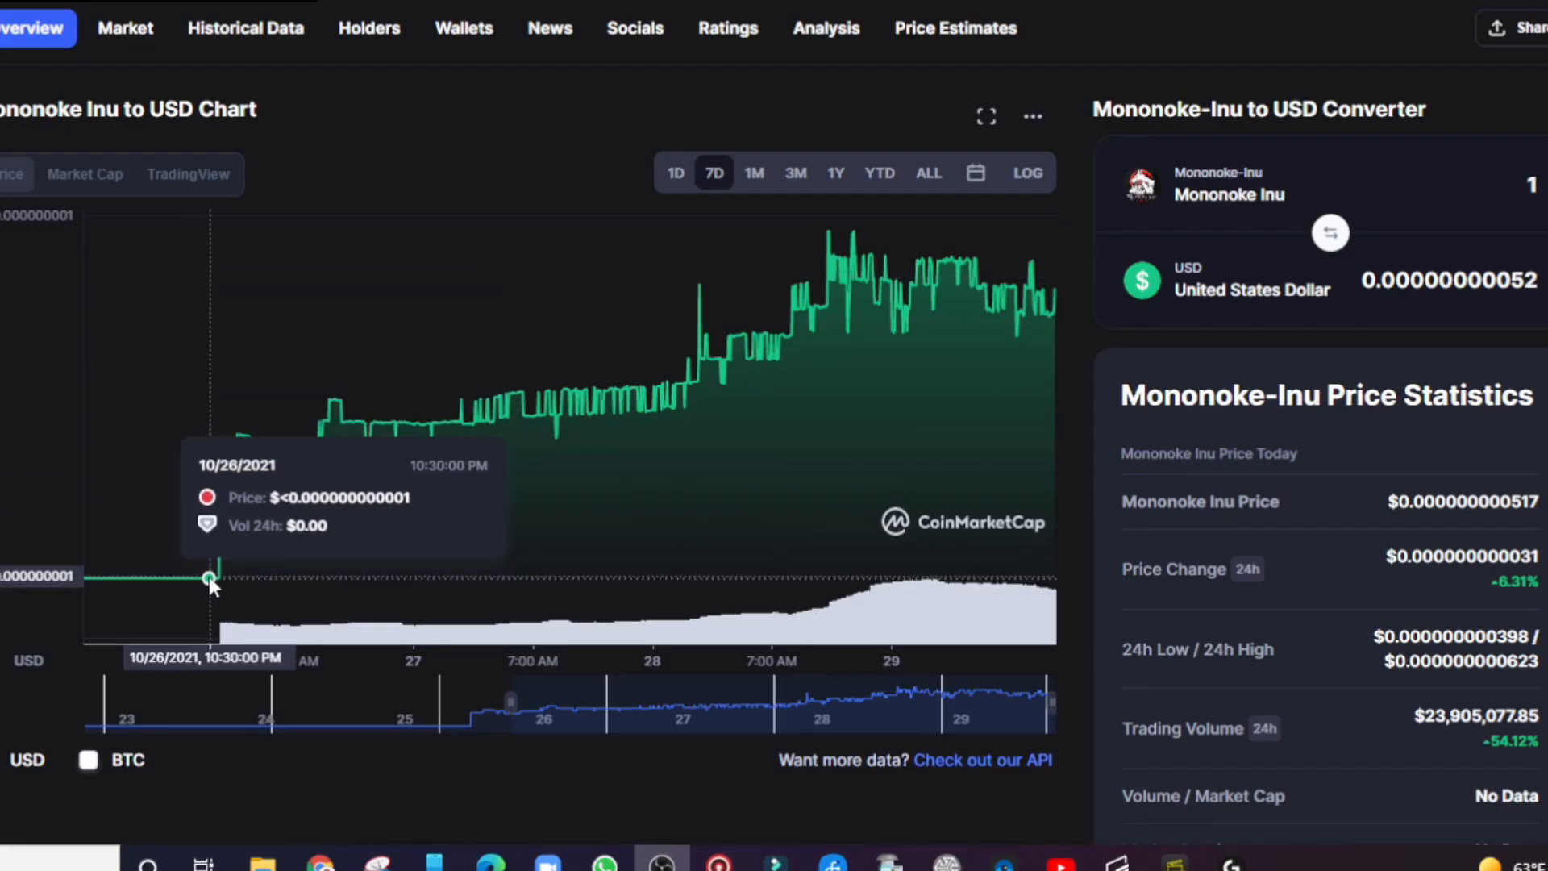
{"action": "mouse_move", "coordinate": [216, 581]}
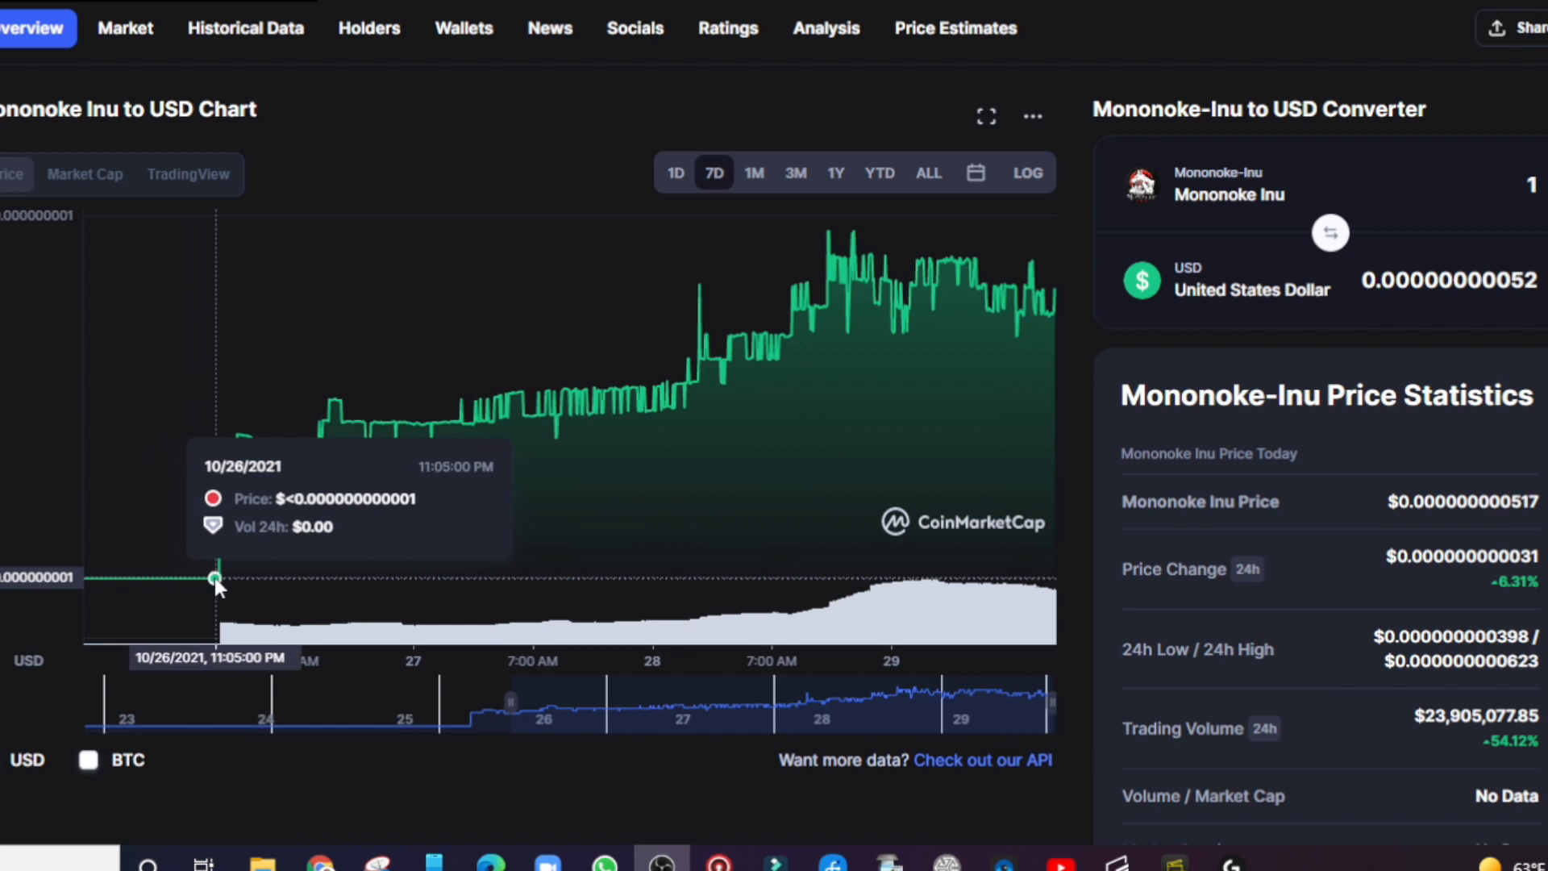
{"action": "mouse_move", "coordinate": [220, 459]}
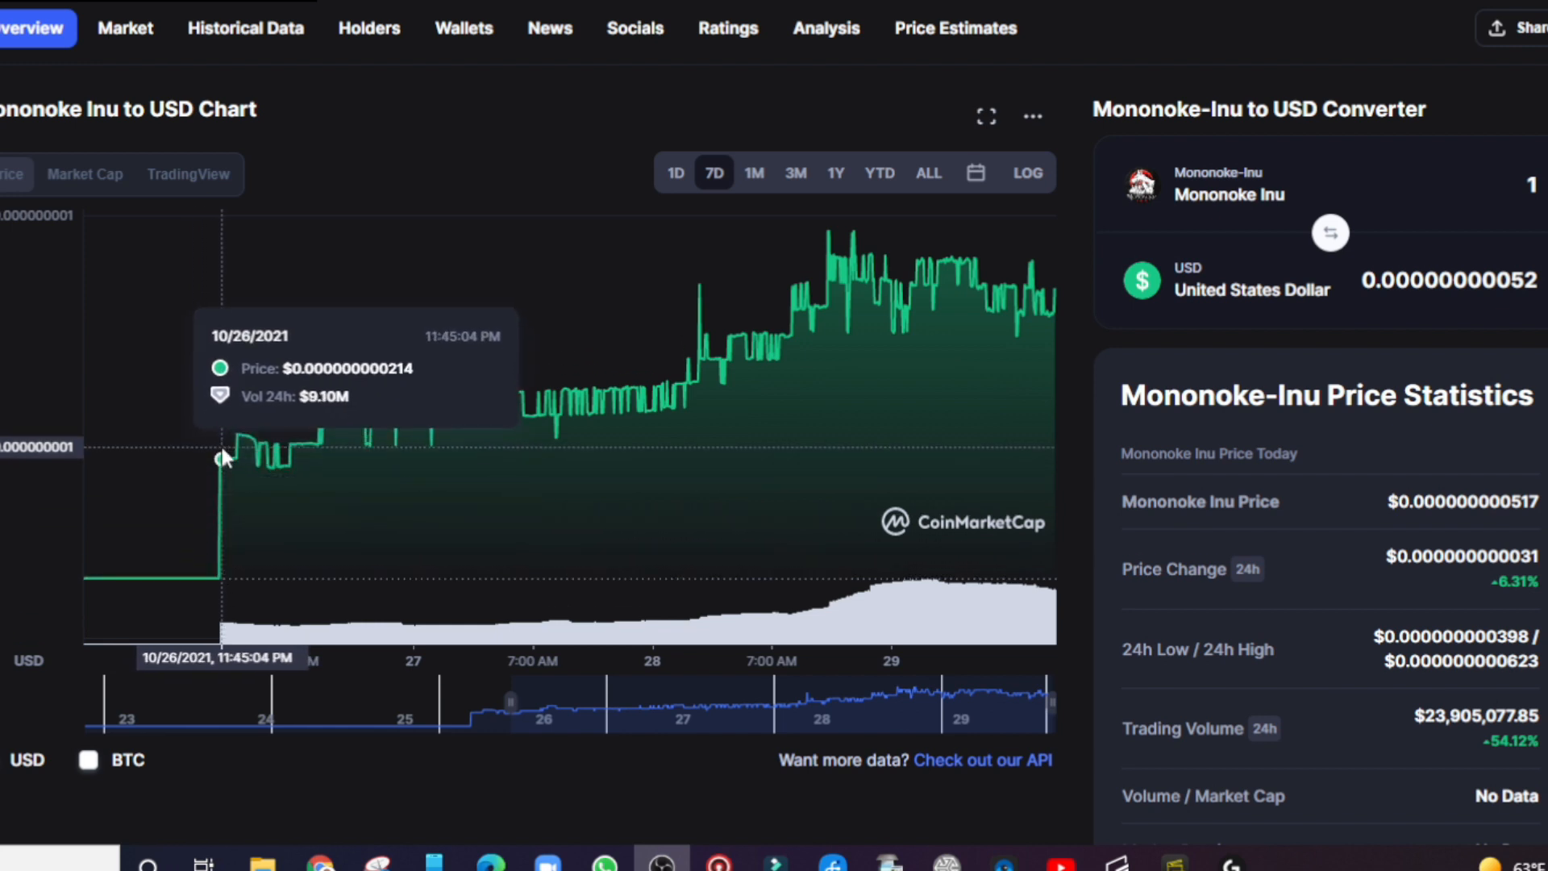
{"action": "mouse_move", "coordinate": [651, 377]}
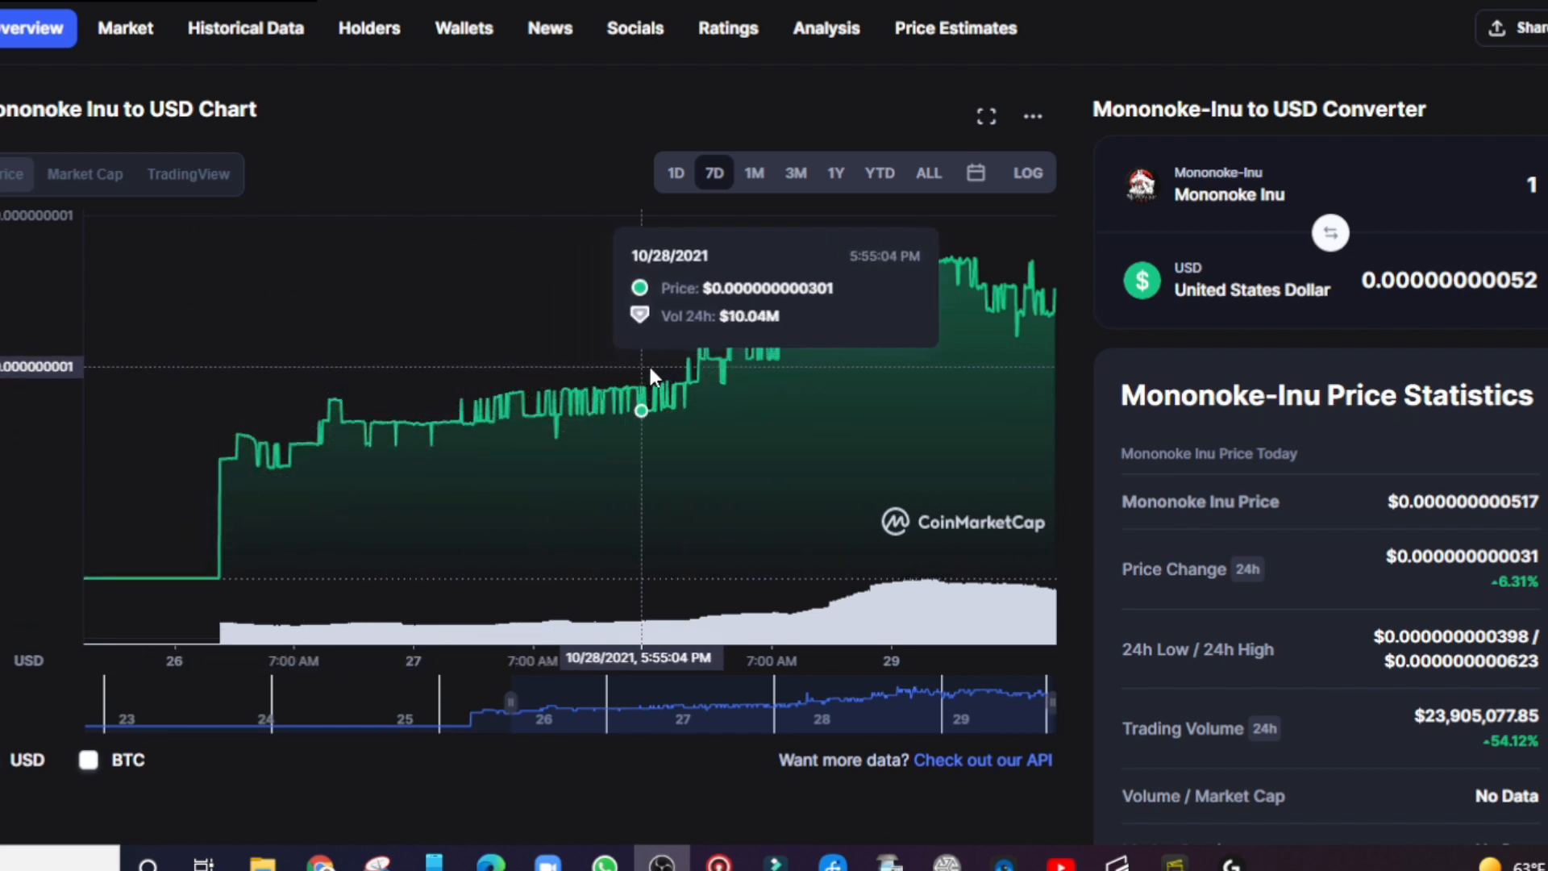
{"action": "mouse_move", "coordinate": [784, 282]}
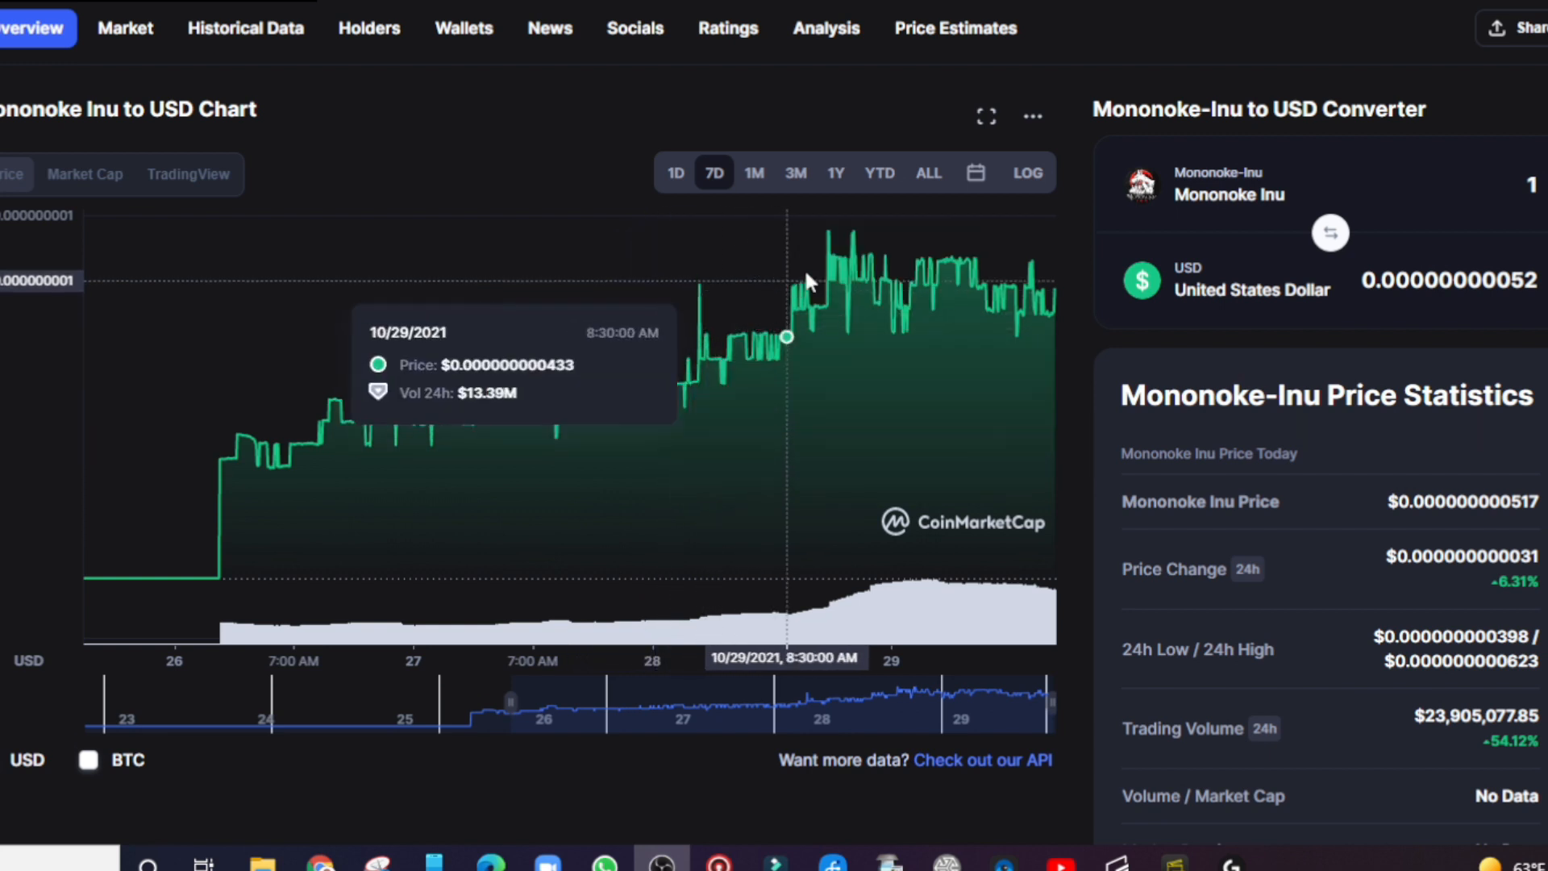
{"action": "mouse_move", "coordinate": [848, 259]}
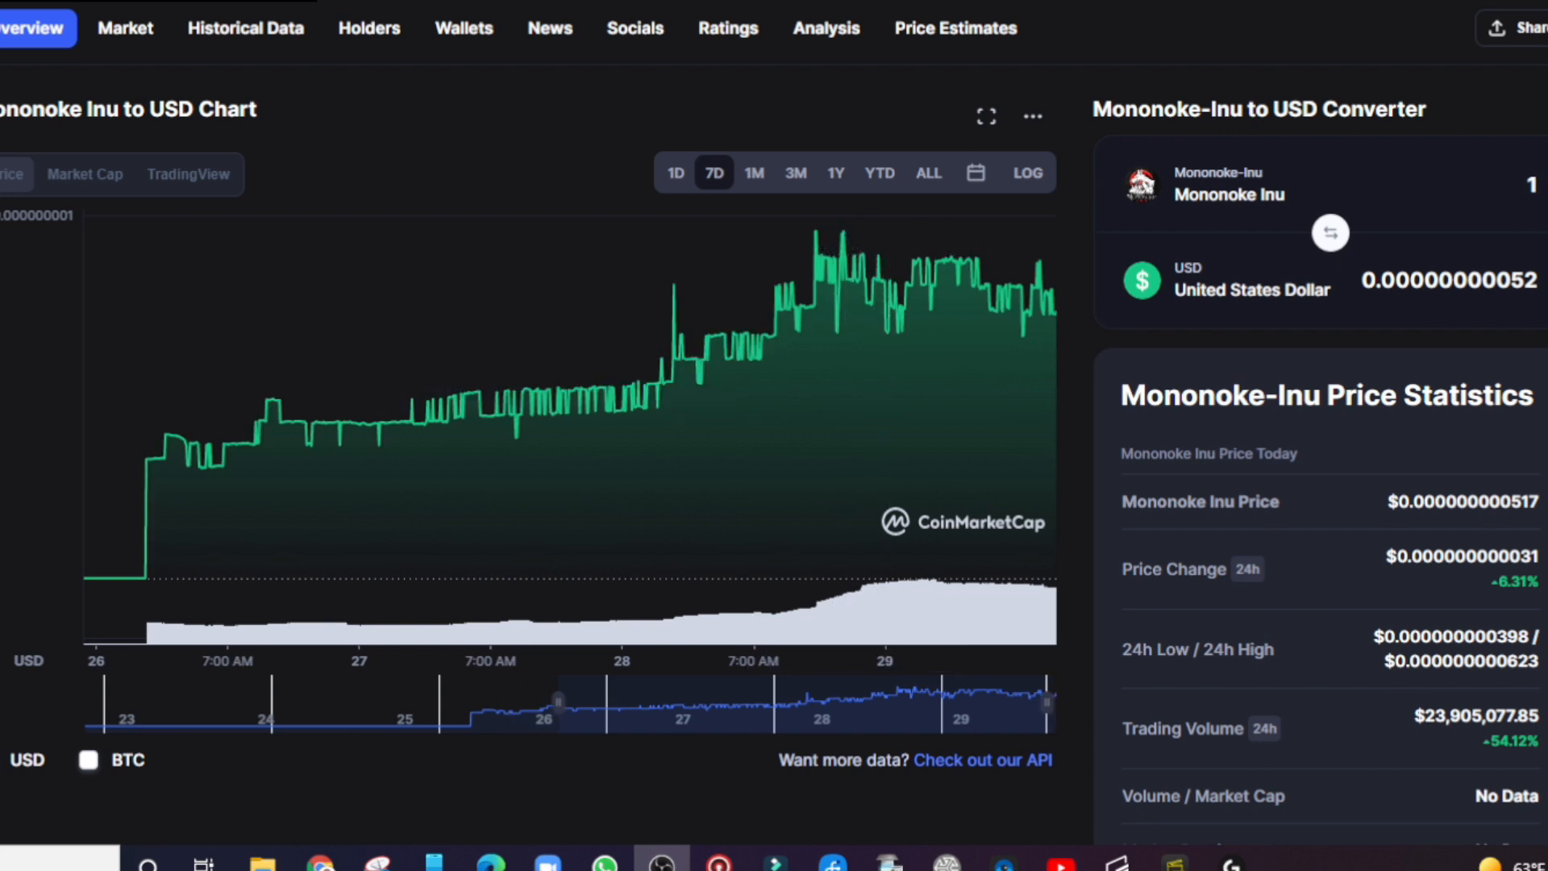
{"action": "mouse_move", "coordinate": [1020, 333]}
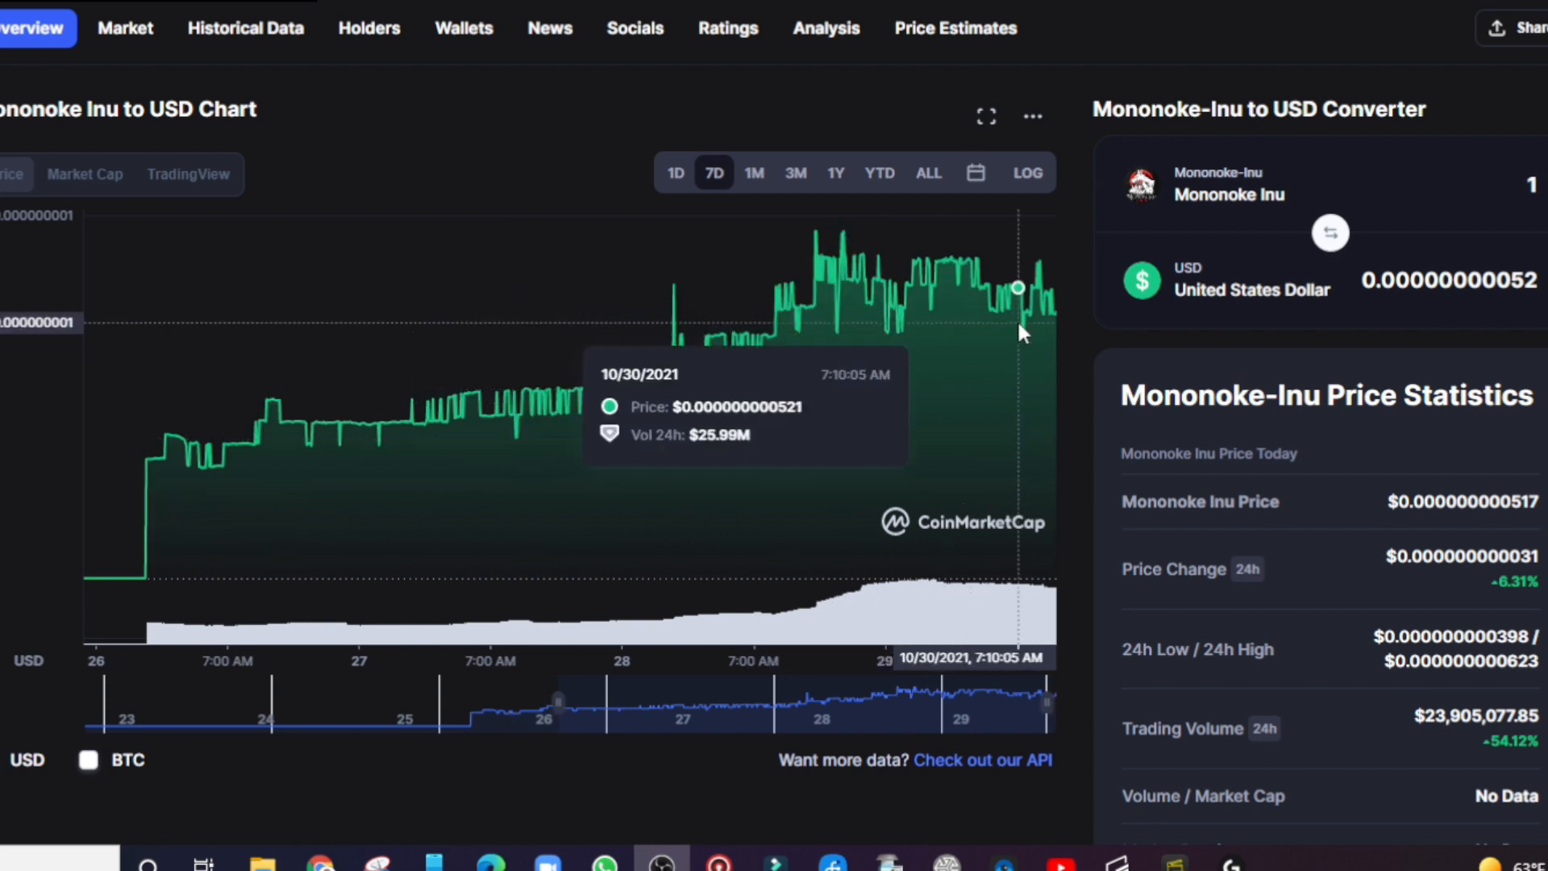
{"action": "mouse_move", "coordinate": [971, 261]}
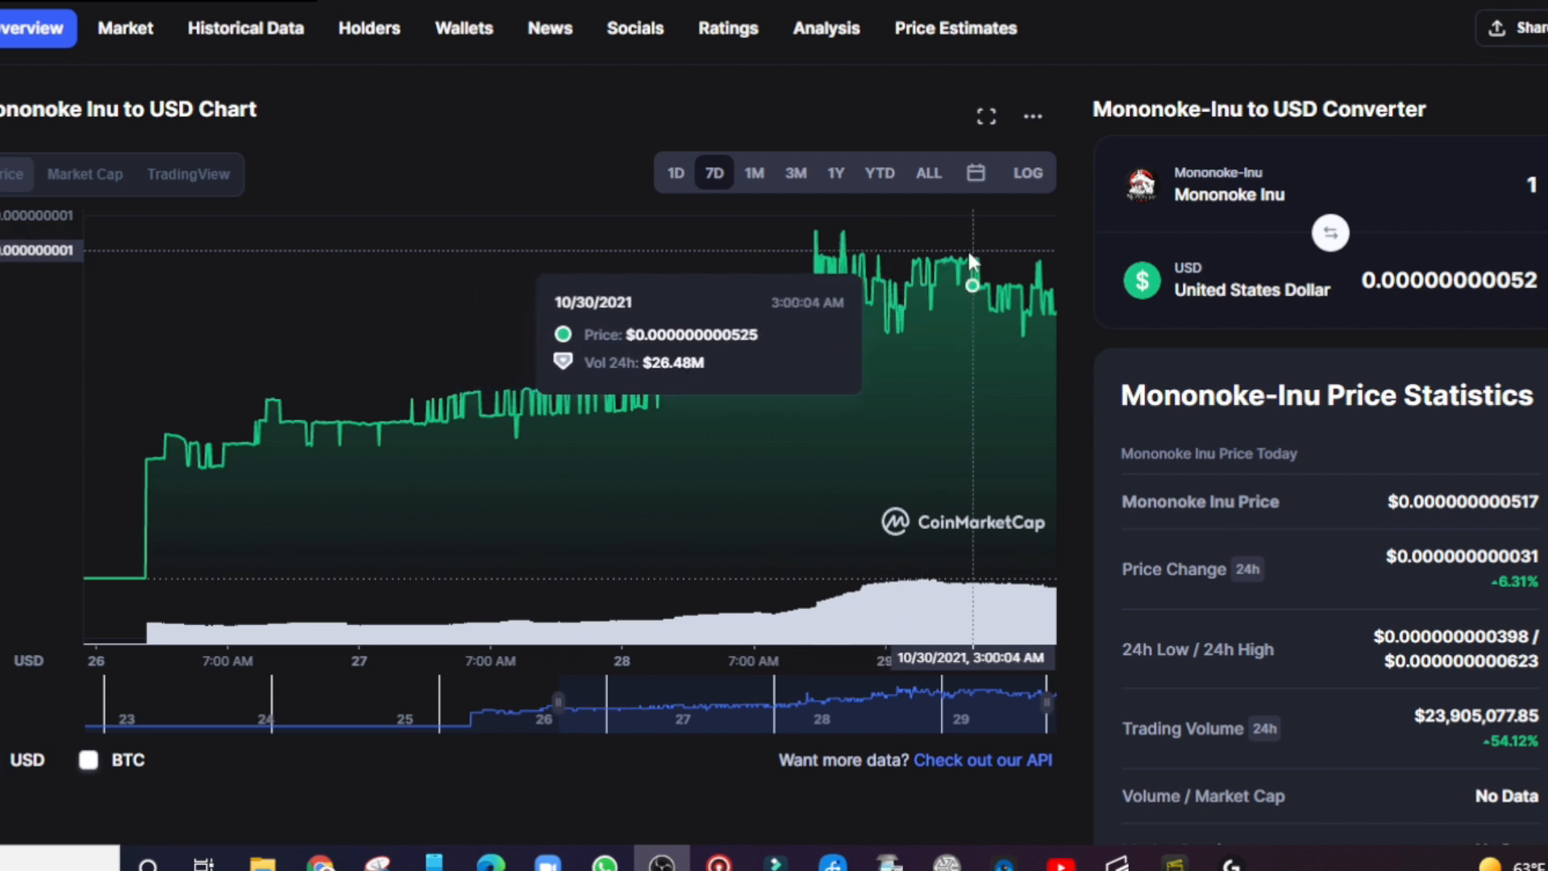
{"action": "mouse_move", "coordinate": [1057, 321]}
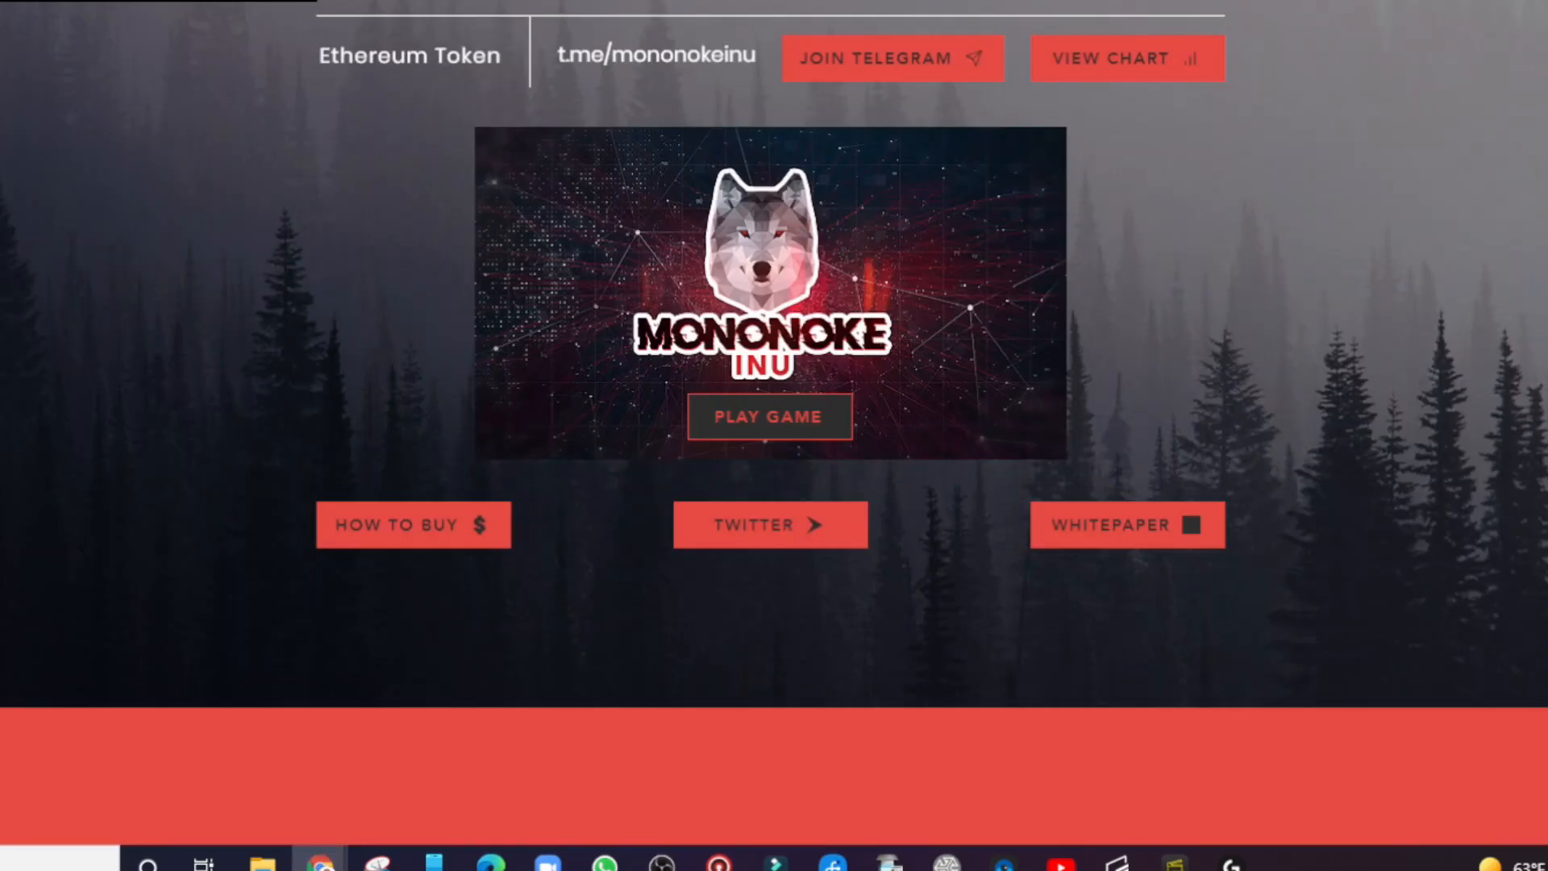
{"action": "scroll", "scroll_direction": "down", "scroll_amount": 3}
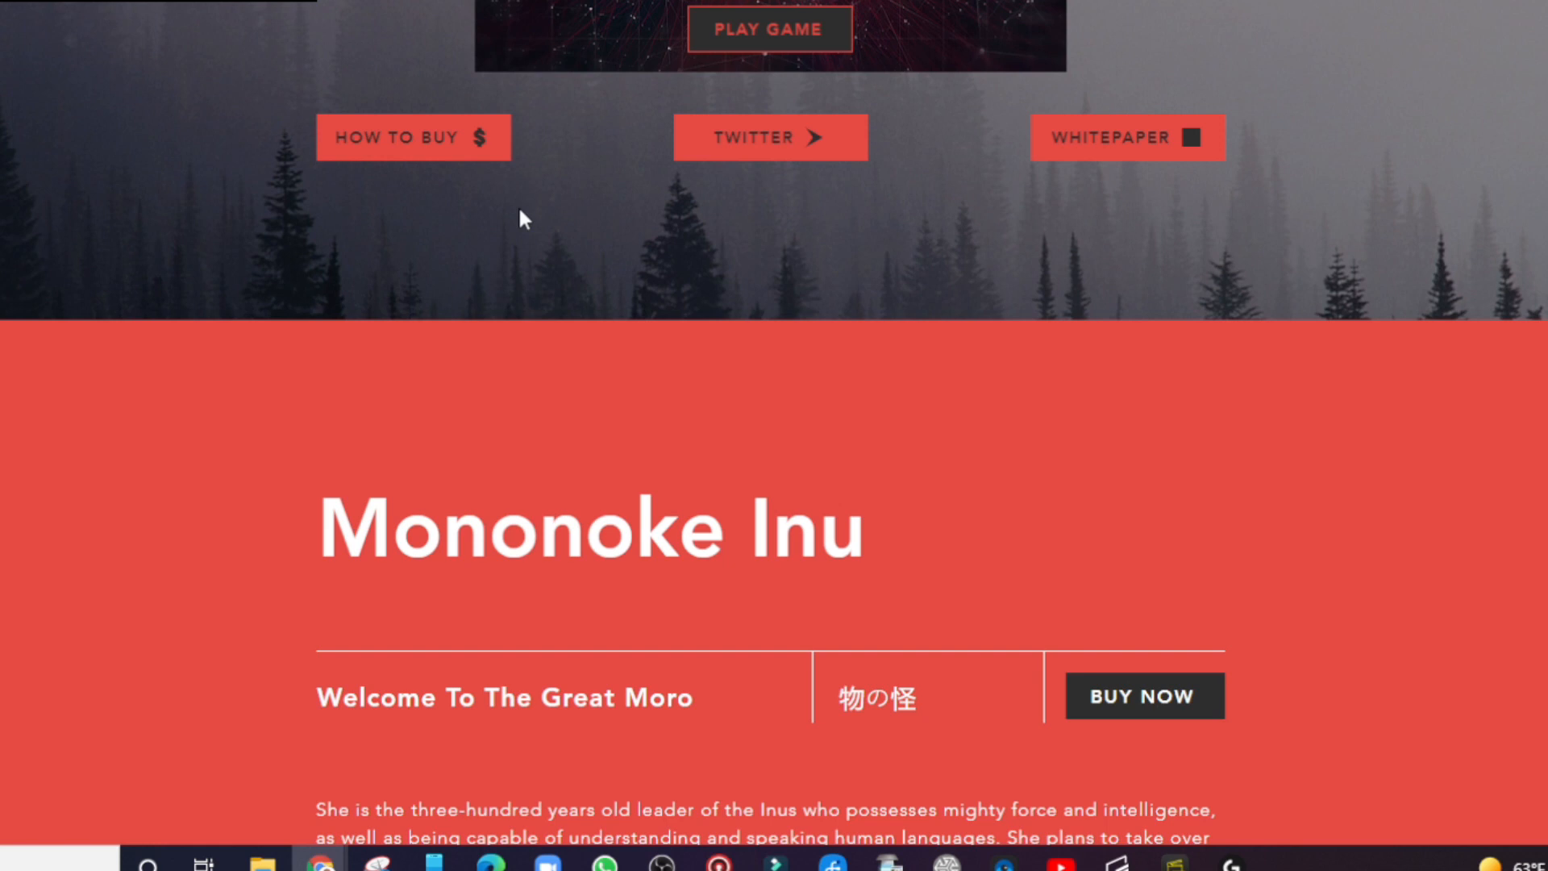
{"action": "mouse_move", "coordinate": [1123, 163]}
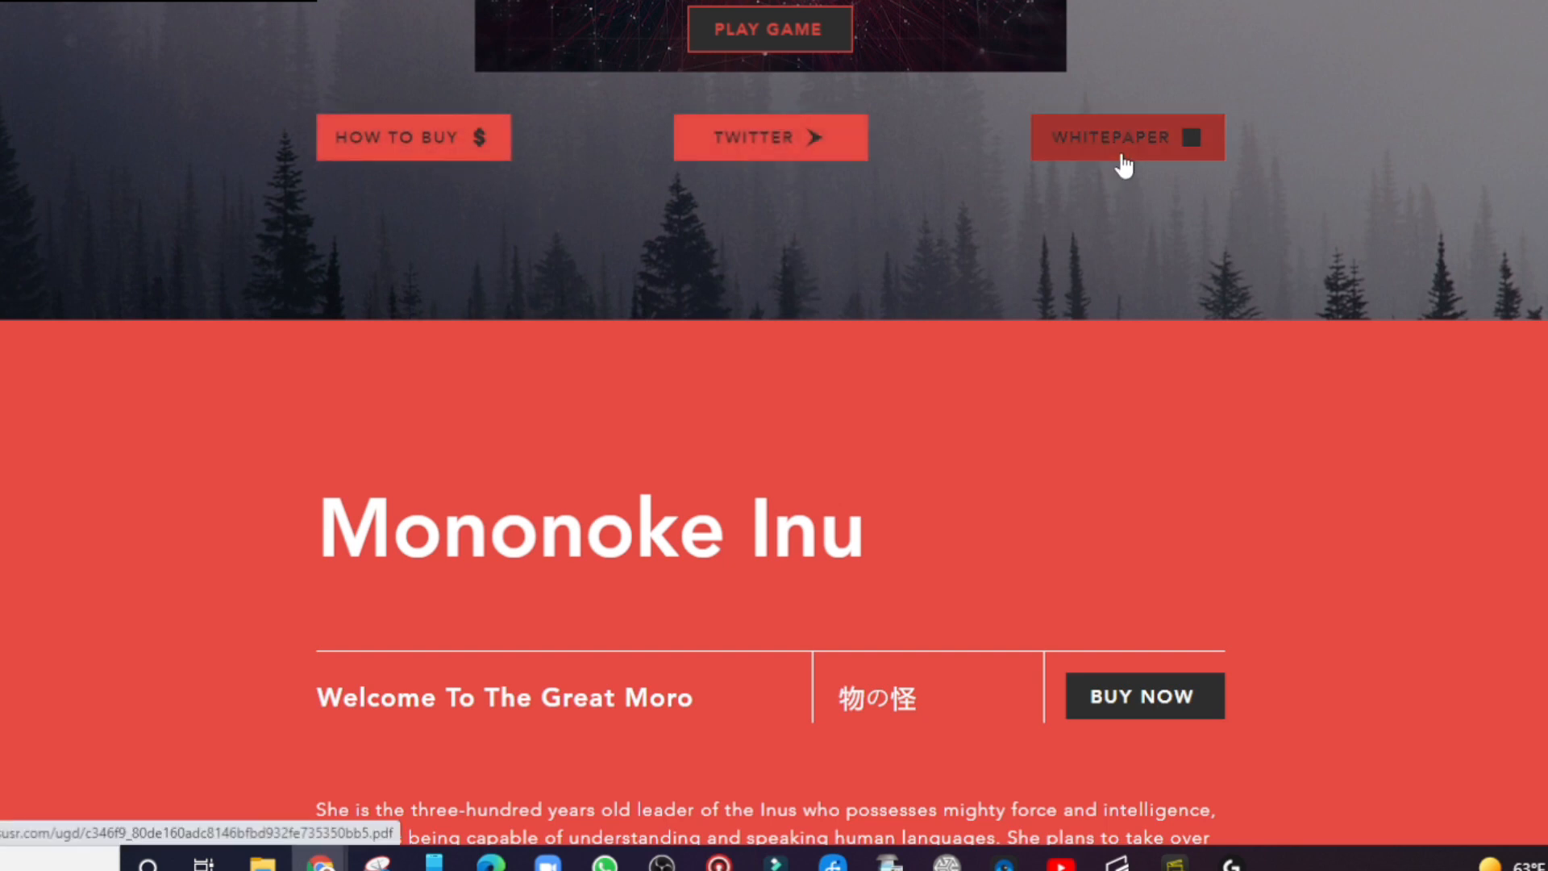
{"action": "mouse_move", "coordinate": [1140, 159]}
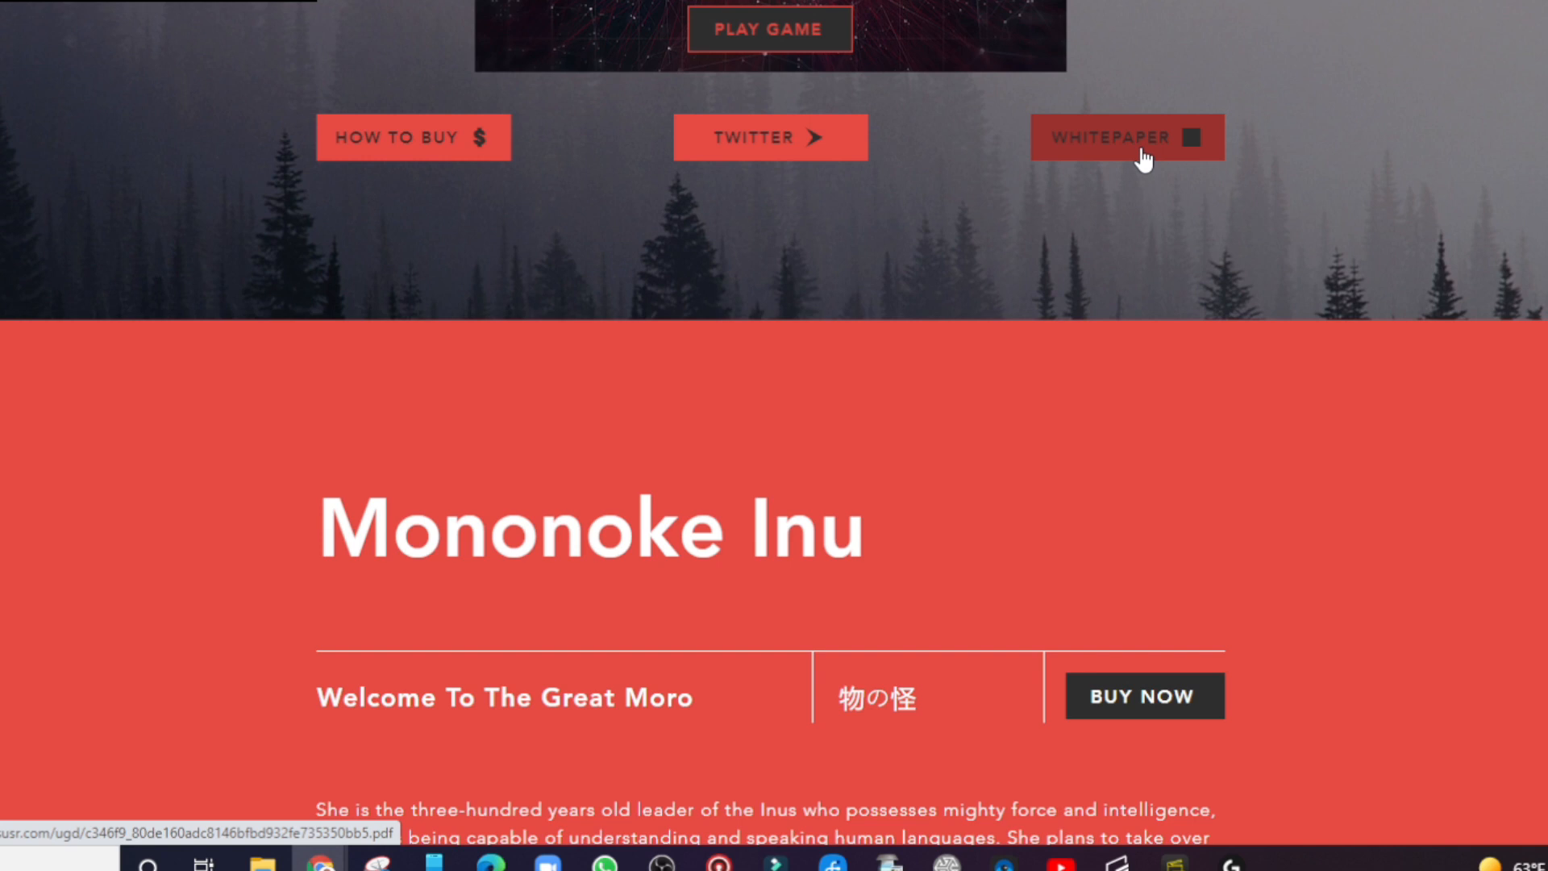
{"action": "mouse_move", "coordinate": [1163, 163]}
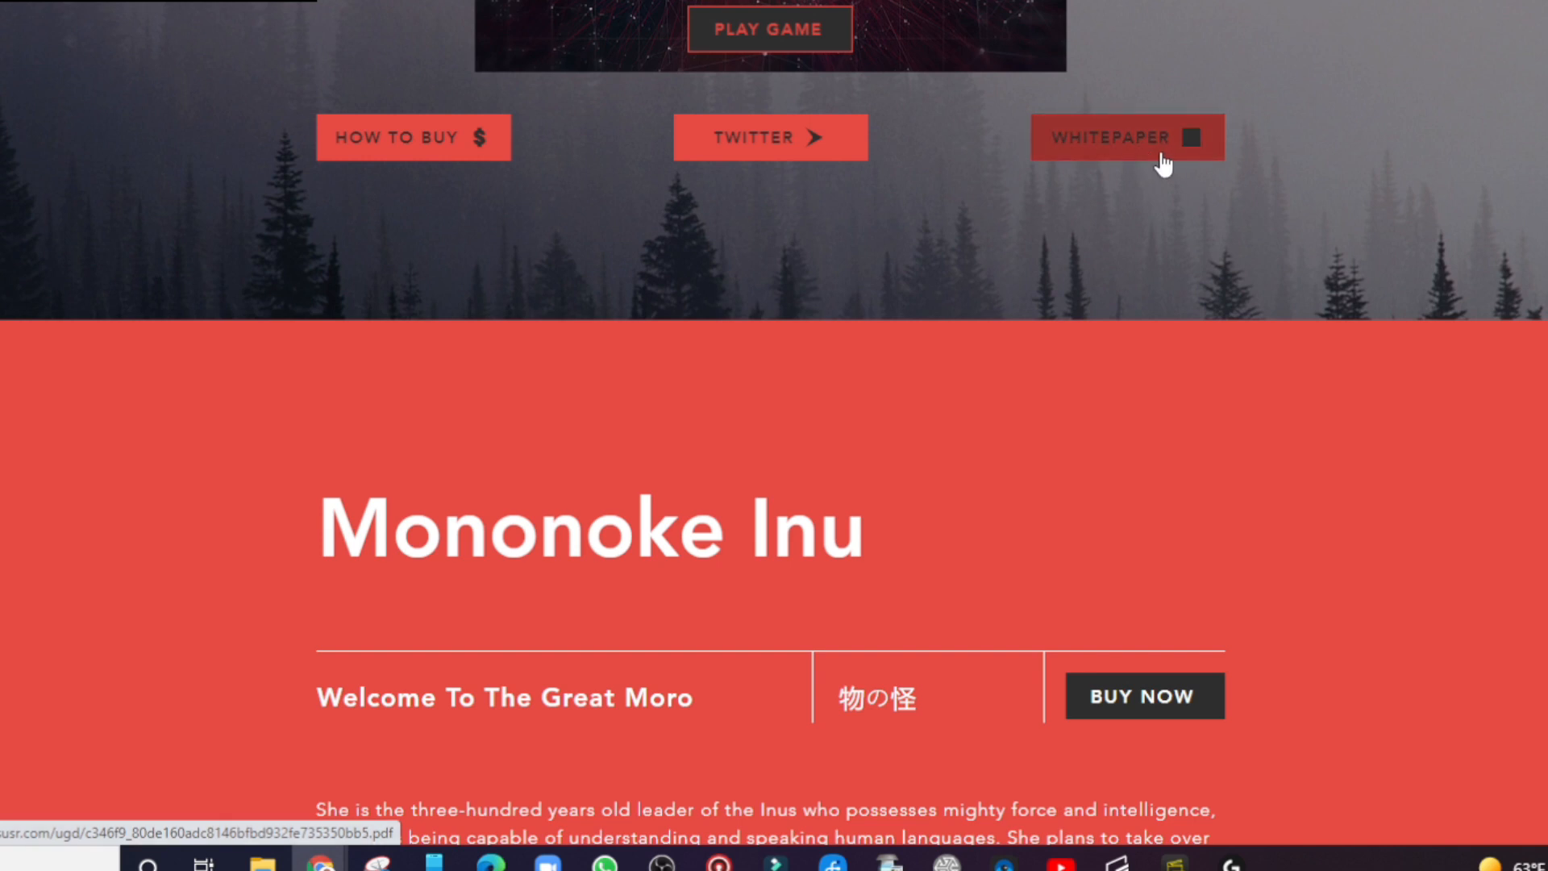
{"action": "mouse_move", "coordinate": [1240, 234]}
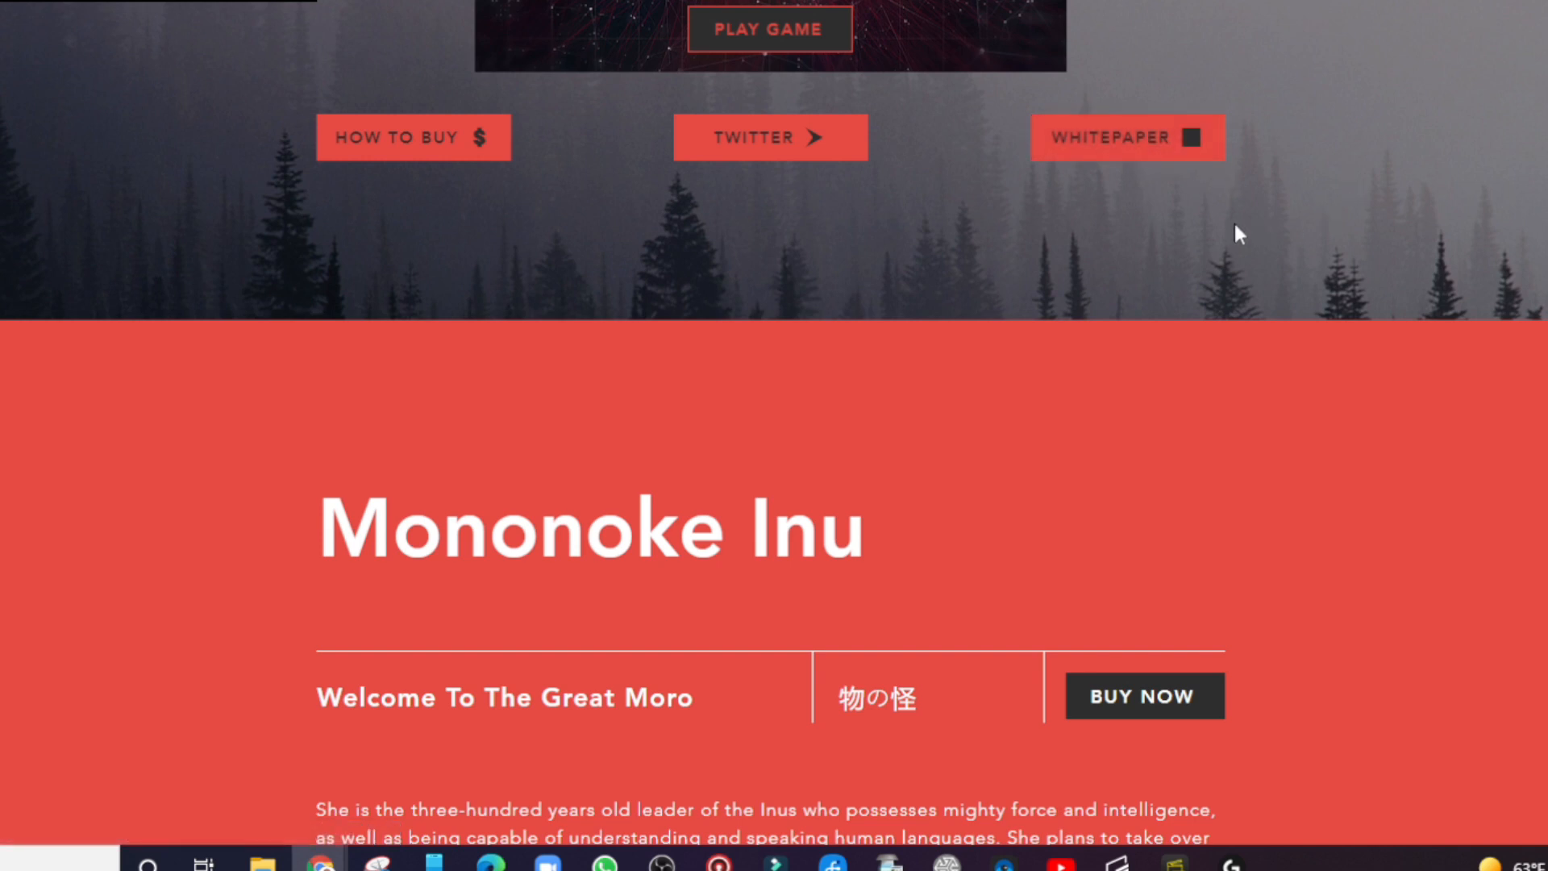
{"action": "scroll", "scroll_direction": "up", "scroll_amount": 3}
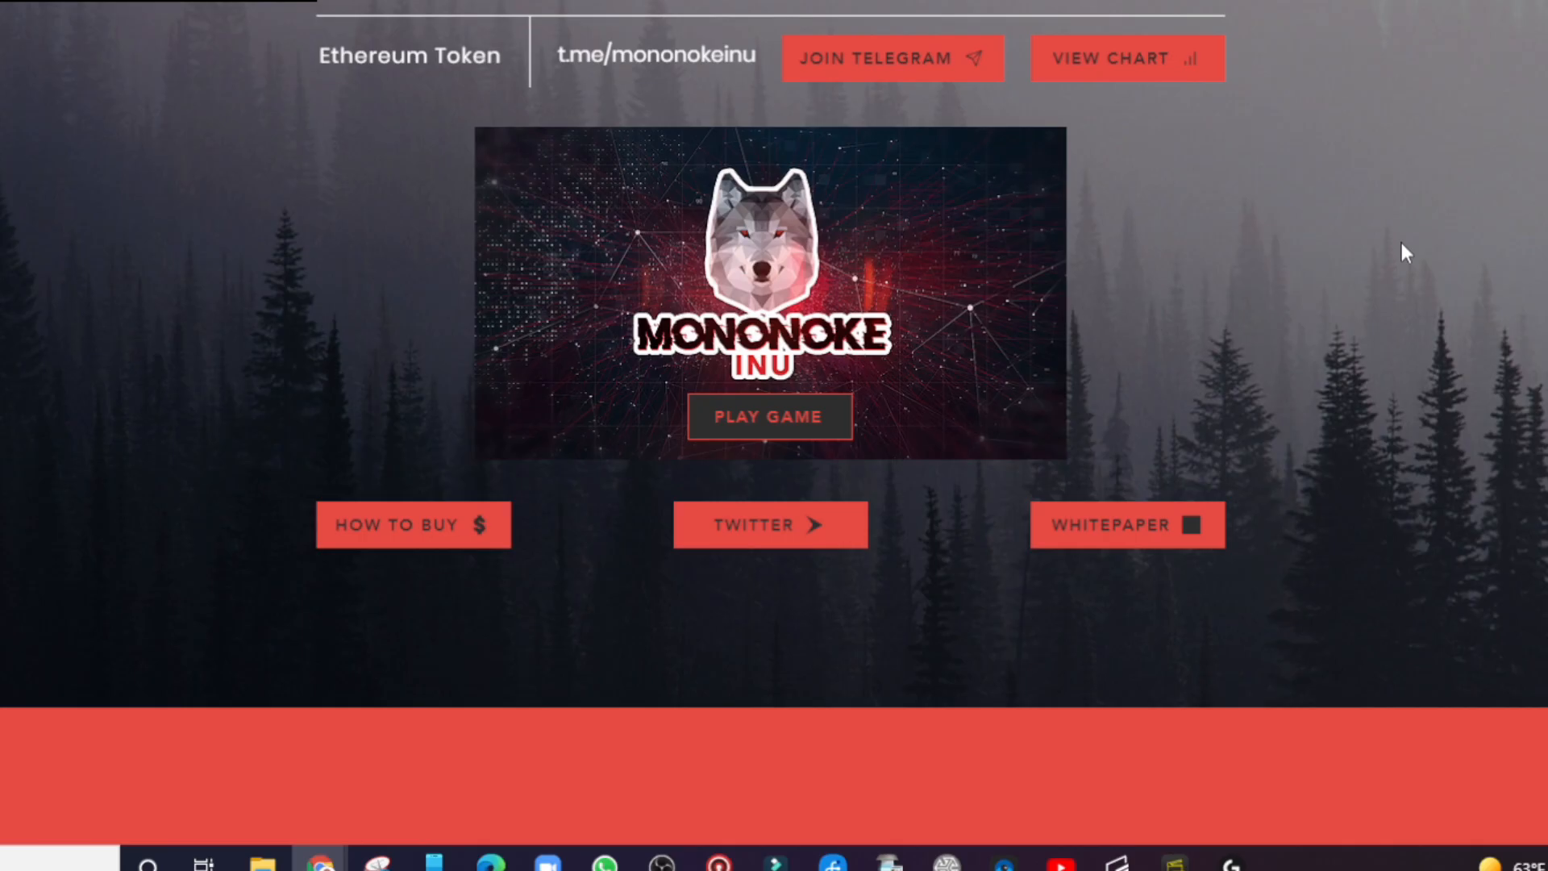
{"action": "scroll", "scroll_direction": "down", "scroll_amount": 3}
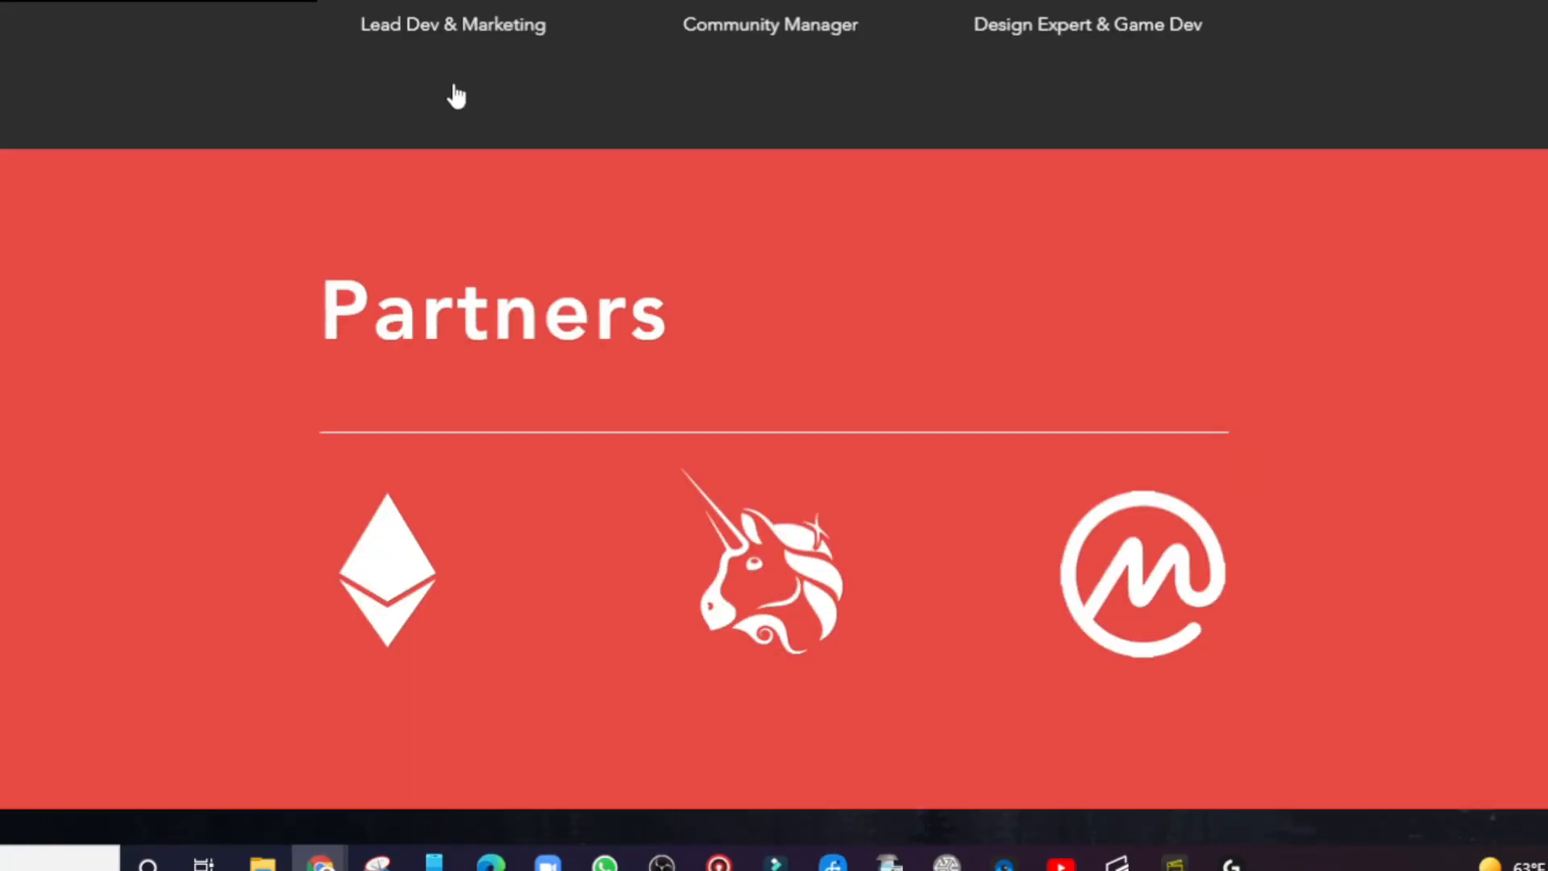
{"action": "mouse_move", "coordinate": [630, 76]}
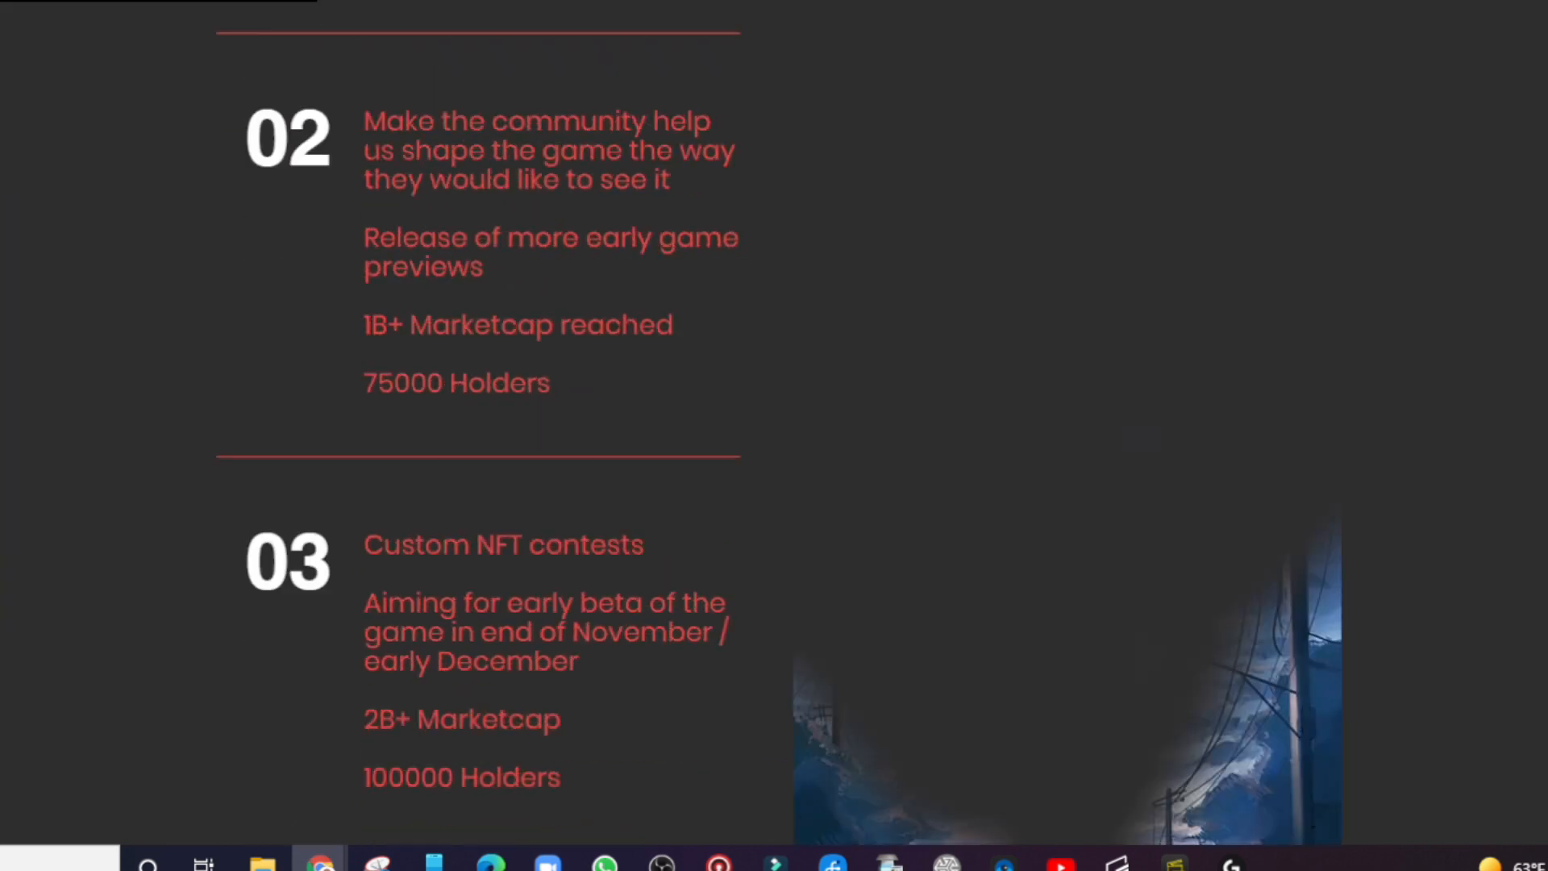
{"action": "scroll", "scroll_direction": "up", "scroll_amount": 3}
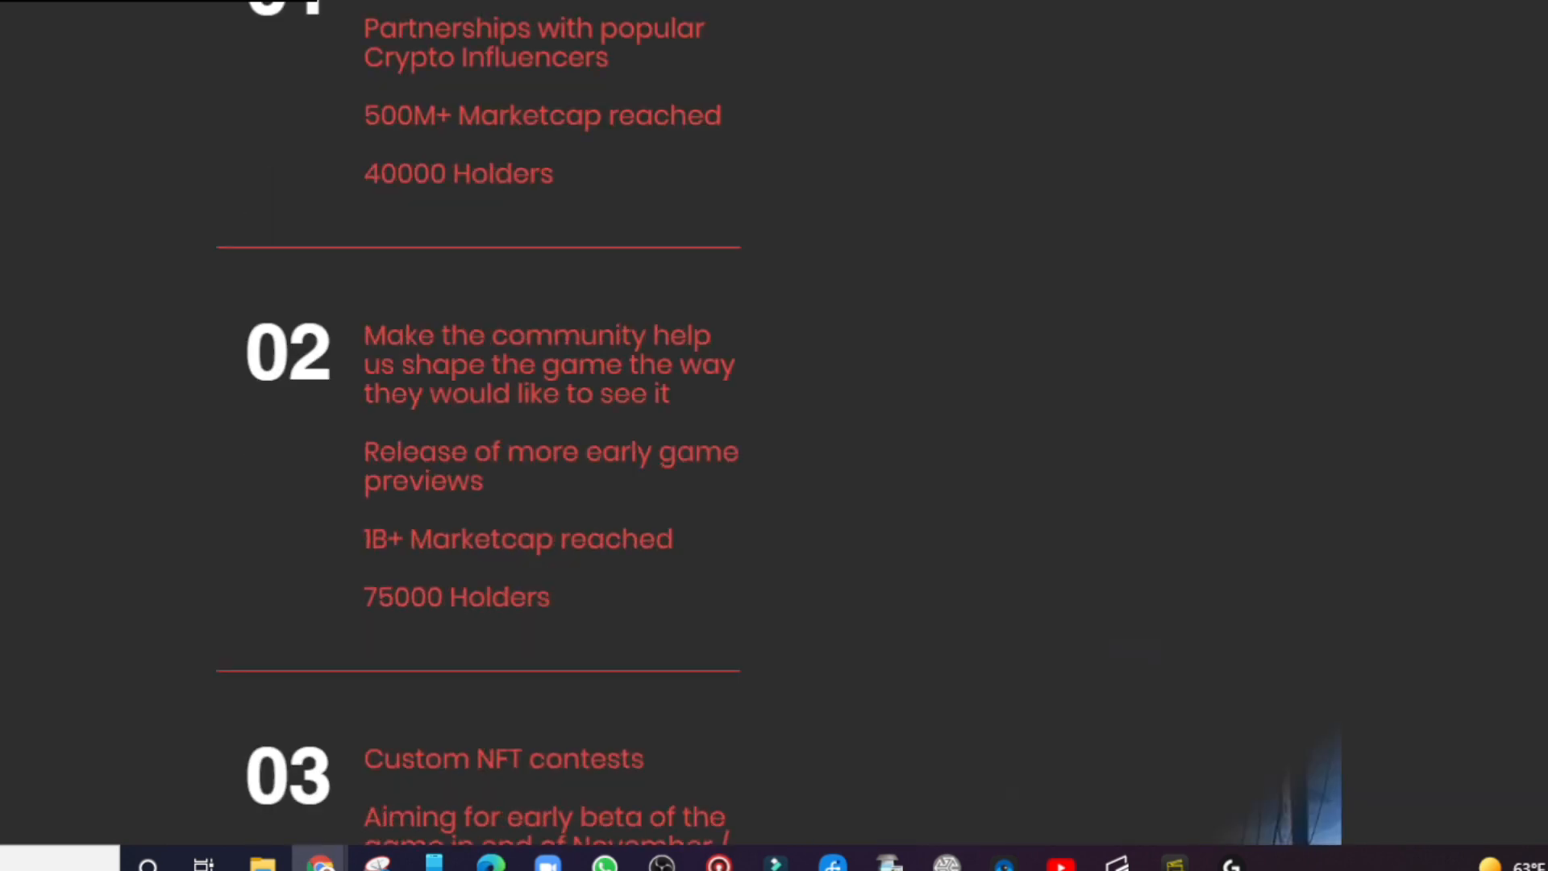
{"action": "scroll", "scroll_direction": "down", "scroll_amount": 3}
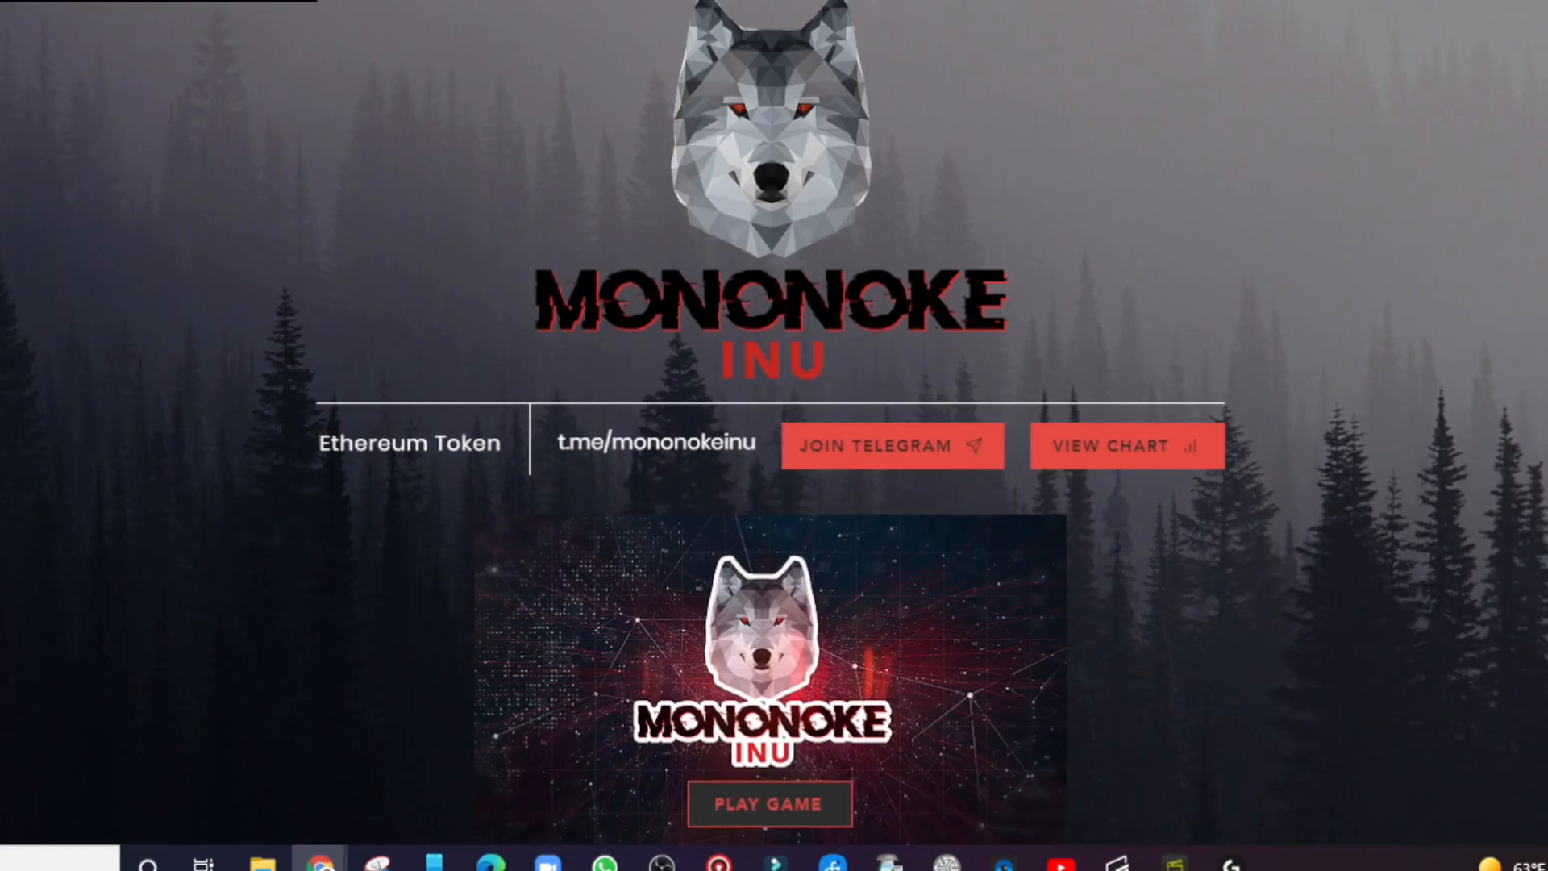
{"action": "scroll", "scroll_direction": "down", "scroll_amount": 3}
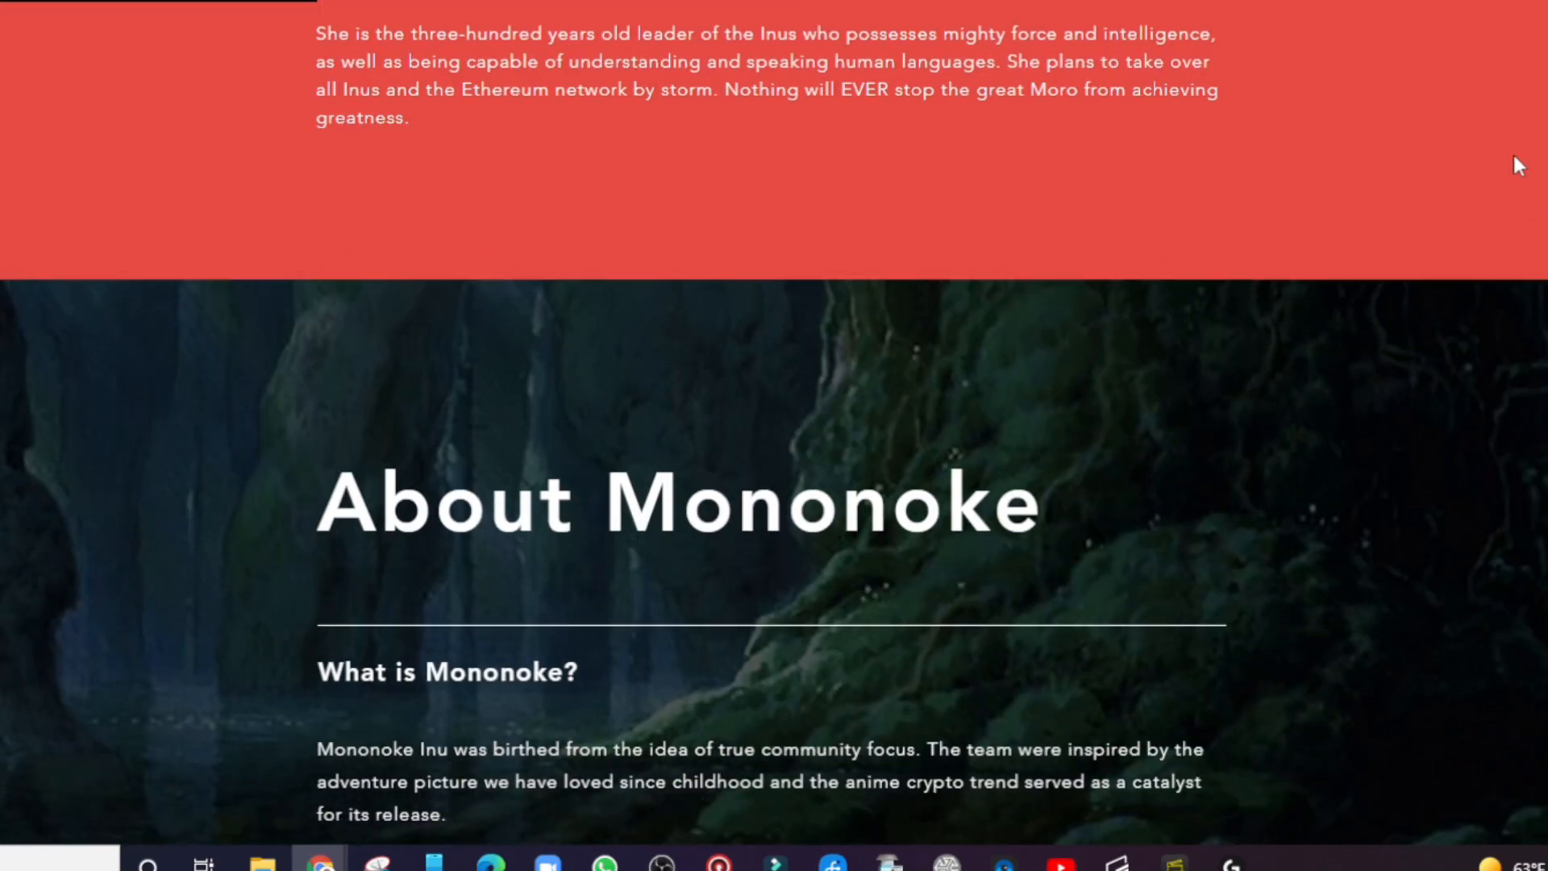
{"action": "scroll", "scroll_direction": "up", "scroll_amount": 3}
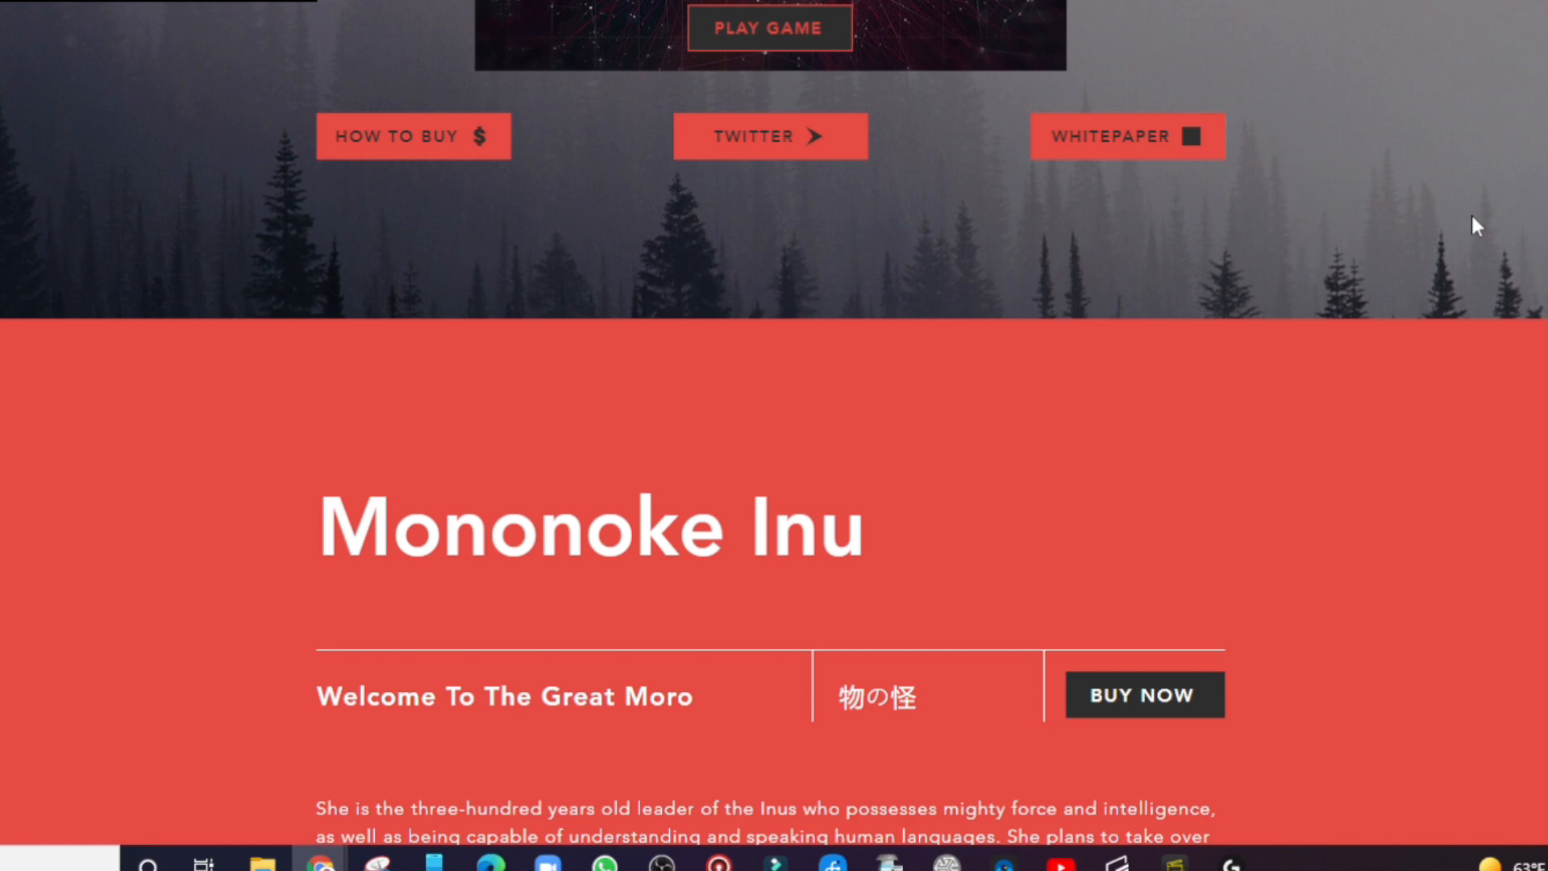
{"action": "scroll", "scroll_direction": "up", "scroll_amount": 3}
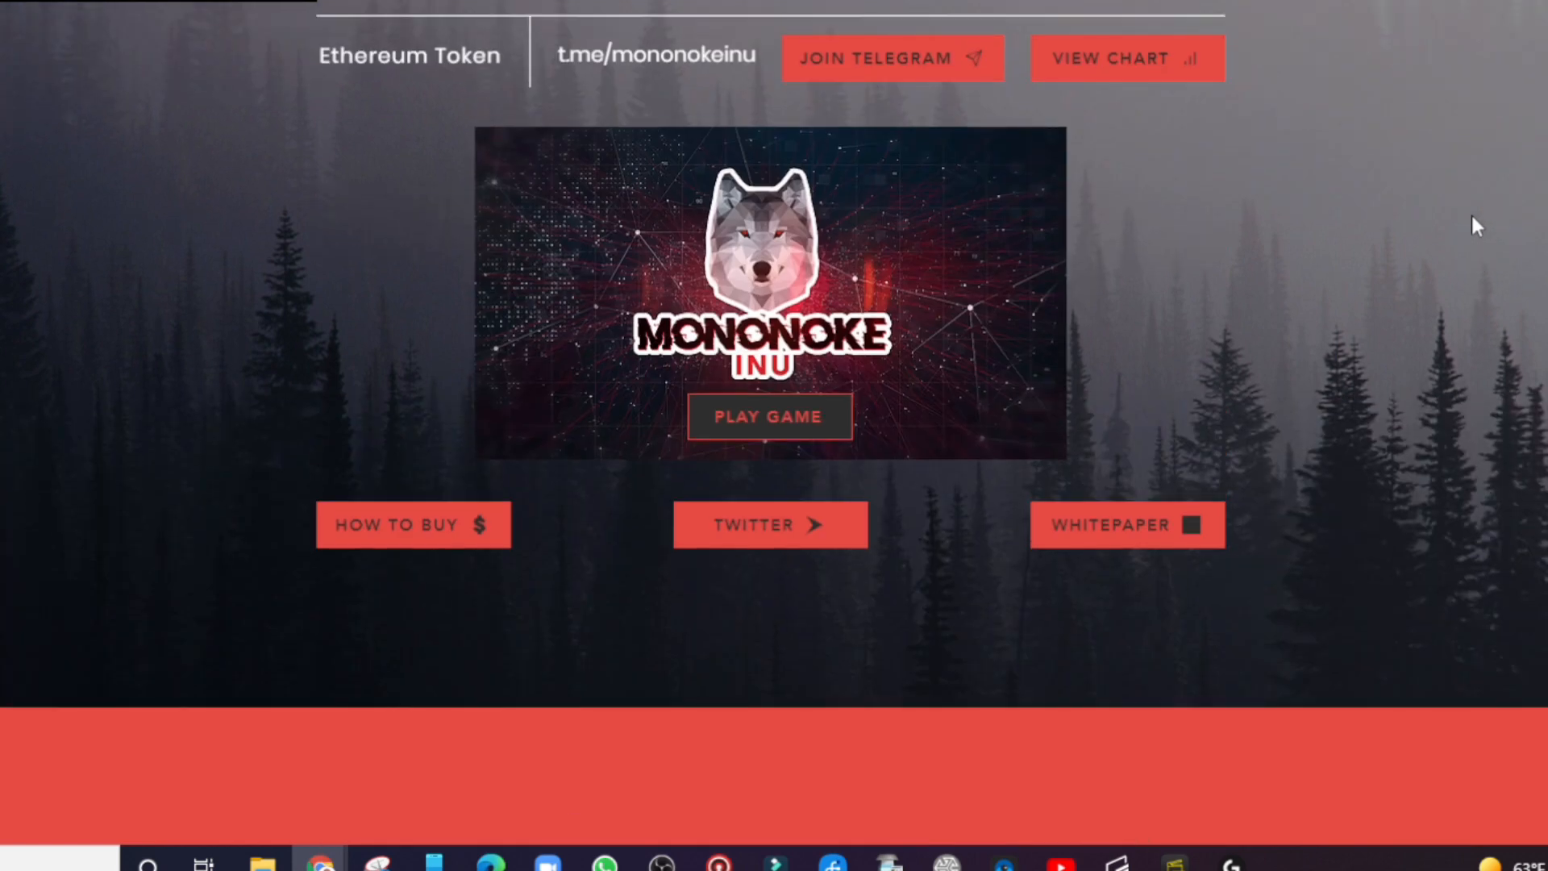
{"action": "left_click", "coordinate": [1126, 58]}
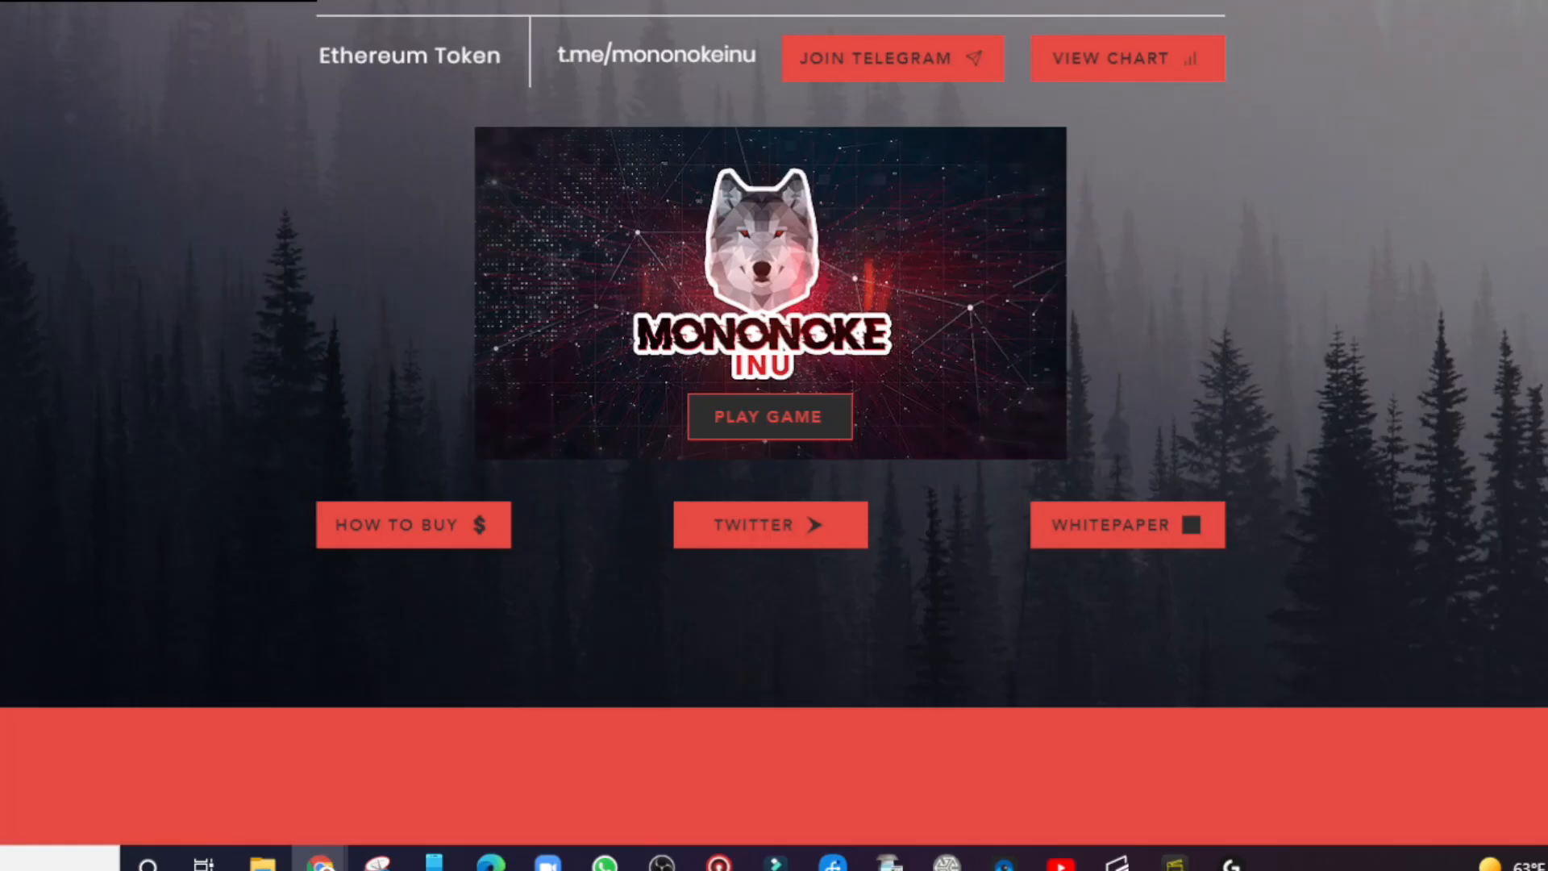
{"action": "mouse_move", "coordinate": [1438, 99]}
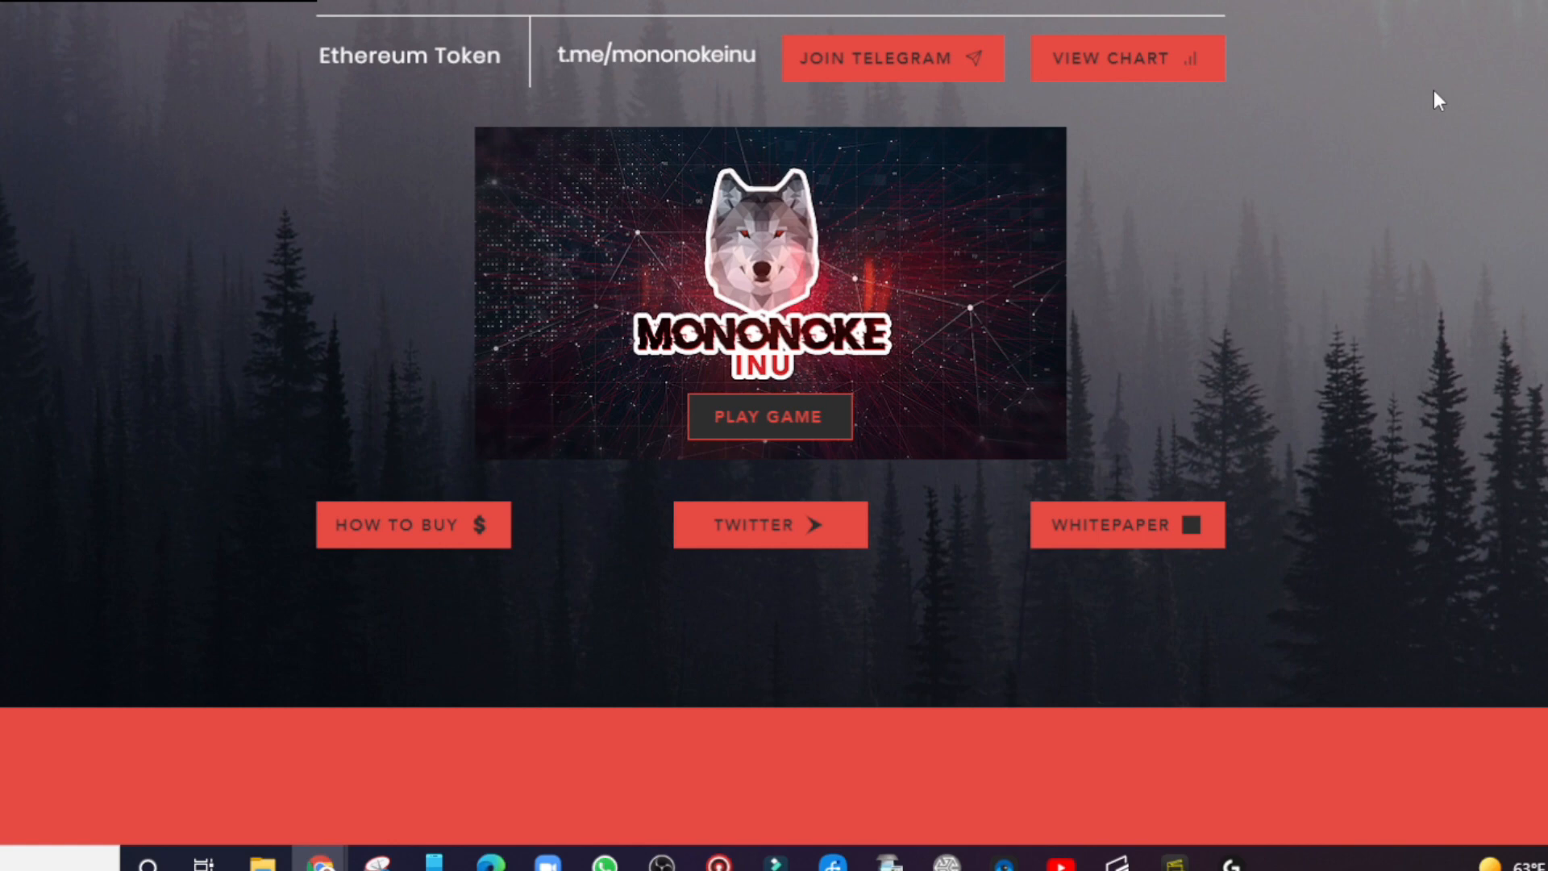
{"action": "scroll", "scroll_direction": "down", "scroll_amount": 3}
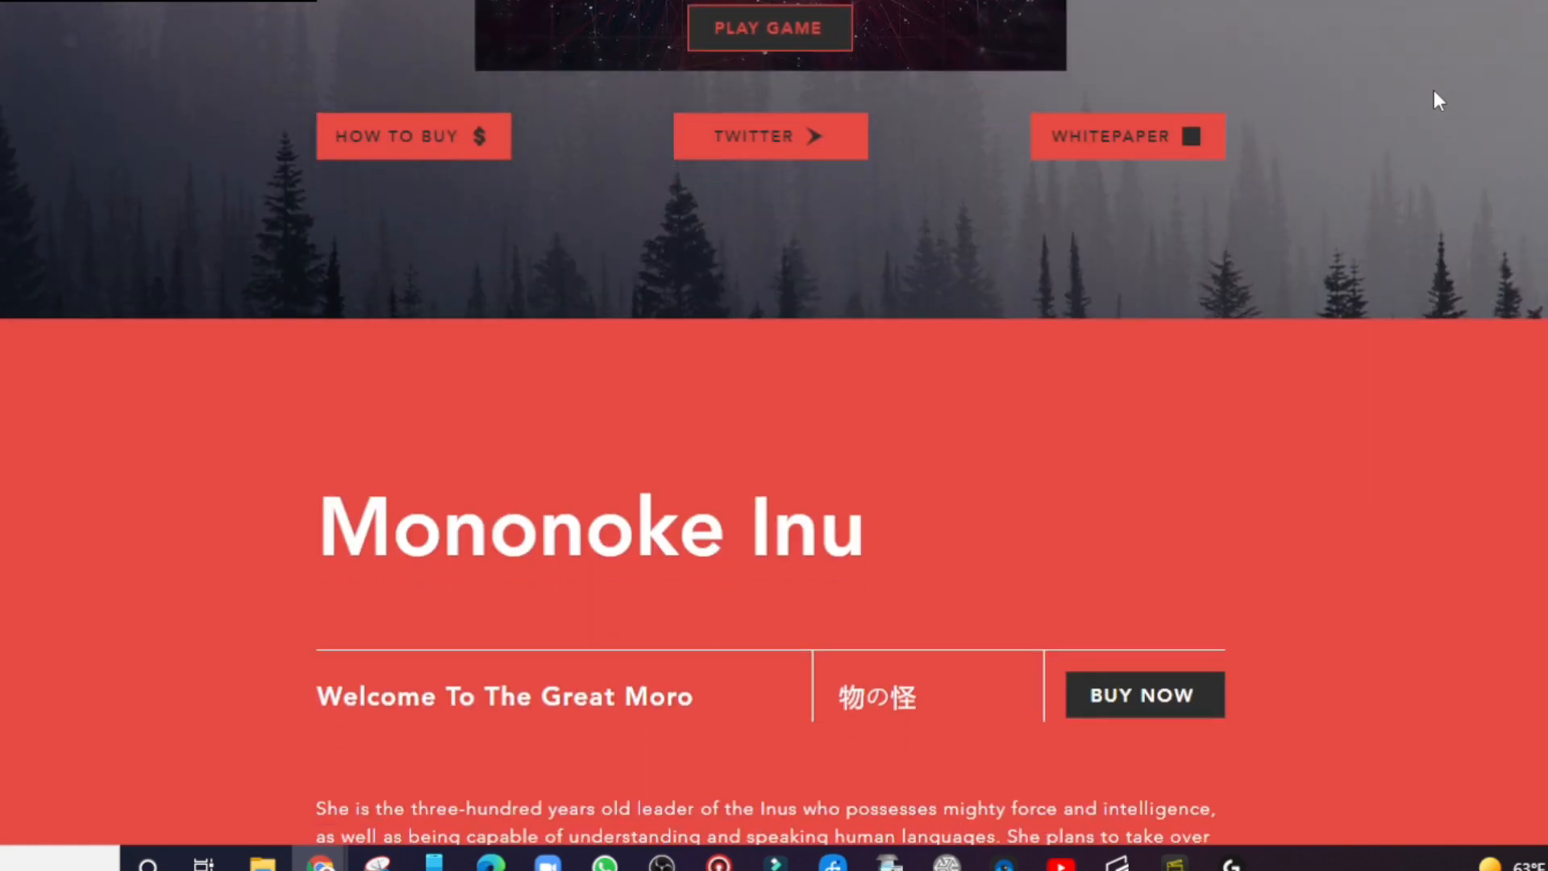
{"action": "scroll", "scroll_direction": "up", "scroll_amount": 3}
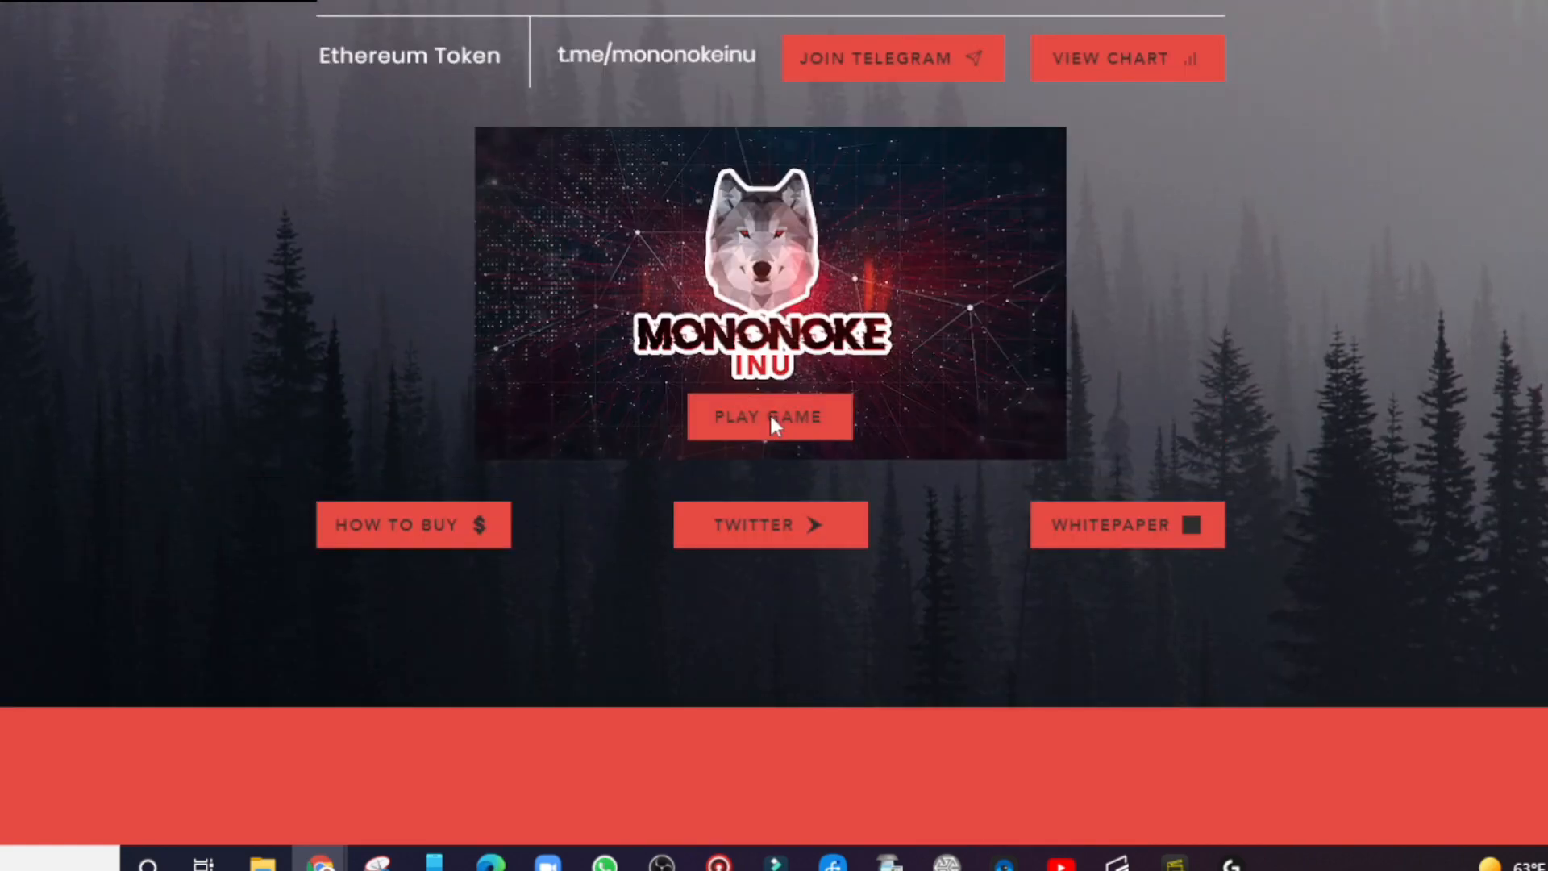
- Open the Wolf's Moon trailer from PLAY GAME and unmute the video
{"action": "left_click", "coordinate": [769, 416]}
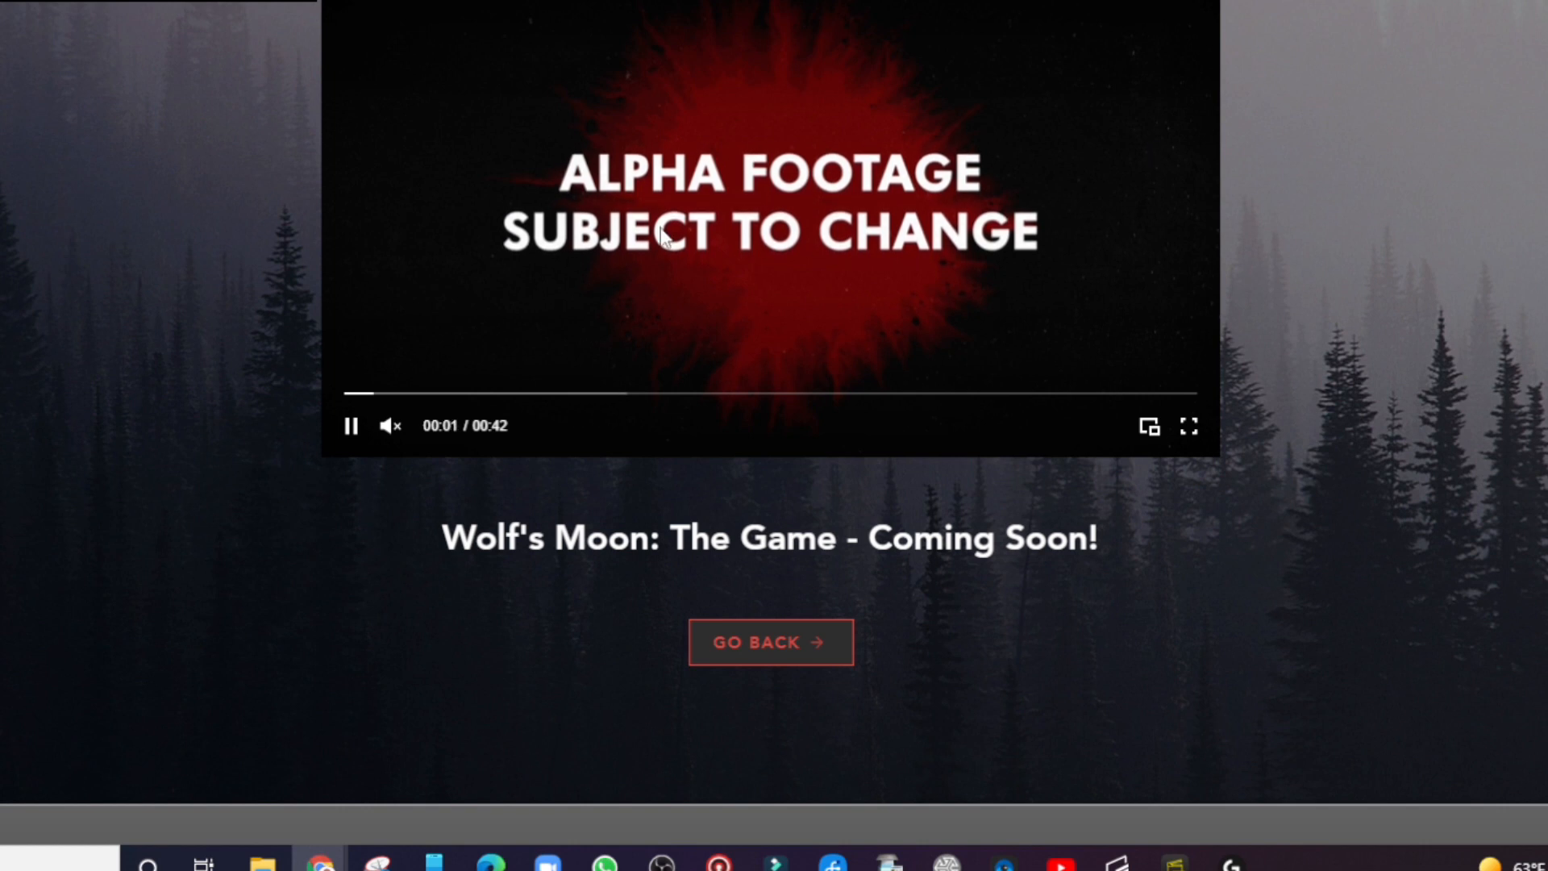
{"action": "mouse_move", "coordinate": [389, 426]}
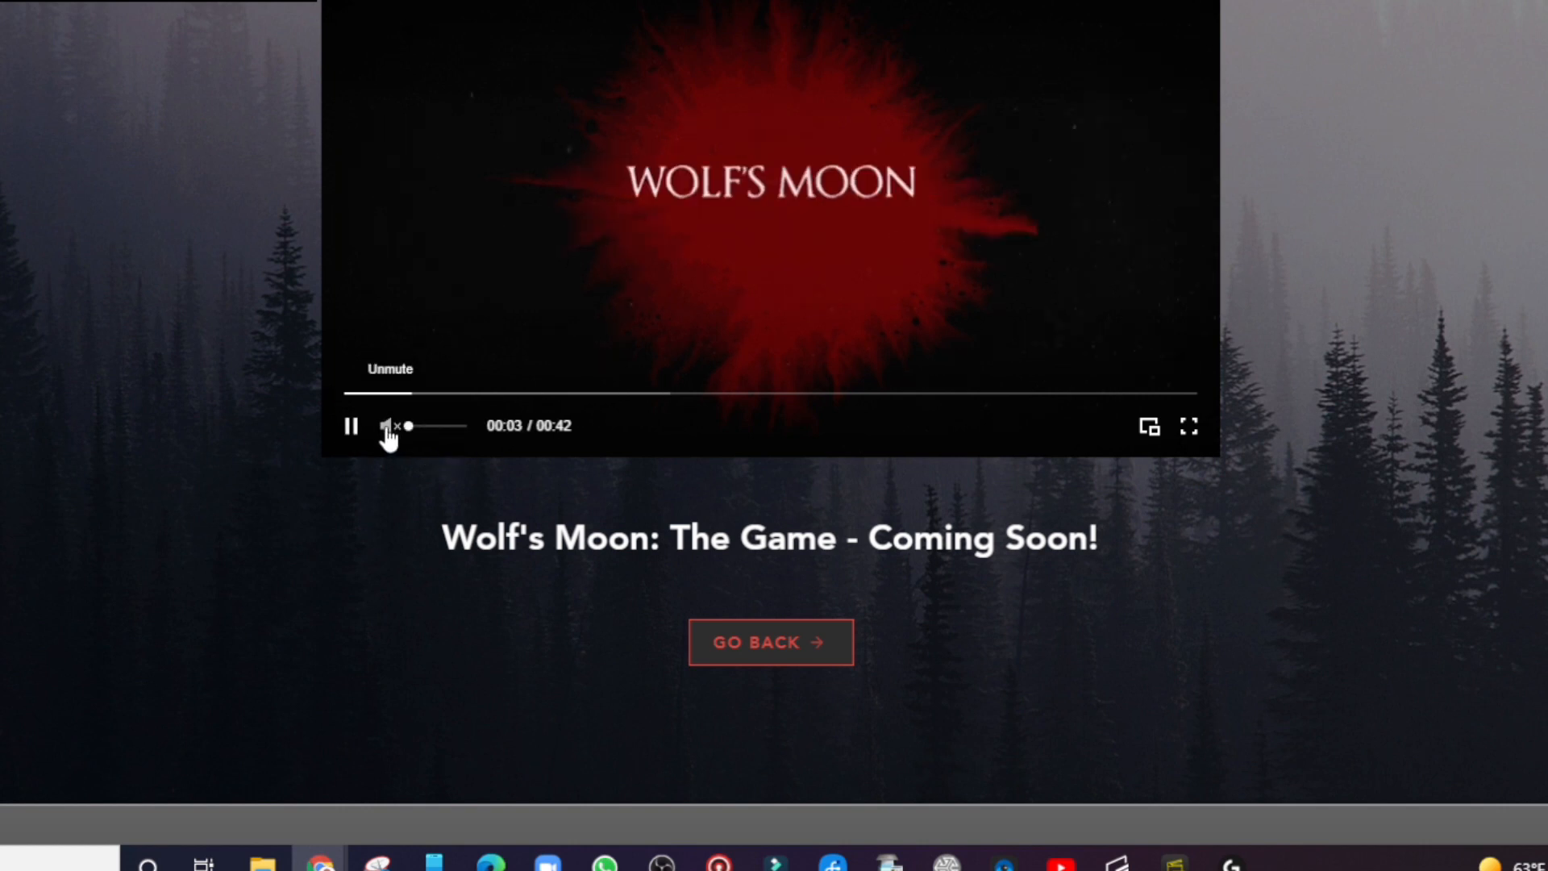
{"action": "left_click", "coordinate": [388, 426]}
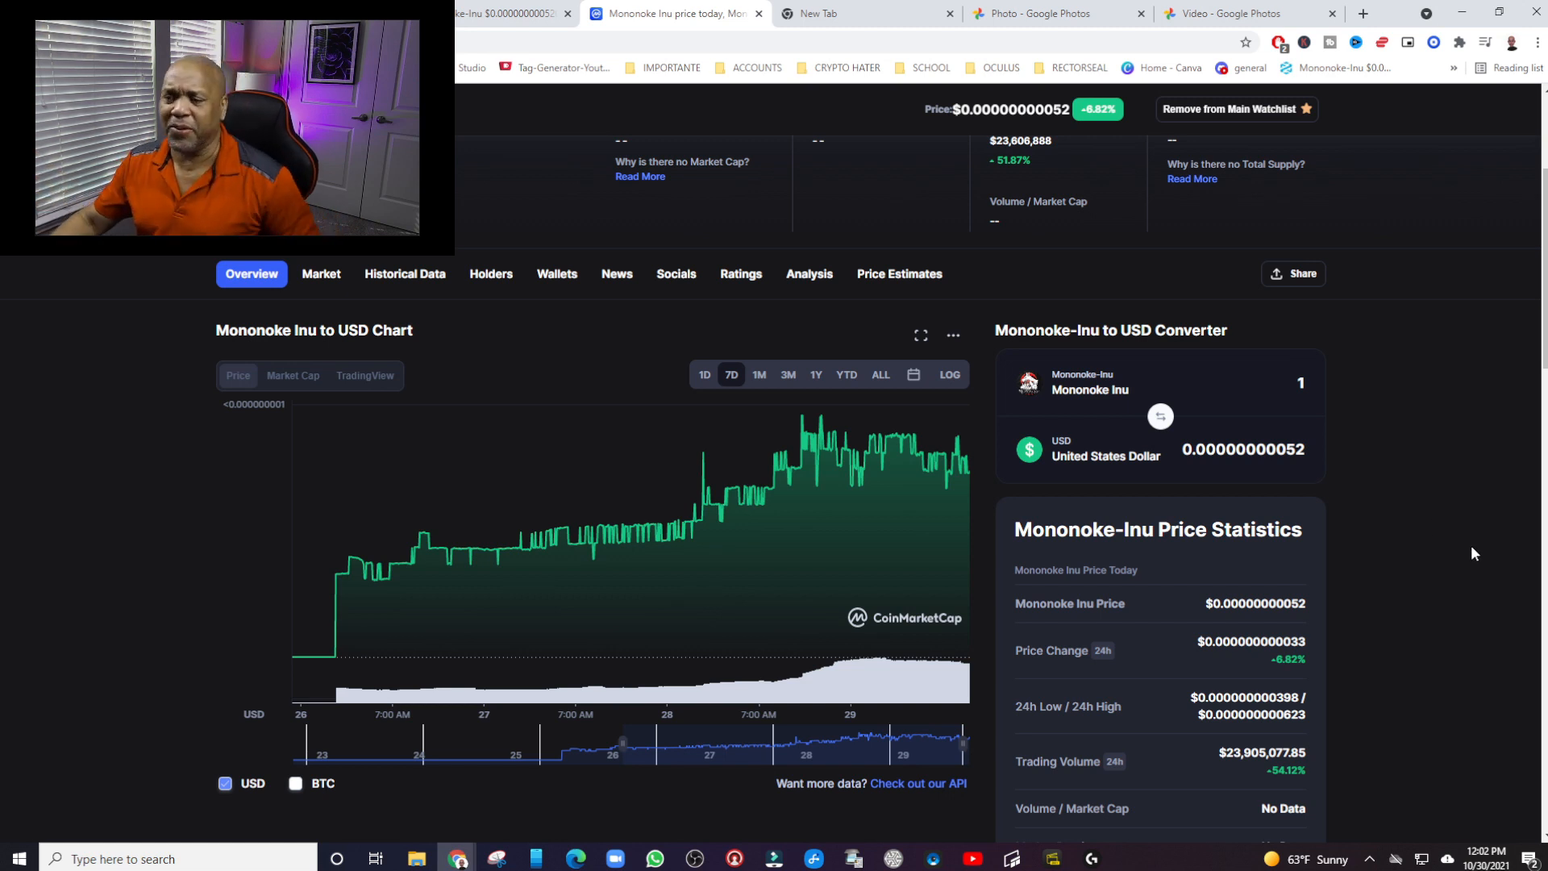
{"action": "mouse_move", "coordinate": [1442, 511]}
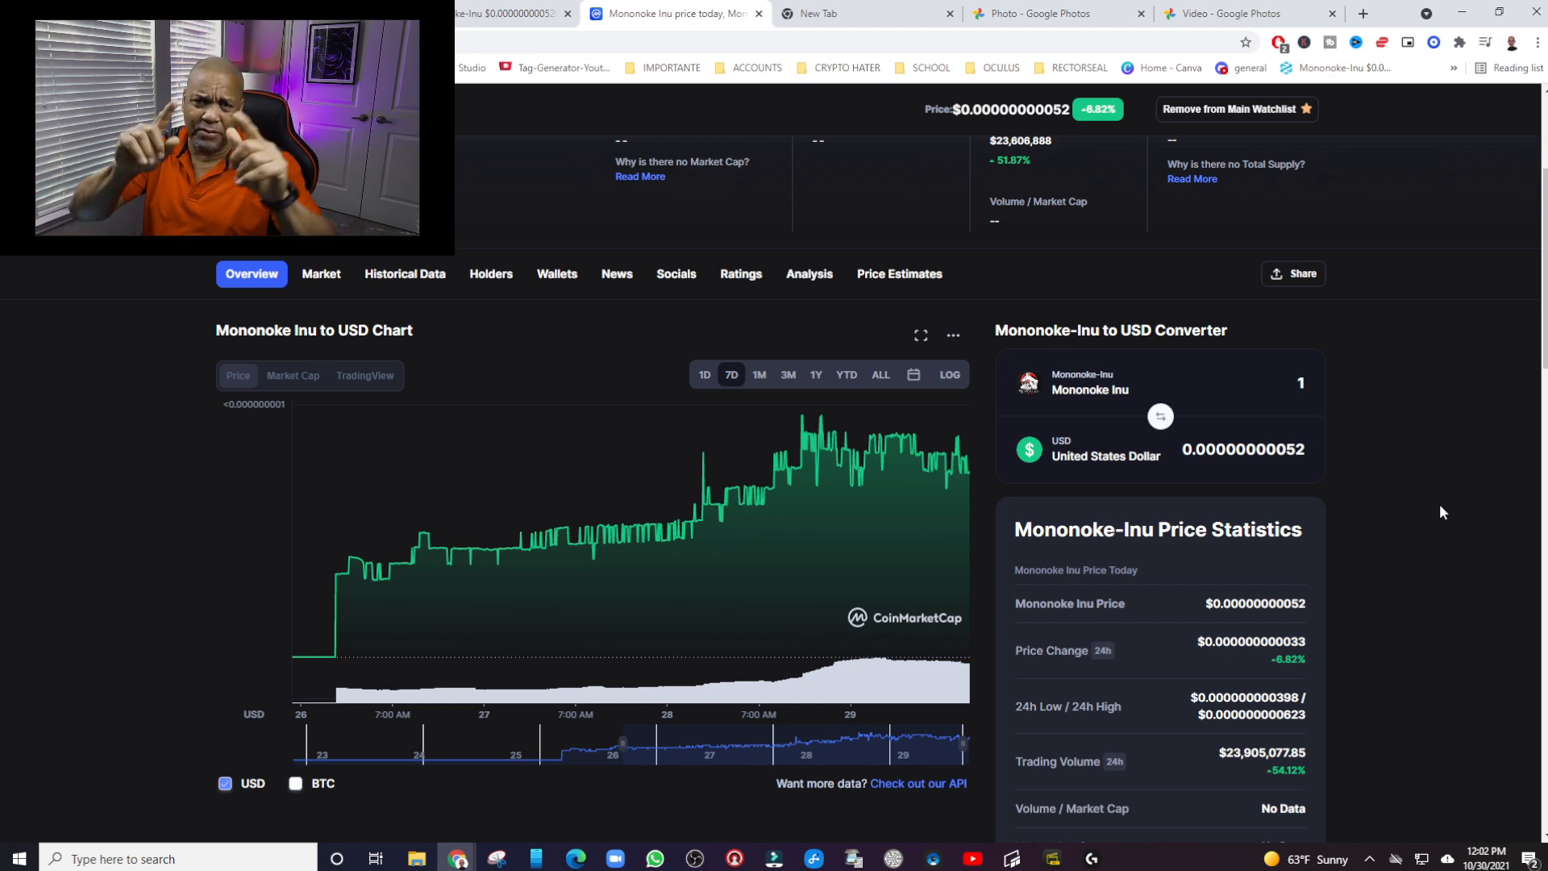